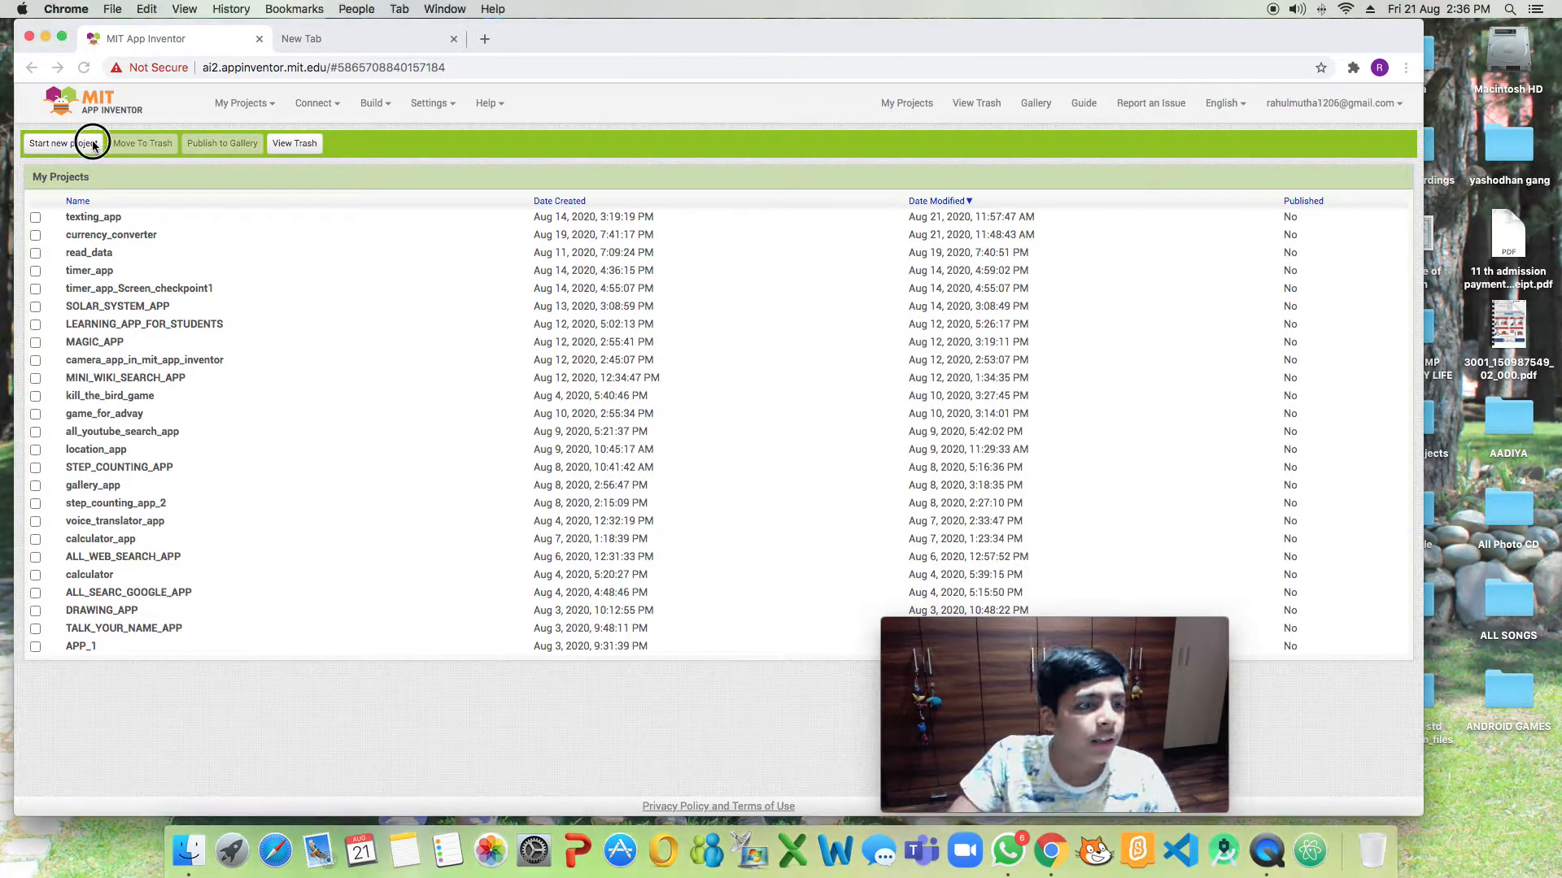
Create a new project named dollar_to_rupees_and_vice_versa_app and confirm it.
{"action": "left_click", "coordinate": [62, 142]}
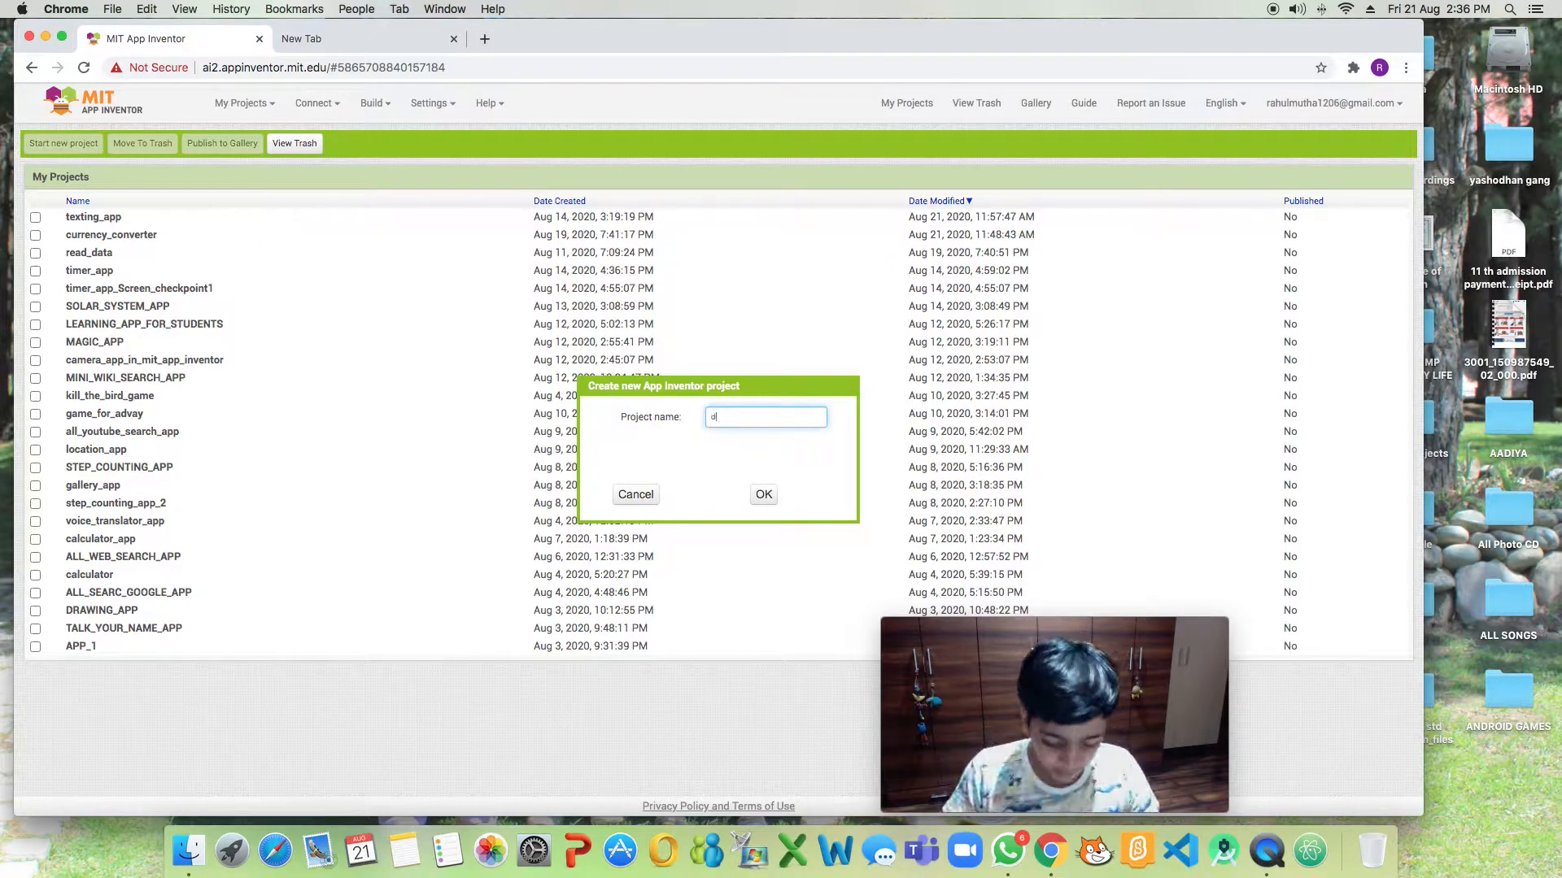
{"action": "type", "text": "ollar to r"}
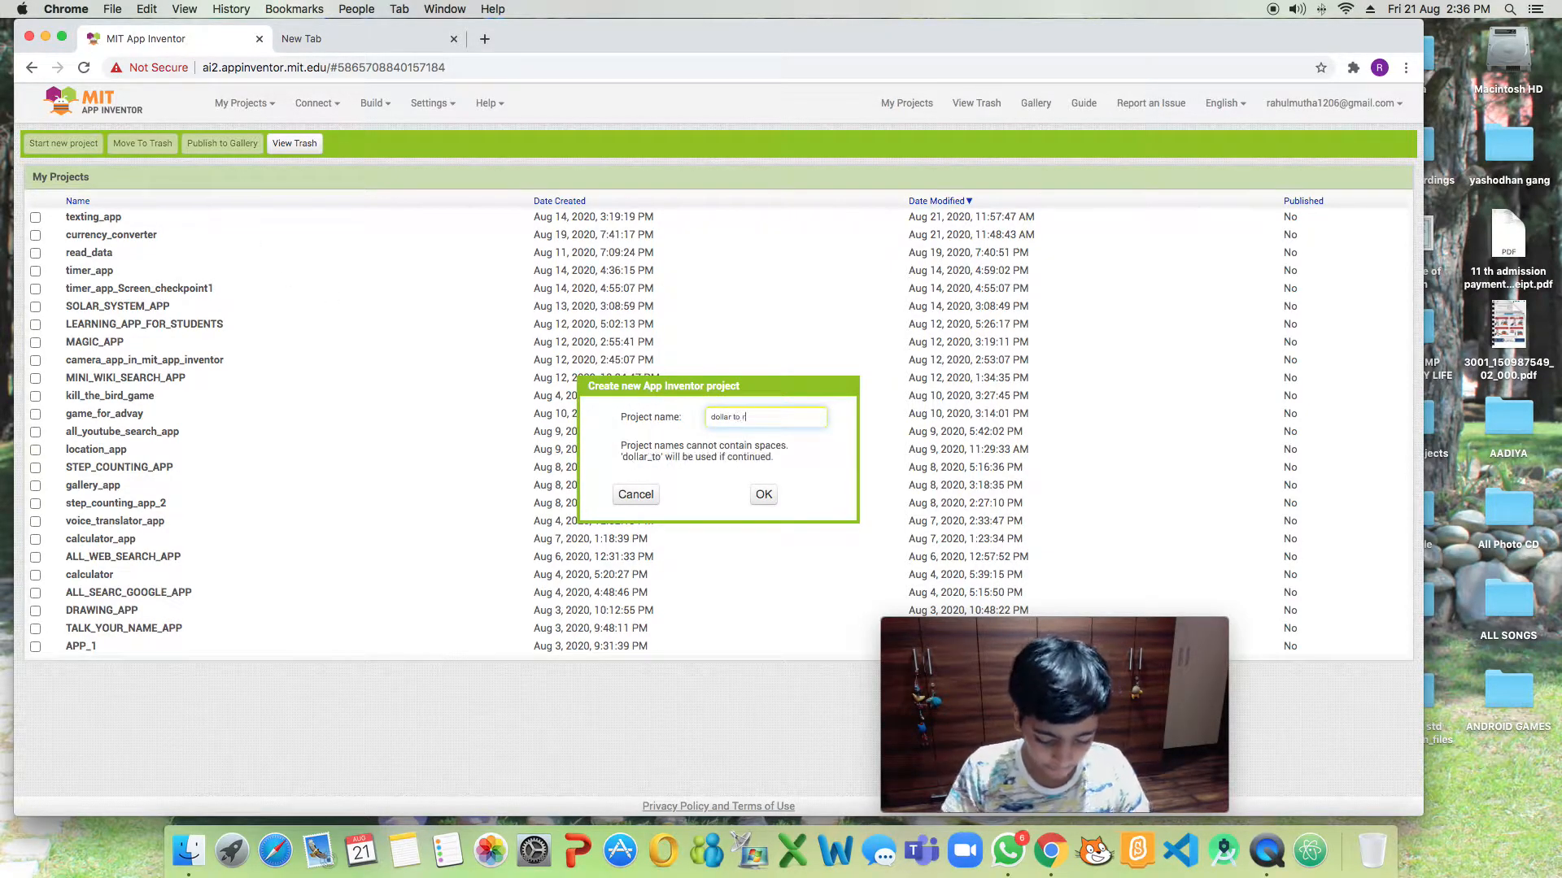
{"action": "type", "text": "upees"}
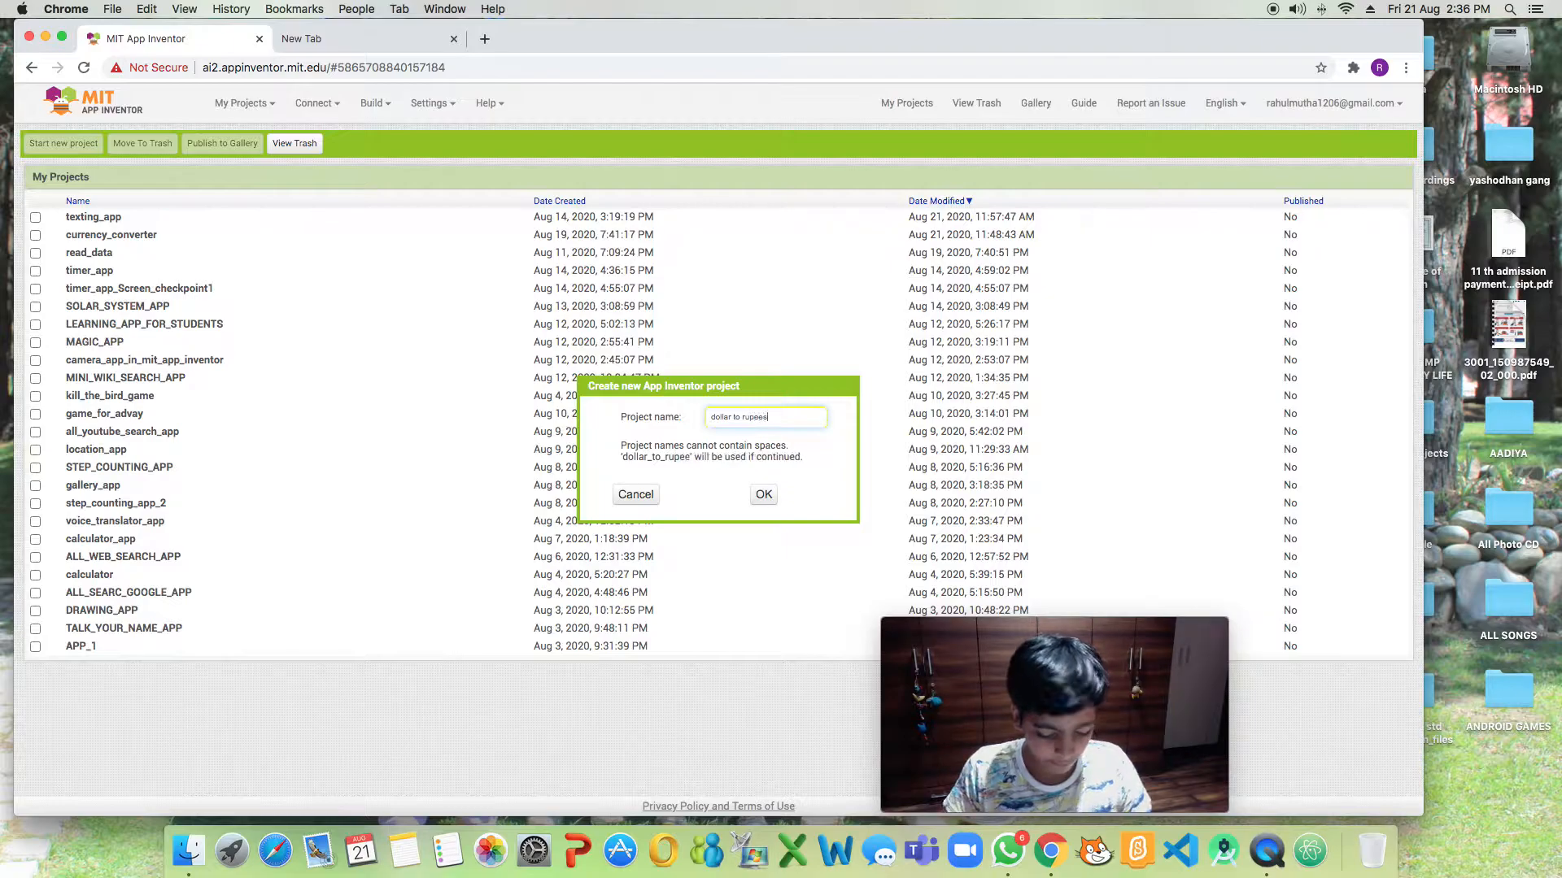
{"action": "type", "text": "and vice vers"}
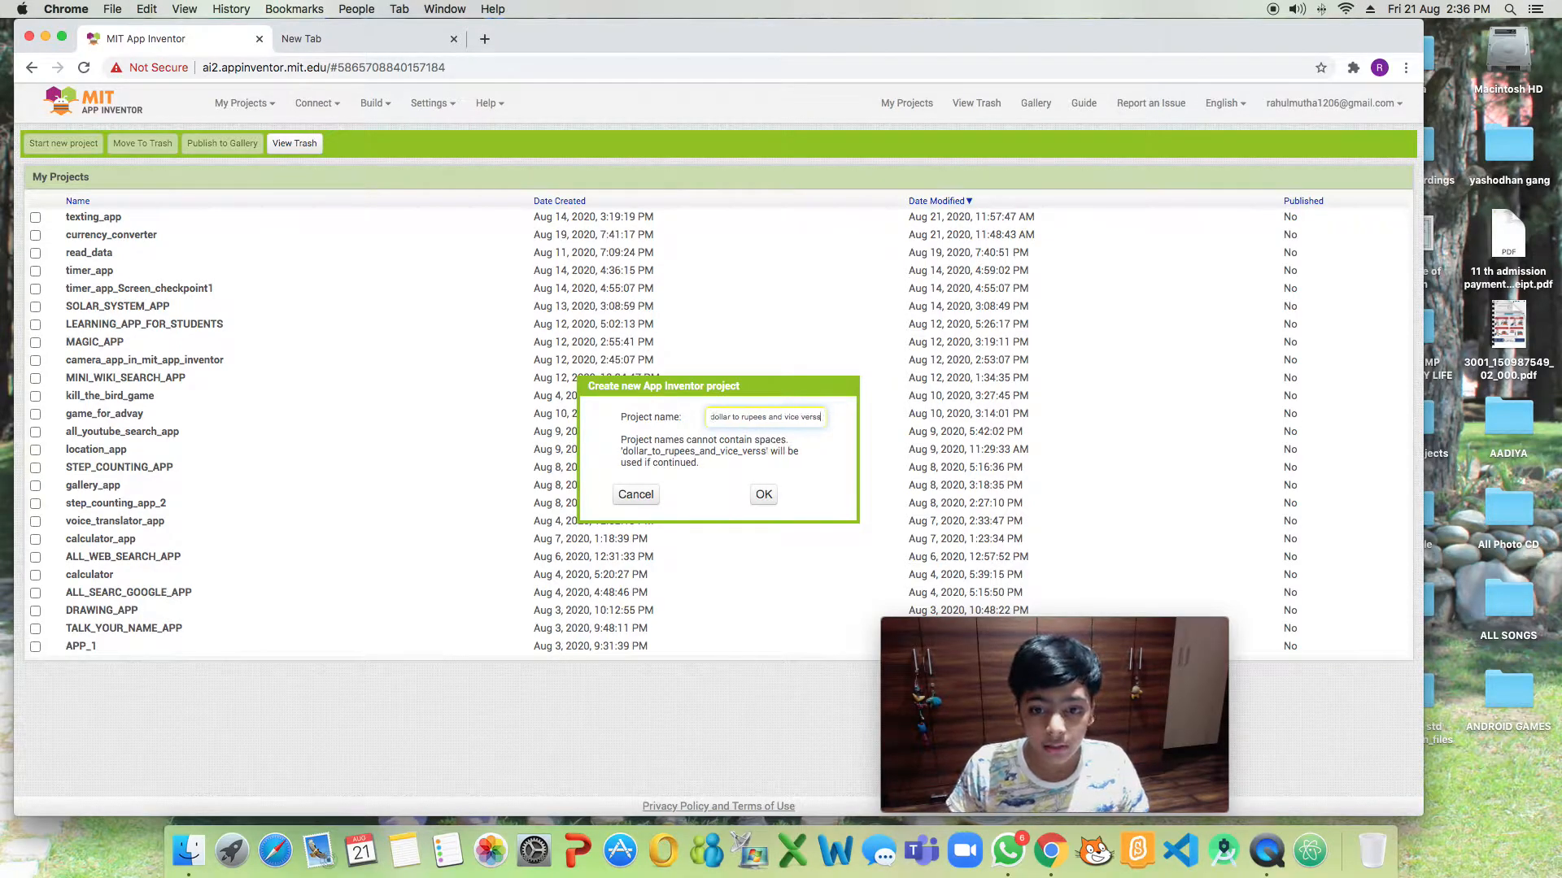
{"action": "type", "text": "app"}
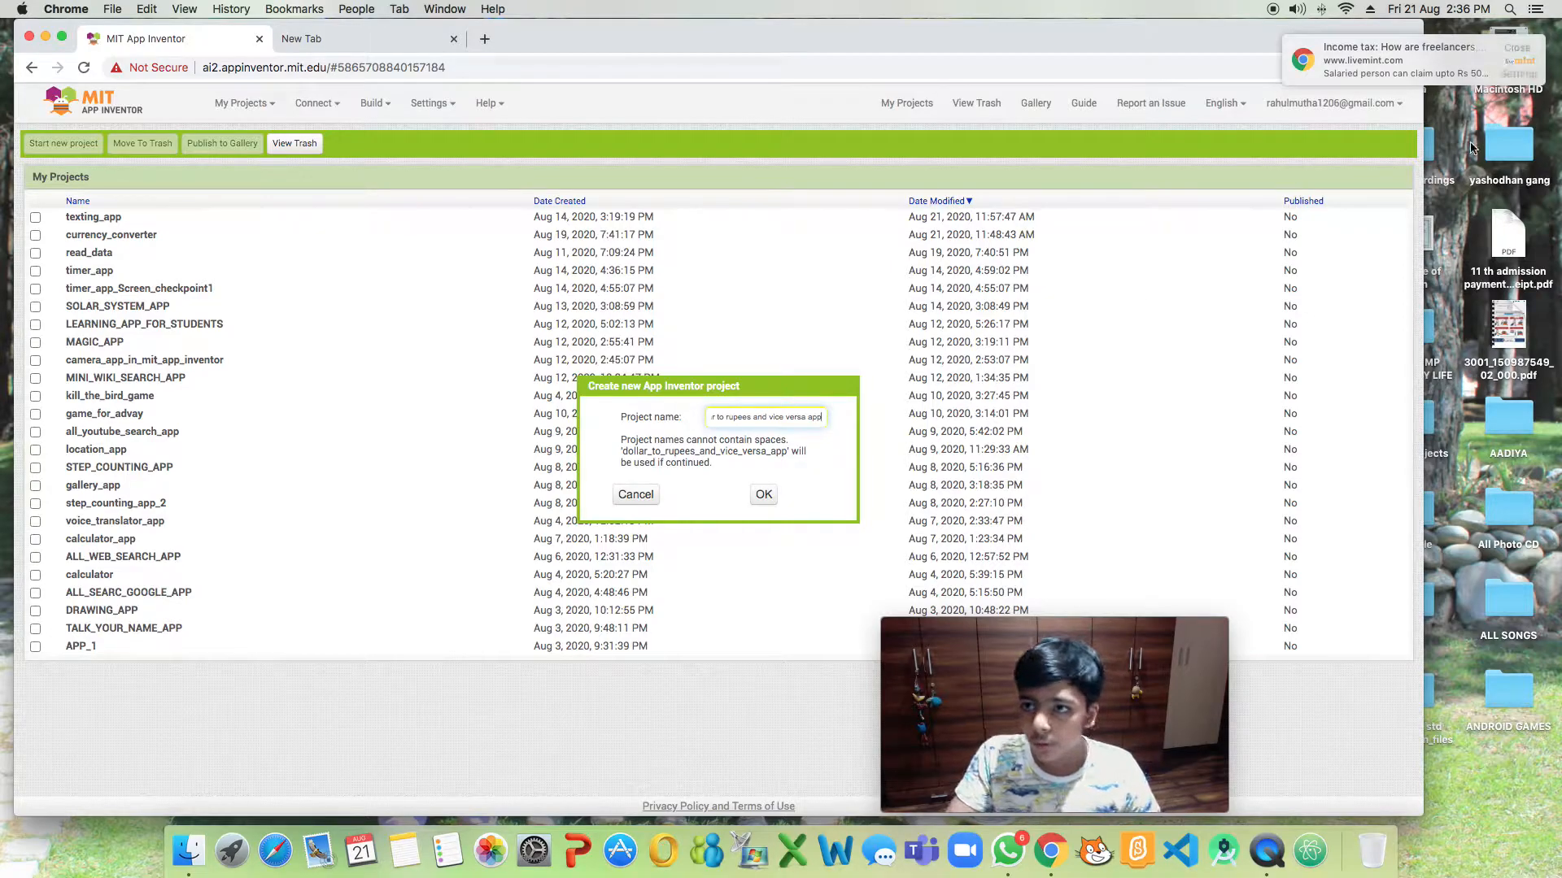
{"action": "left_click", "coordinate": [763, 495]}
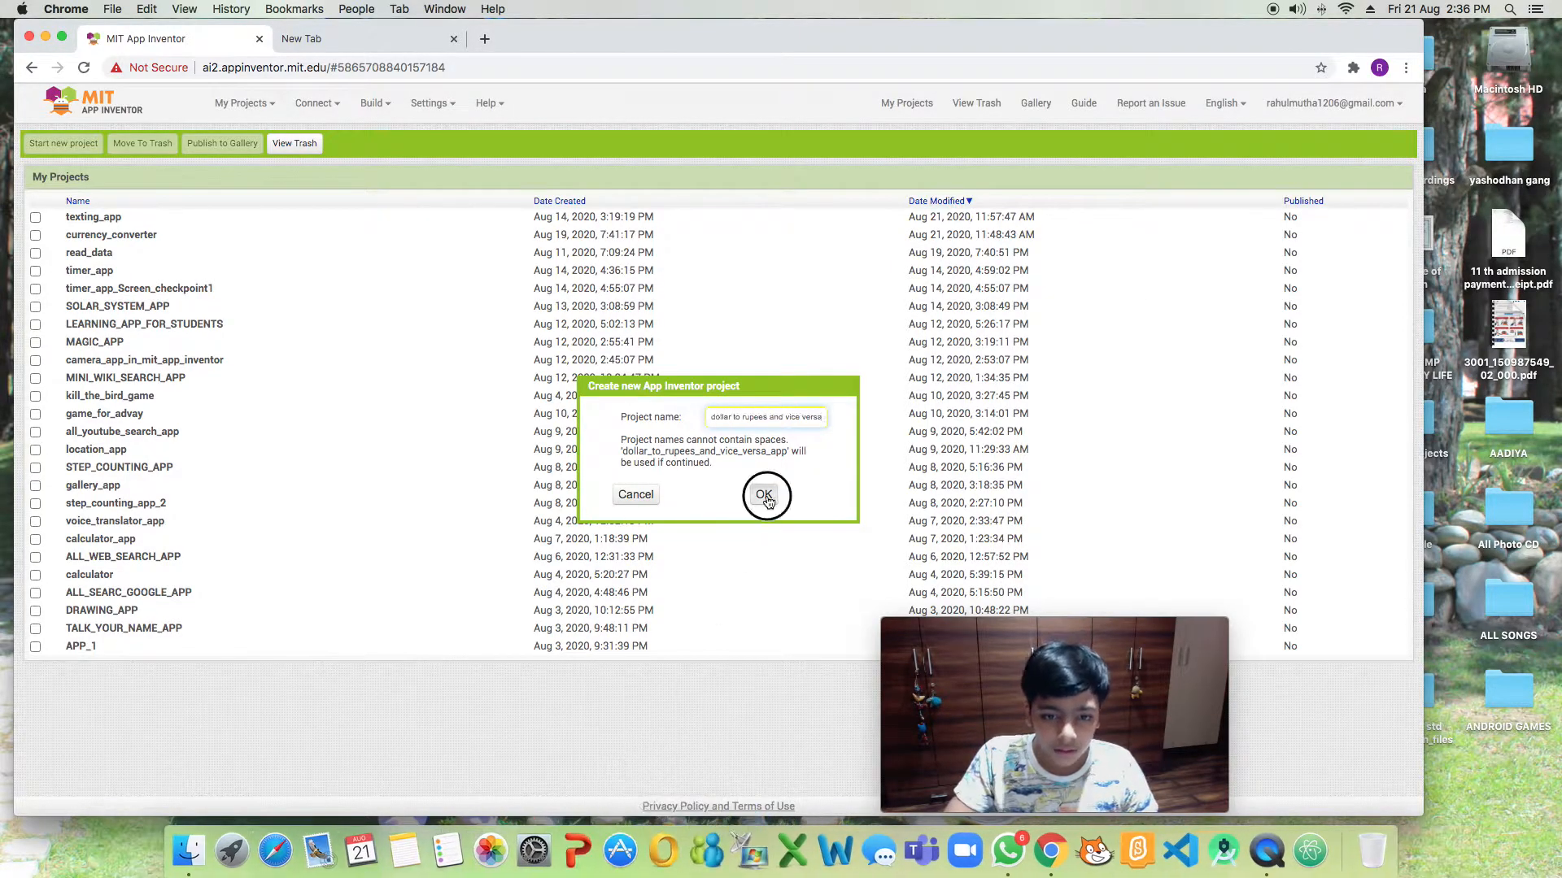
{"action": "left_click", "coordinate": [764, 495]}
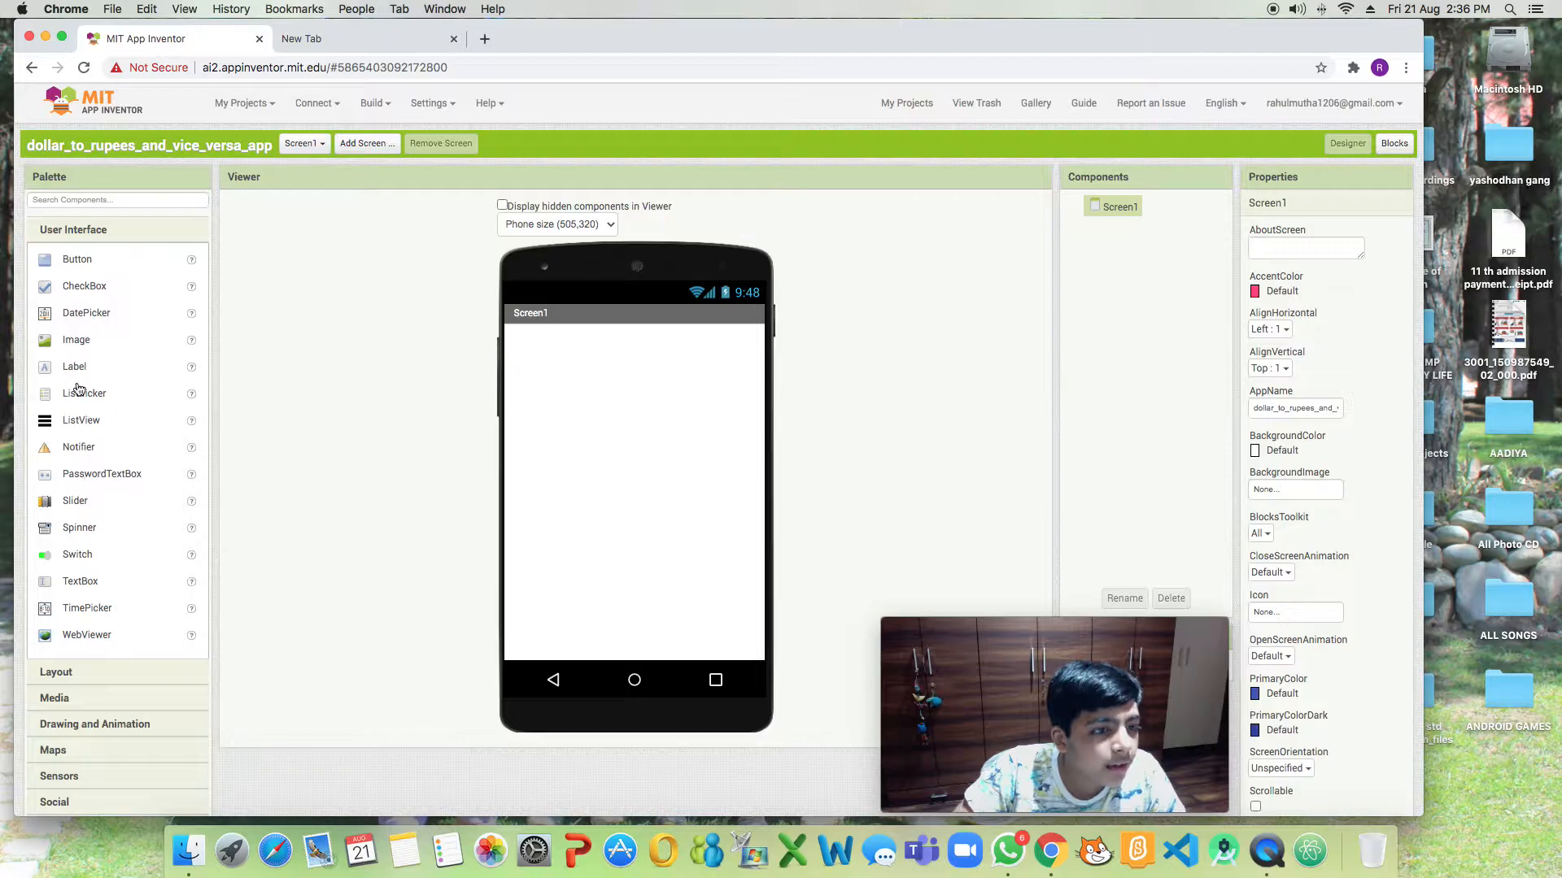
Add a centred, bold label reading 'DOLLAR TO RUPEES' at the top of Screen1.
{"action": "left_click_drag", "start_coordinate": [74, 367], "coordinate": [249, 356]}
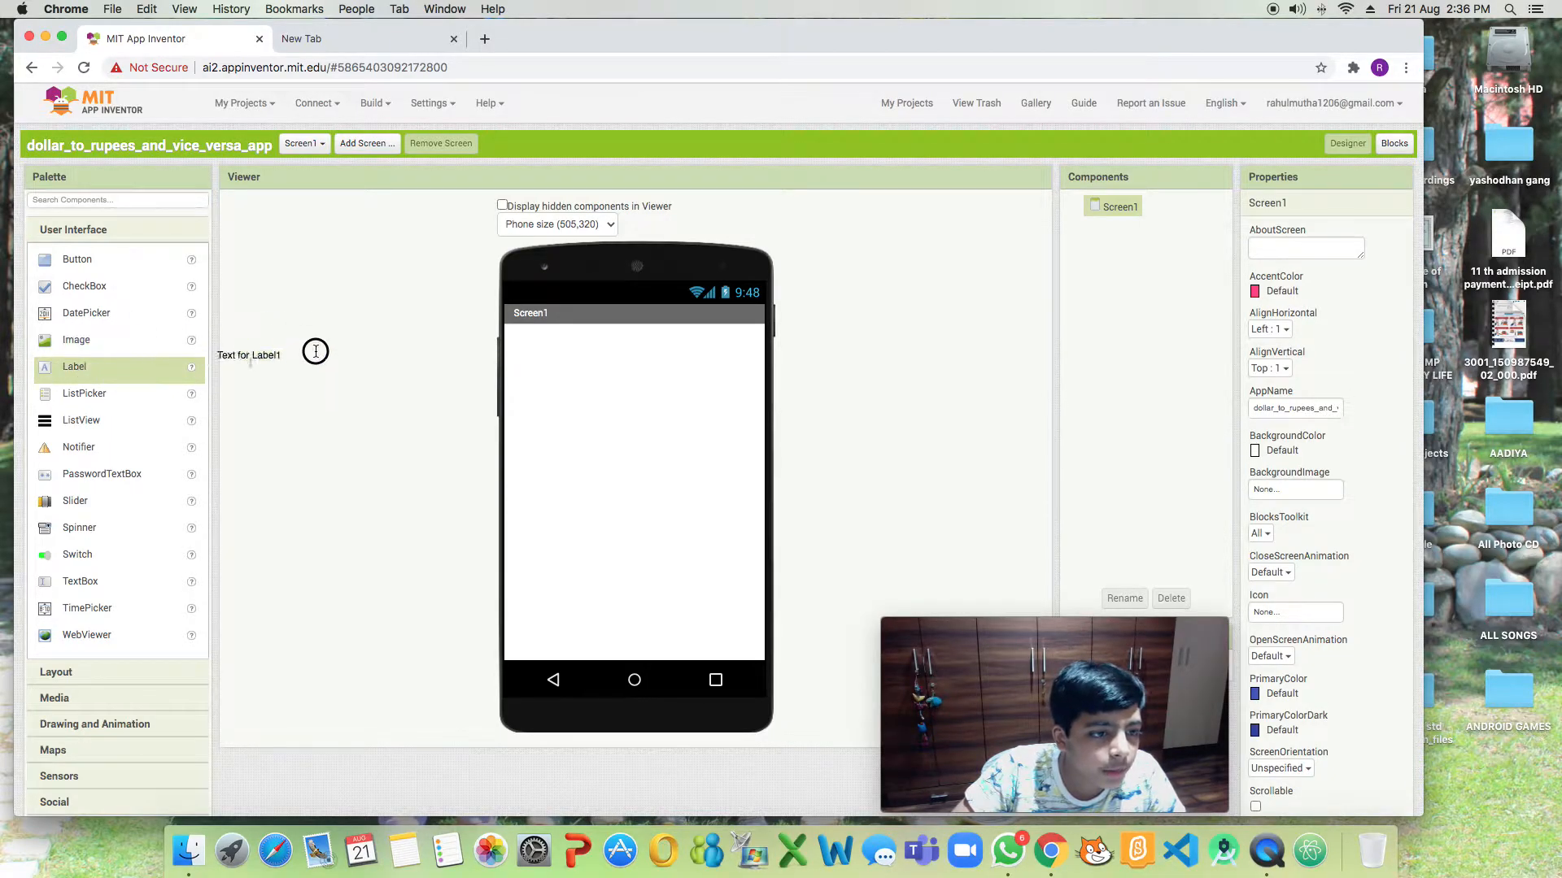
{"action": "left_click_drag", "start_coordinate": [74, 367], "coordinate": [536, 336]}
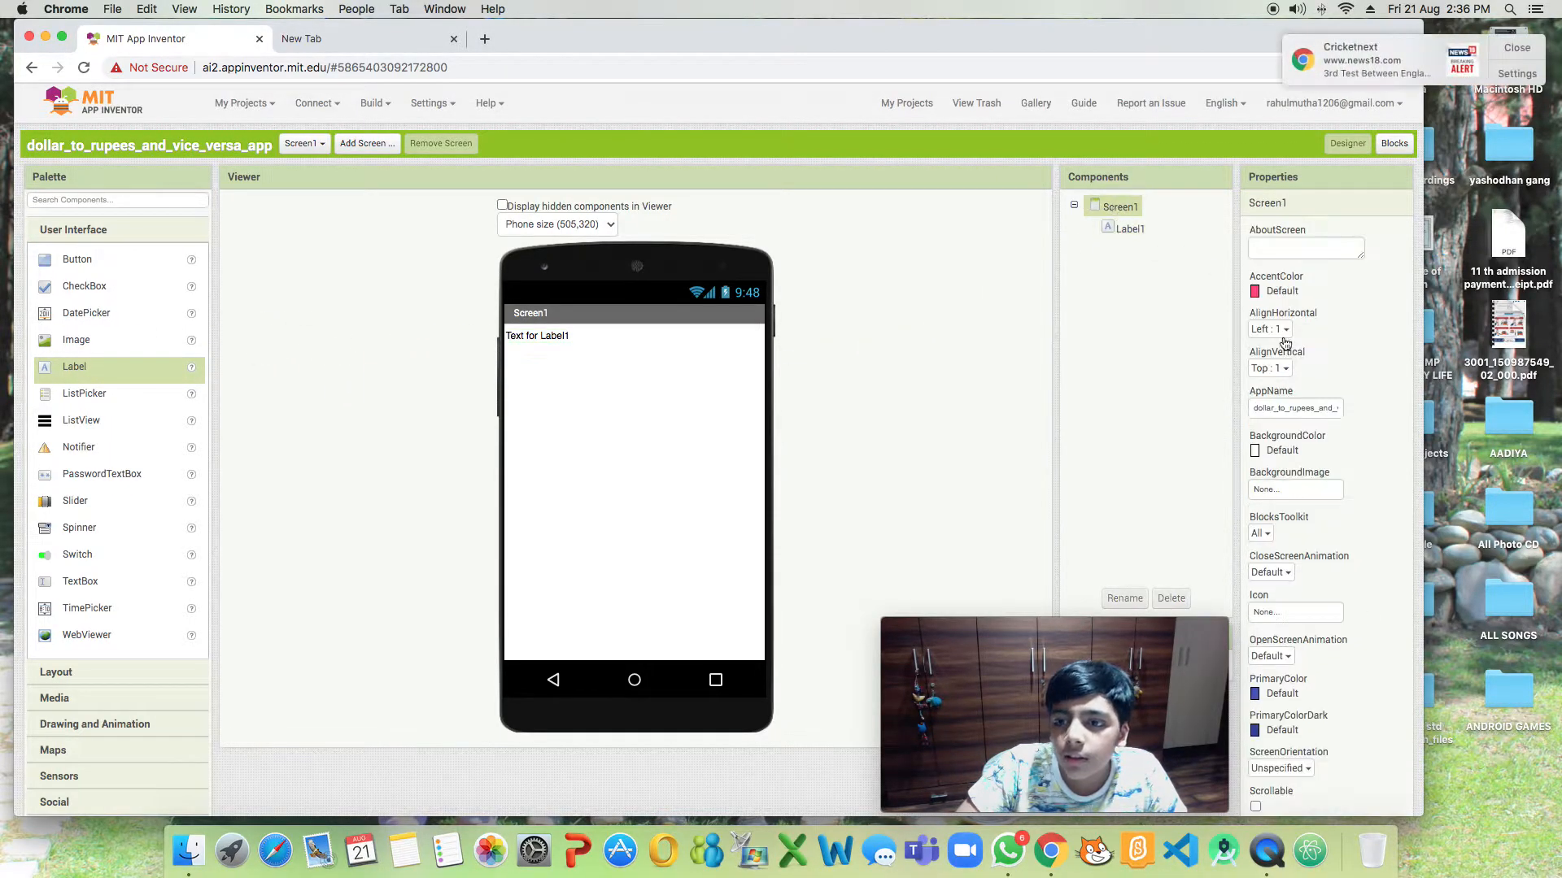
{"action": "left_click", "coordinate": [1269, 329]}
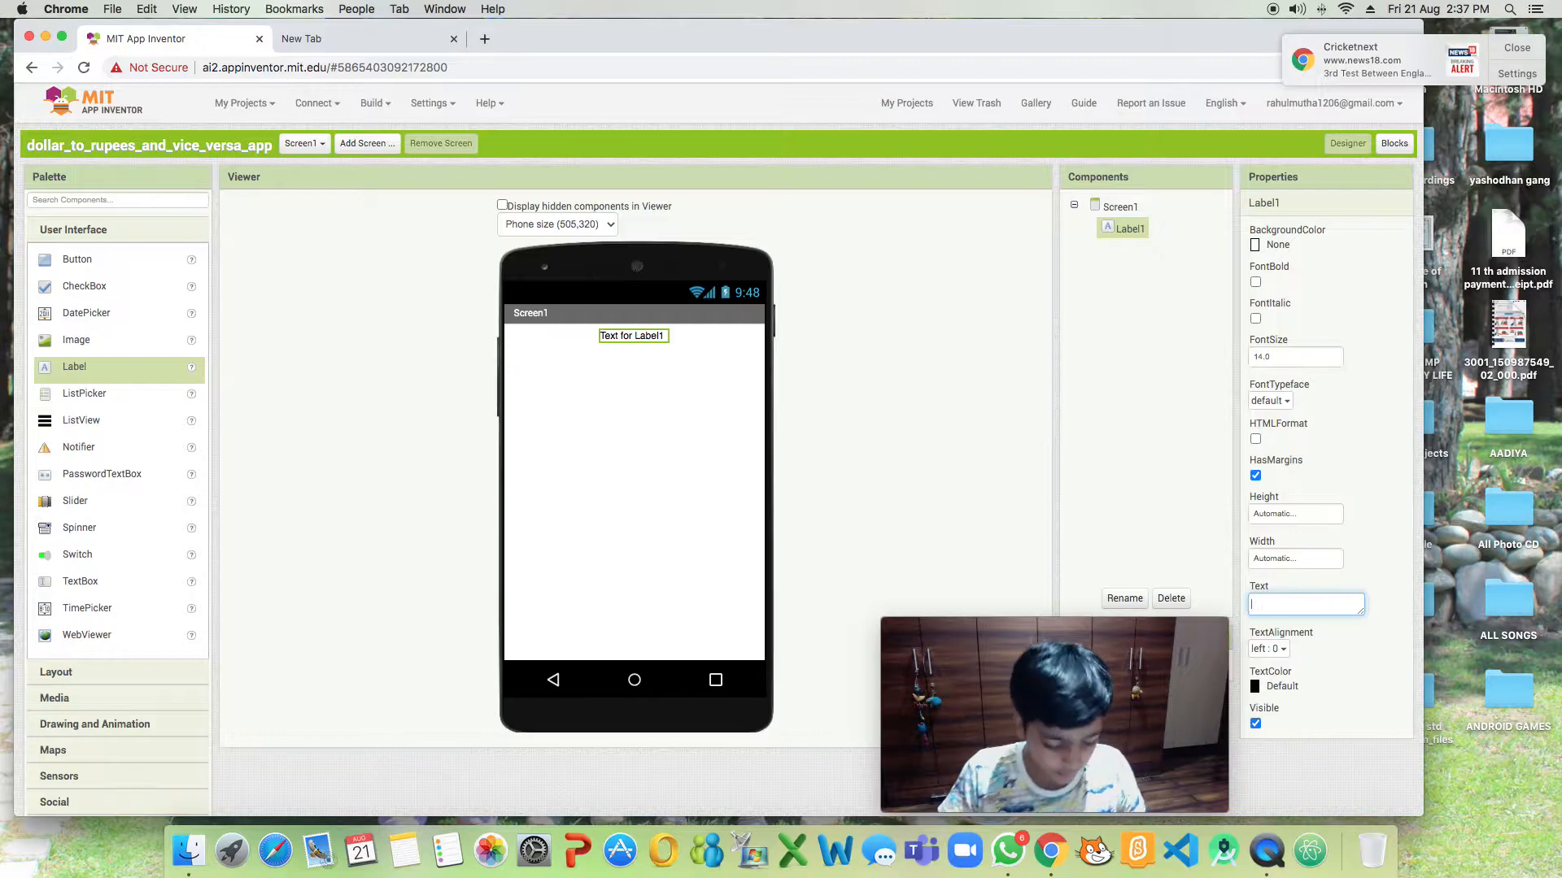
{"action": "type", "text": "DOLLAR TO RUPEES"}
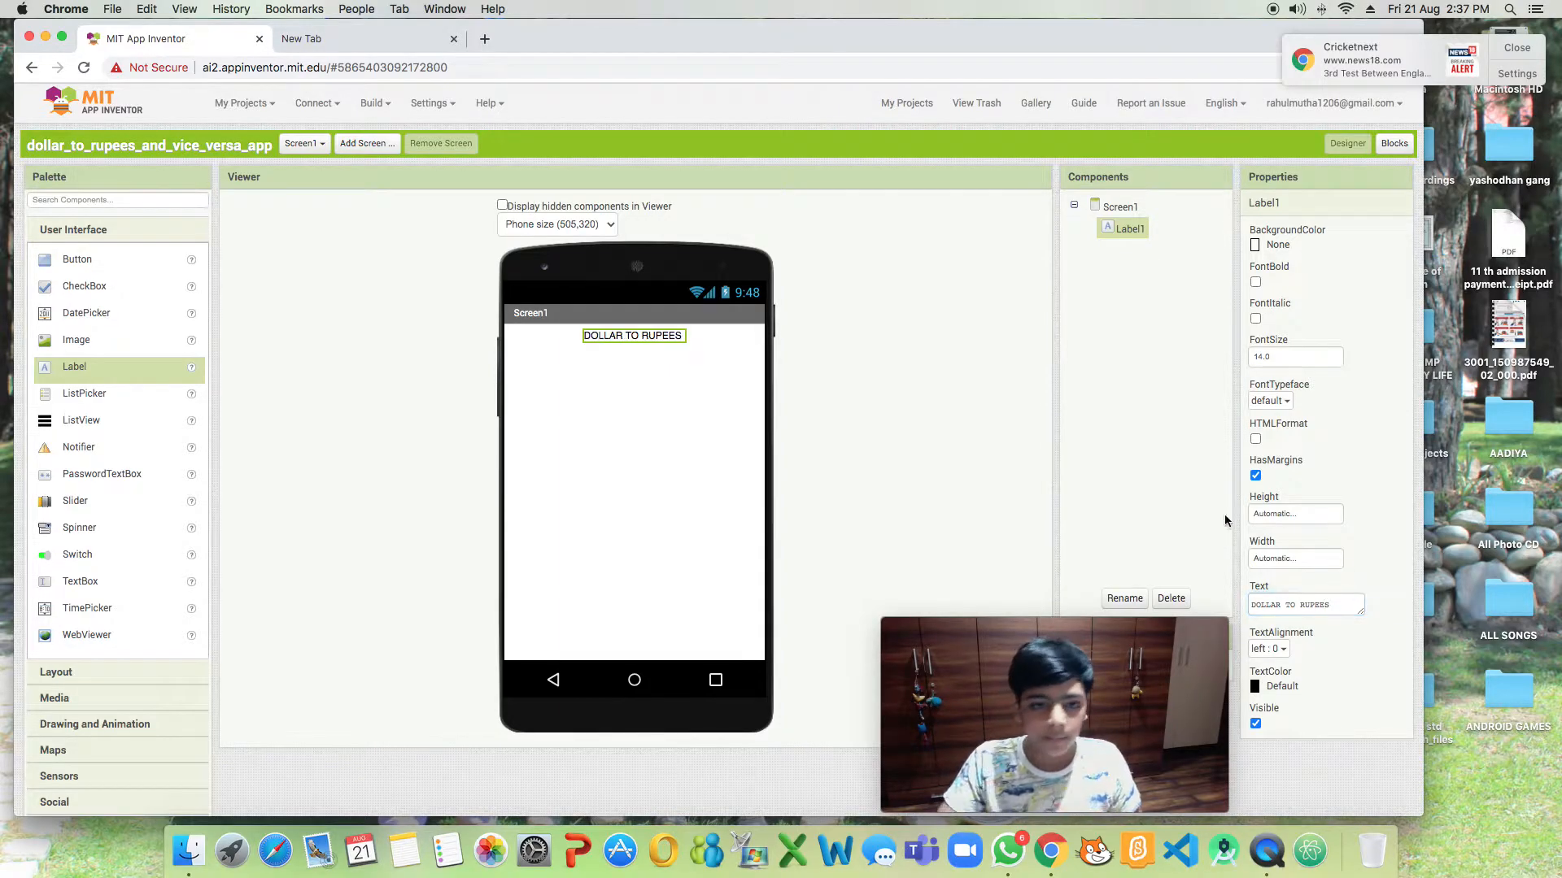
{"action": "left_click", "coordinate": [1256, 283]}
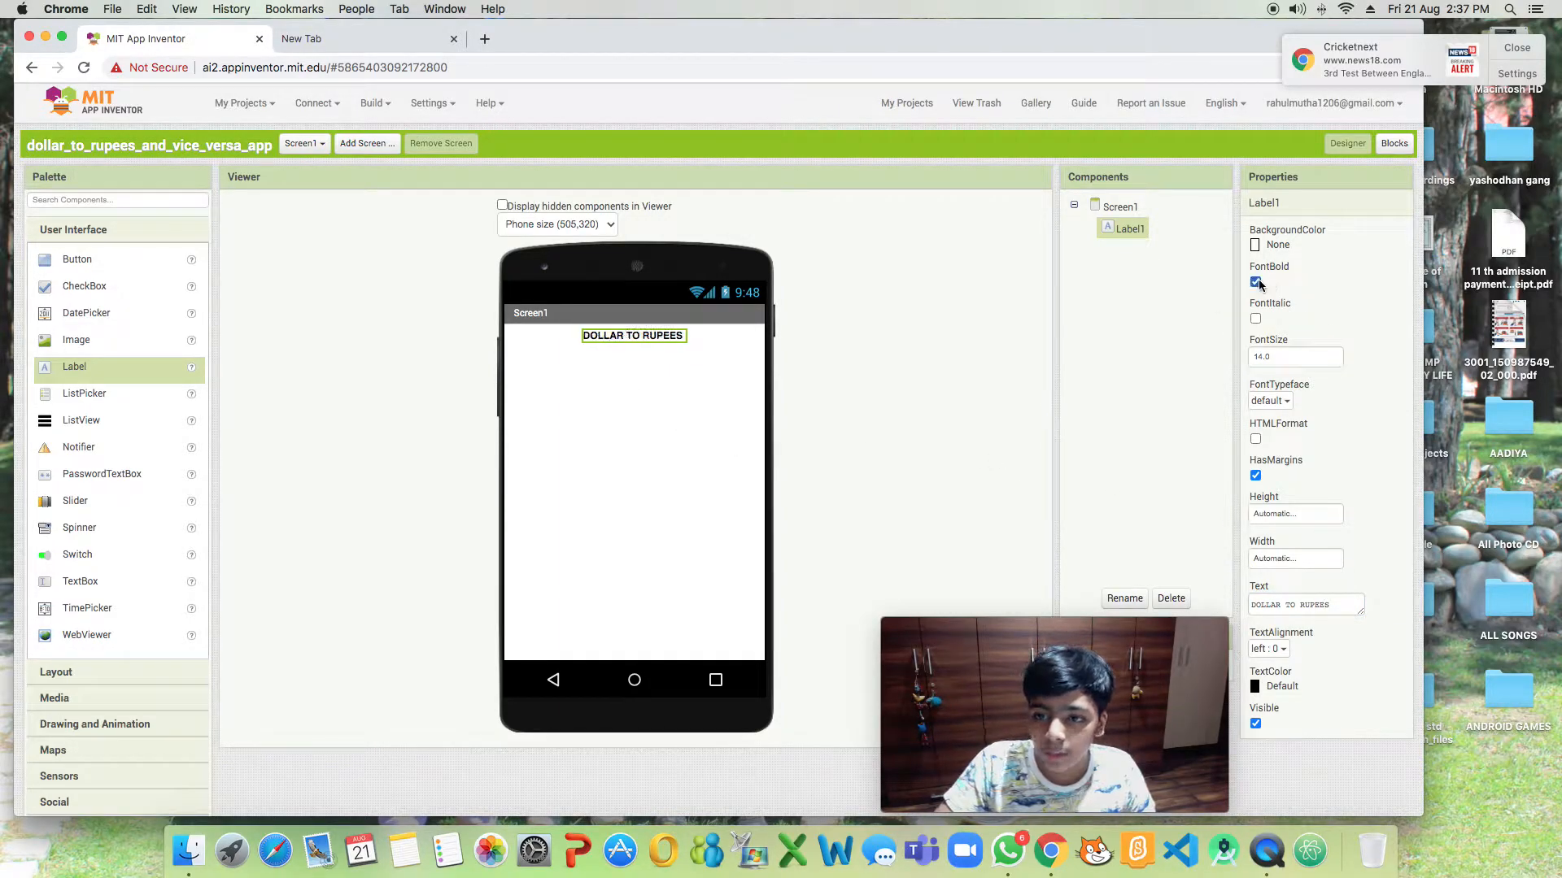
{"action": "left_click", "coordinate": [73, 230]}
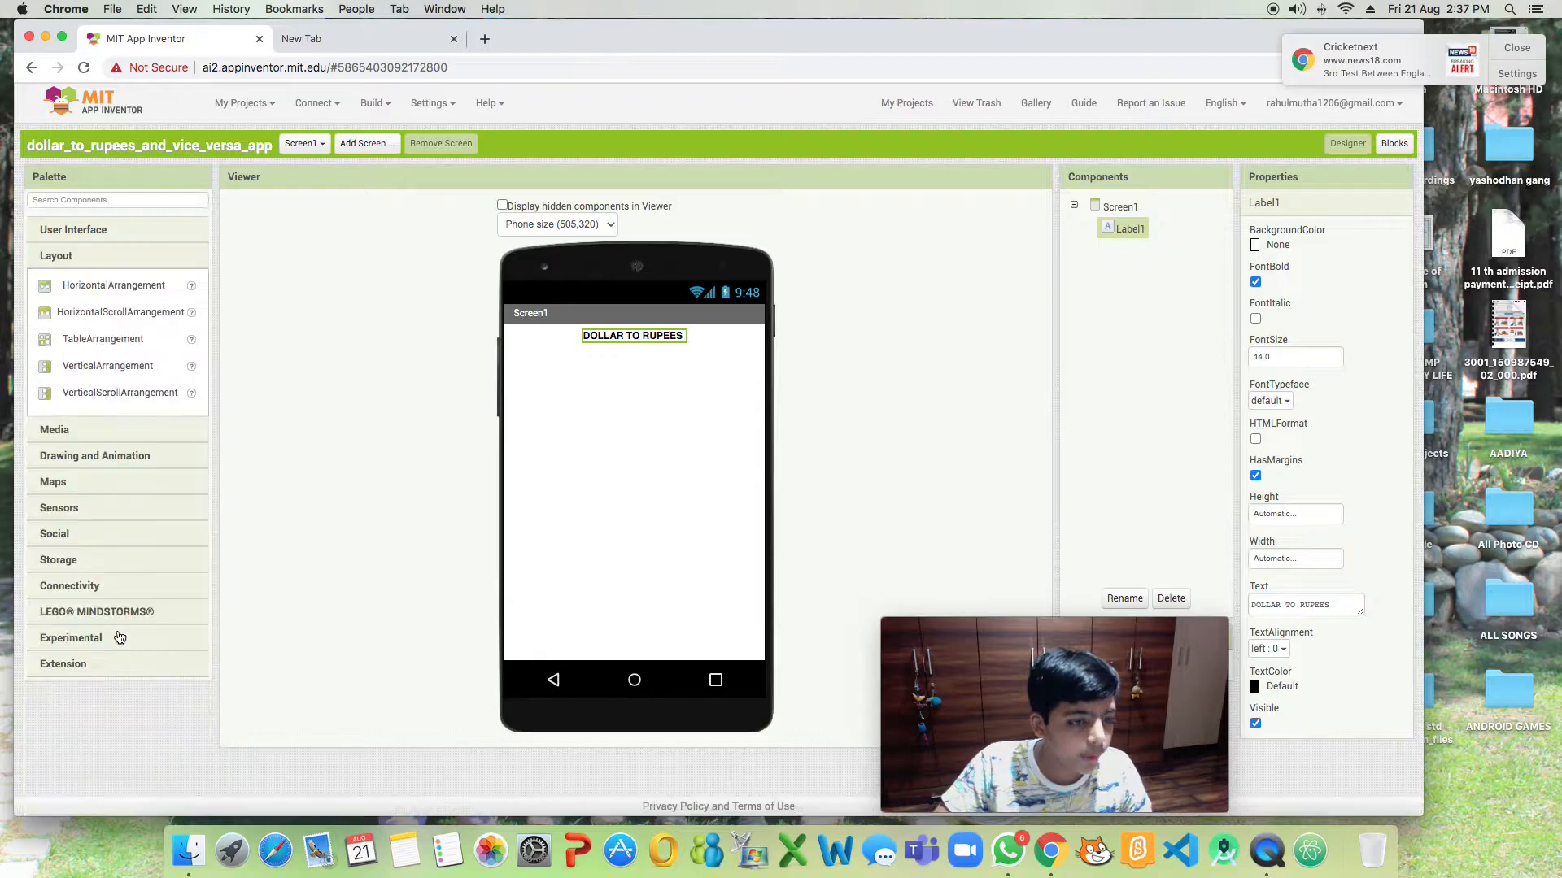
Add a HorizontalArrangement of two text boxes, with TextBox1 hinting 'TYPE DOLLAR HERE'.
{"action": "left_click_drag", "start_coordinate": [113, 285], "coordinate": [634, 388]}
{"action": "type", "text": "H"}
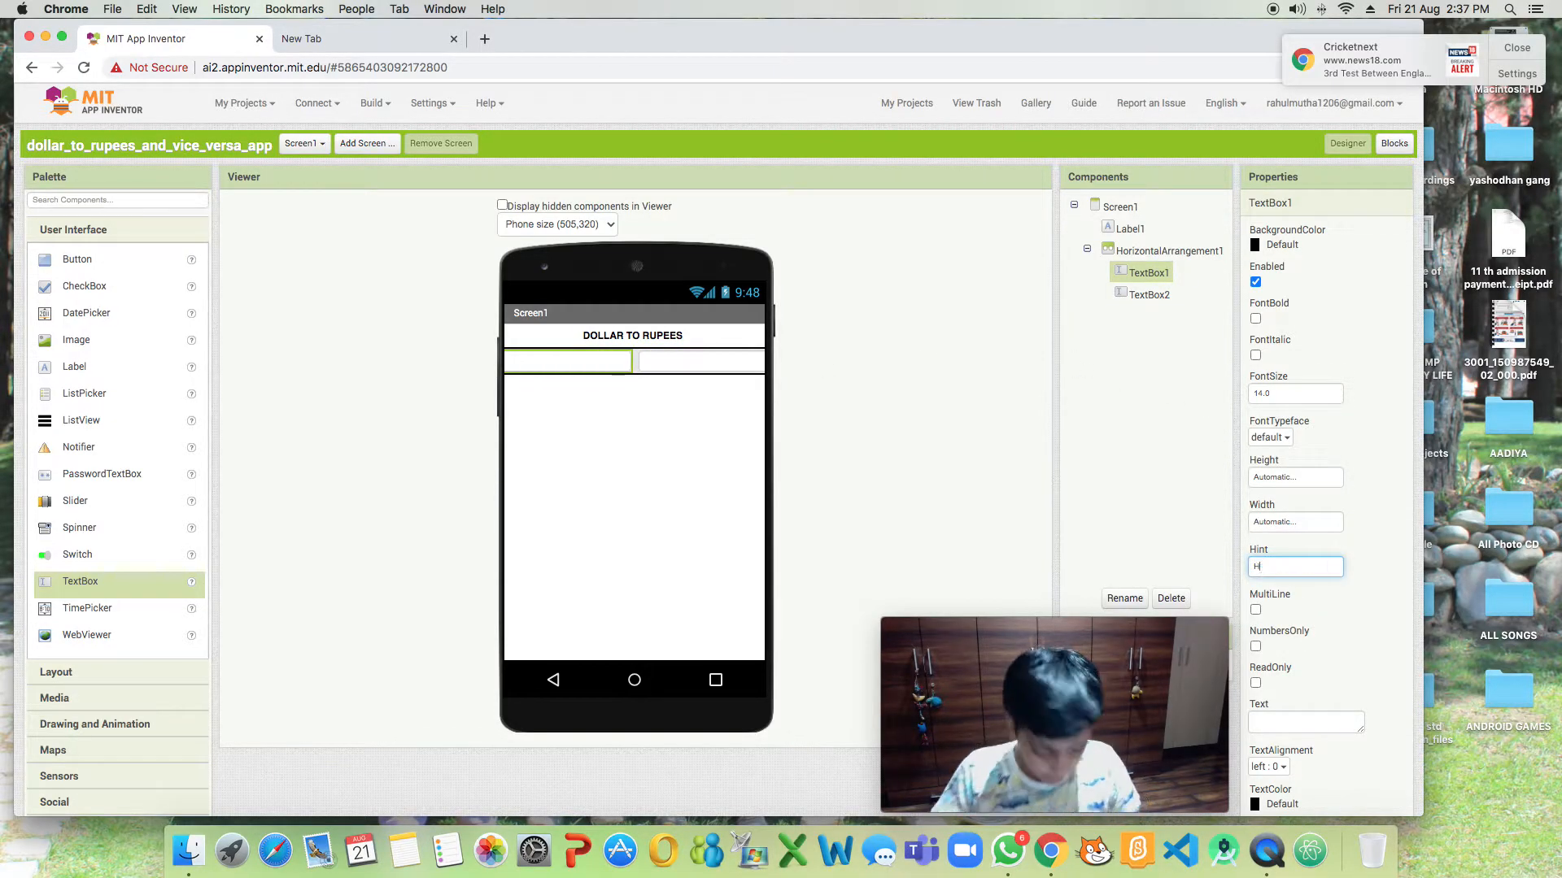
{"action": "type", "text": "TYPE"}
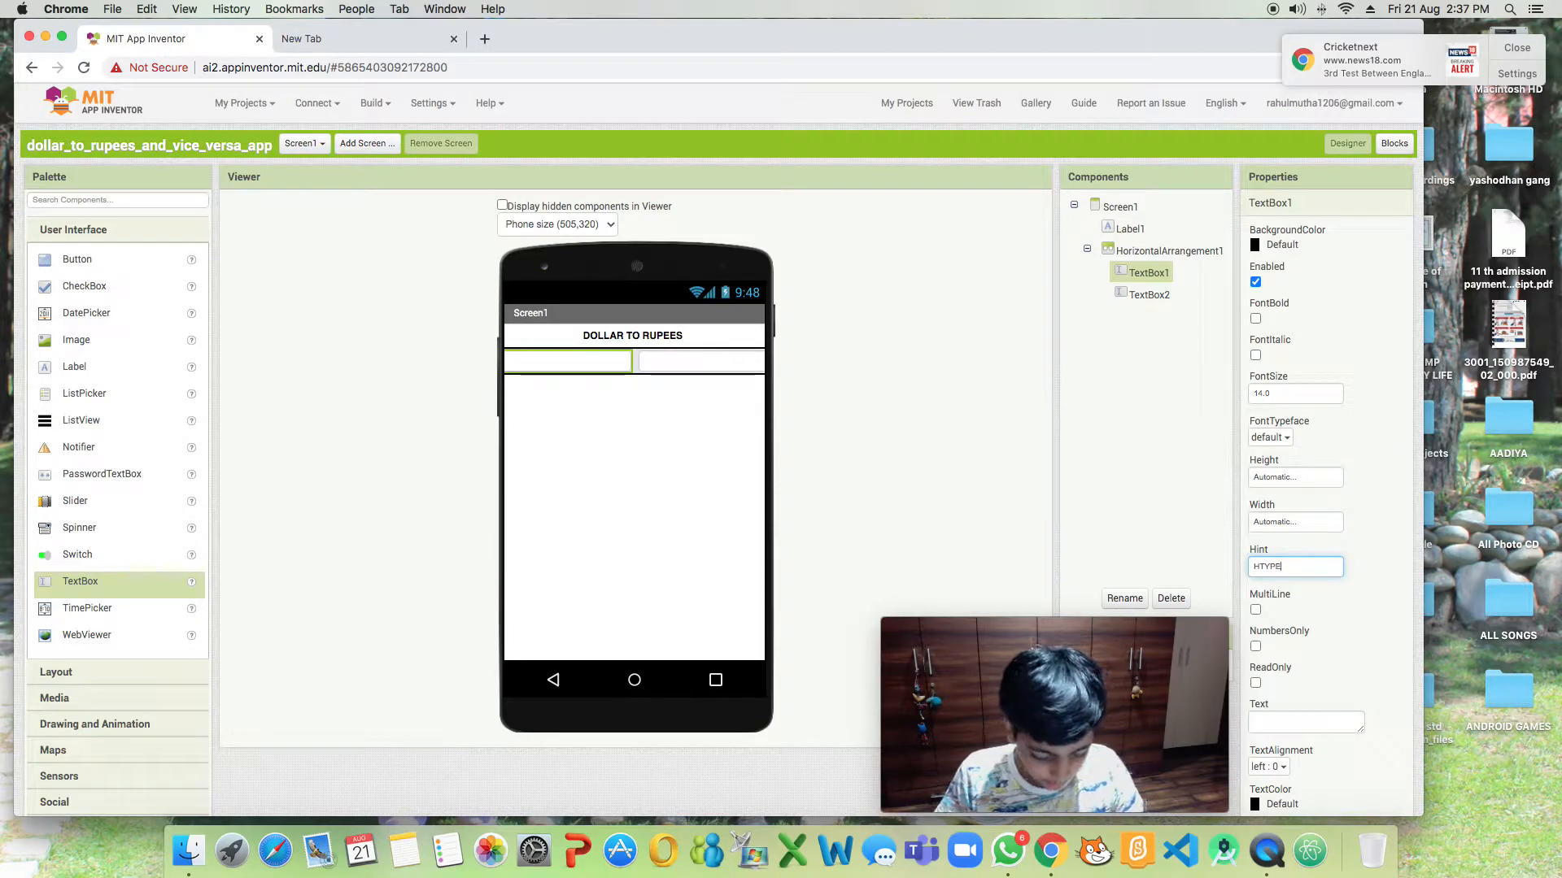
{"action": "type", "text": "DOLLAR HE"}
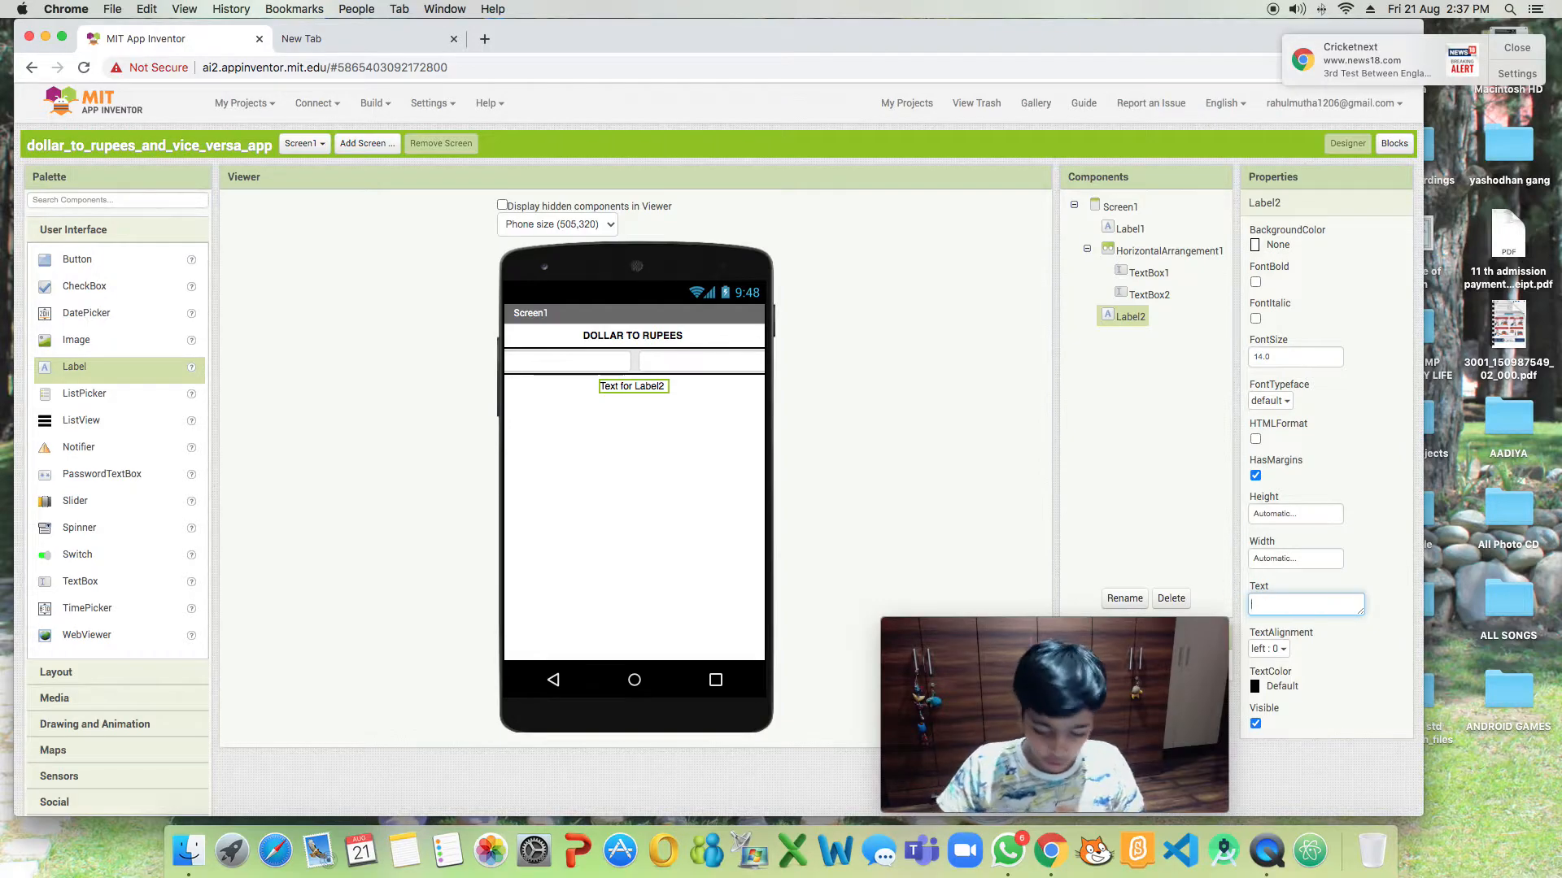
Set Label2's text to 'RUPEES TO DOLLAR' and make it bold.
{"action": "type", "text": "RUPE"}
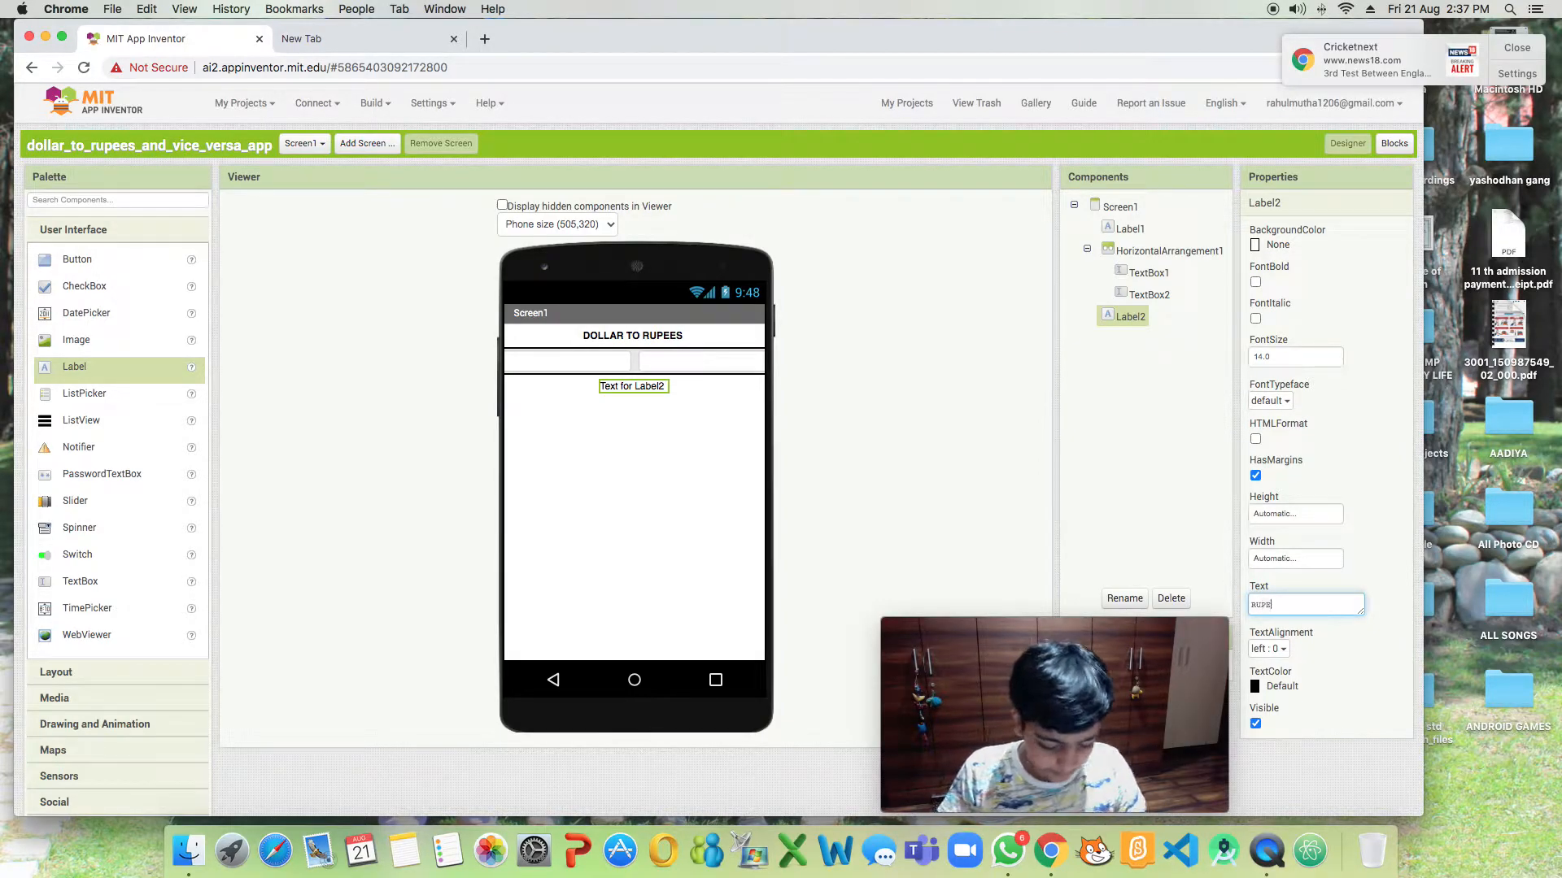
{"action": "type", "text": "RUPEES TO DOLLAR"}
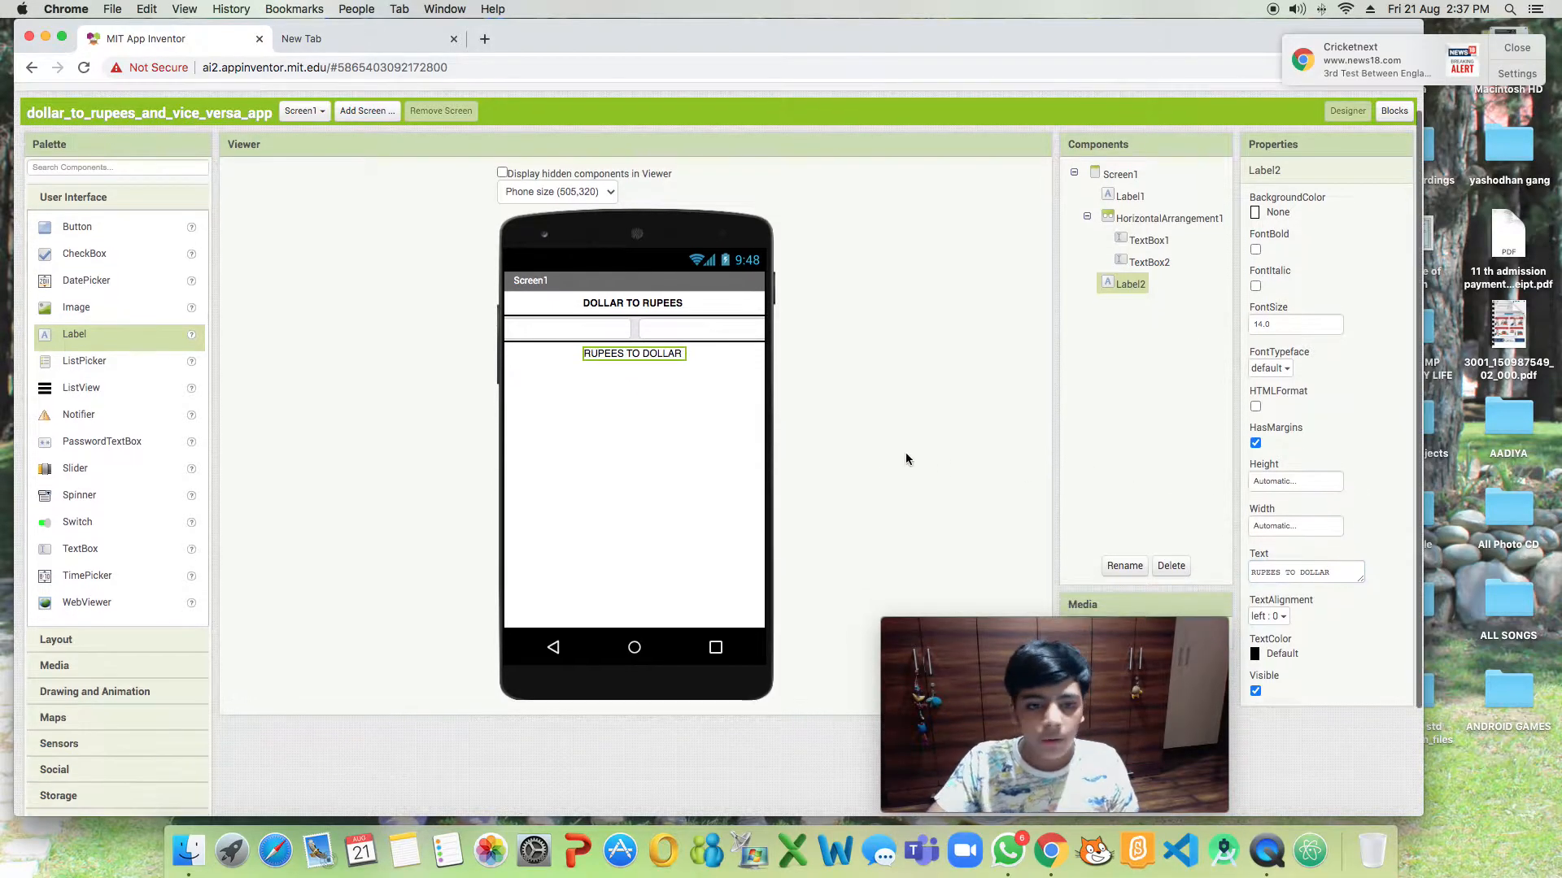
{"action": "left_click", "coordinate": [1255, 249]}
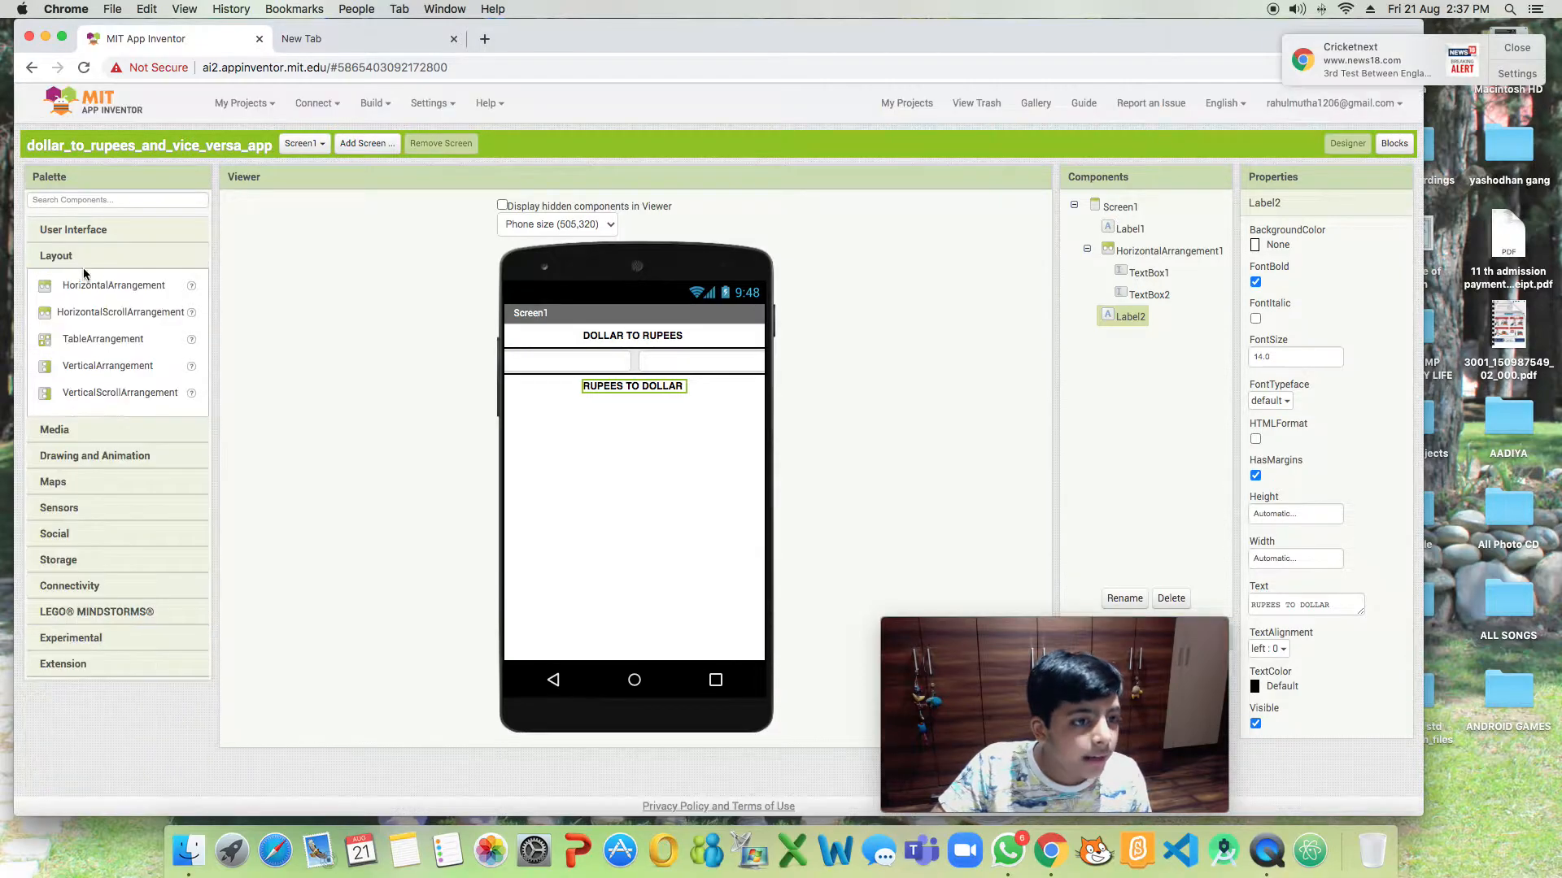
Add a row with TextBox3 and TextBox4 under Label2, TextBox3 hinting 'TYPE RUPEES HERE'.
{"action": "left_click_drag", "start_coordinate": [113, 286], "coordinate": [634, 440]}
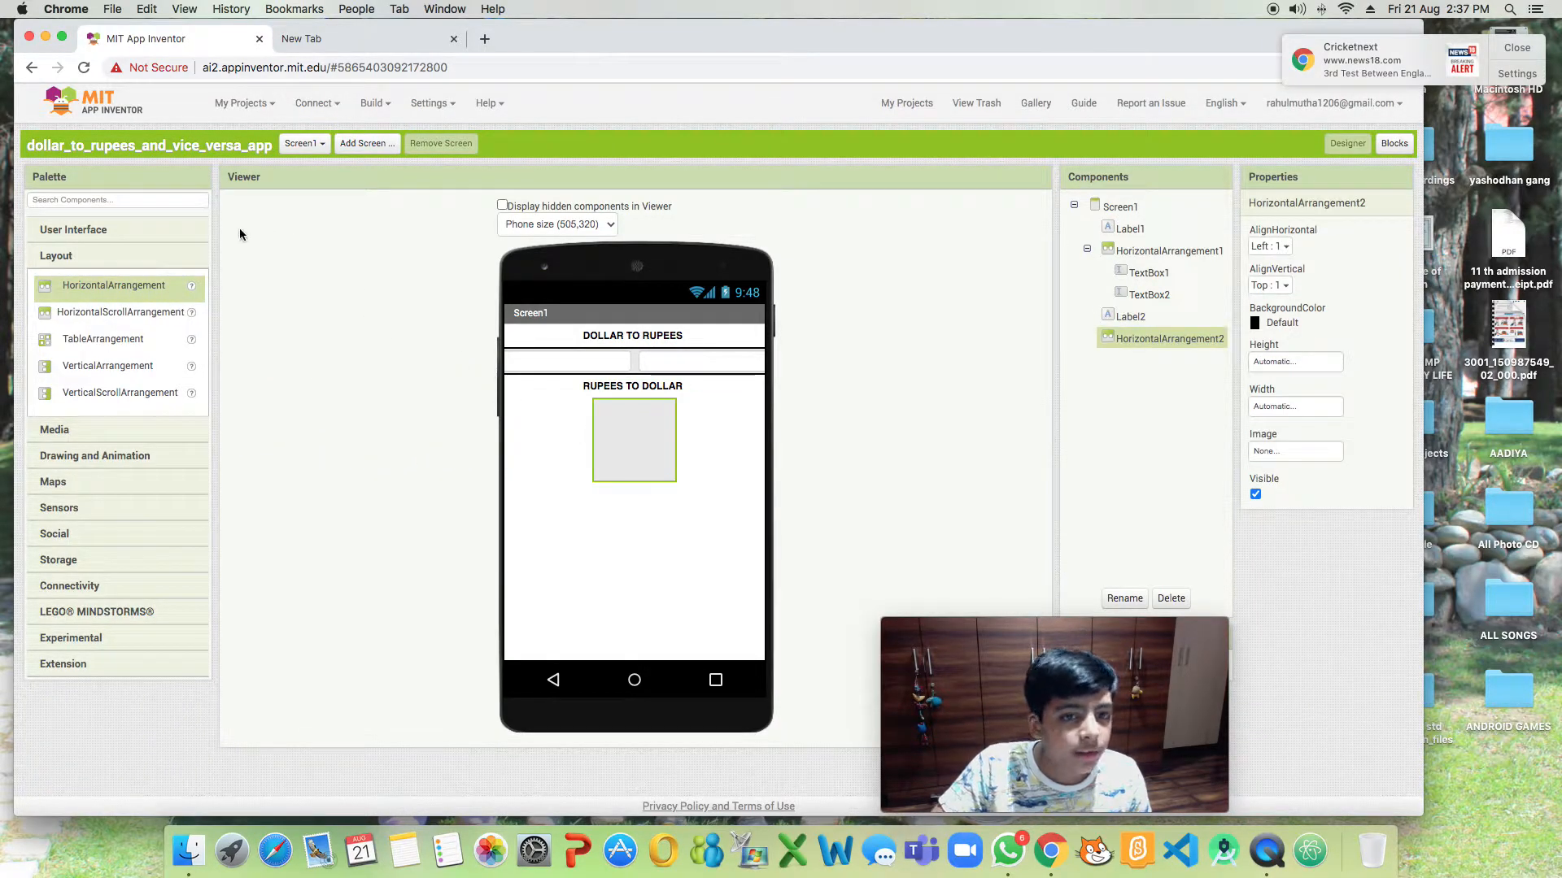
{"action": "left_click", "coordinate": [72, 230]}
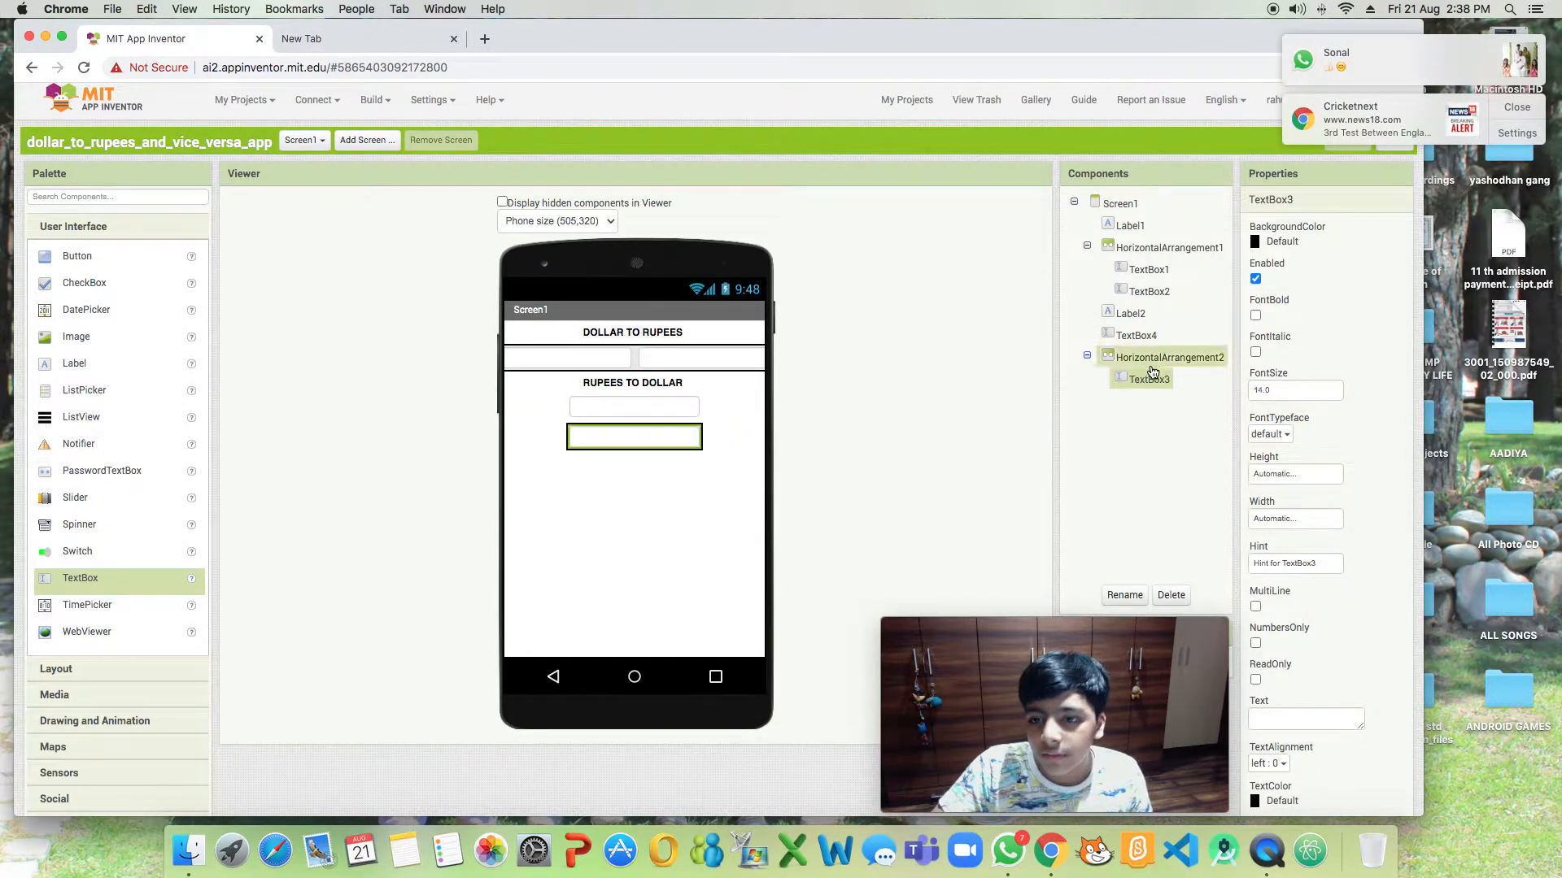
{"action": "left_click", "coordinate": [1139, 337]}
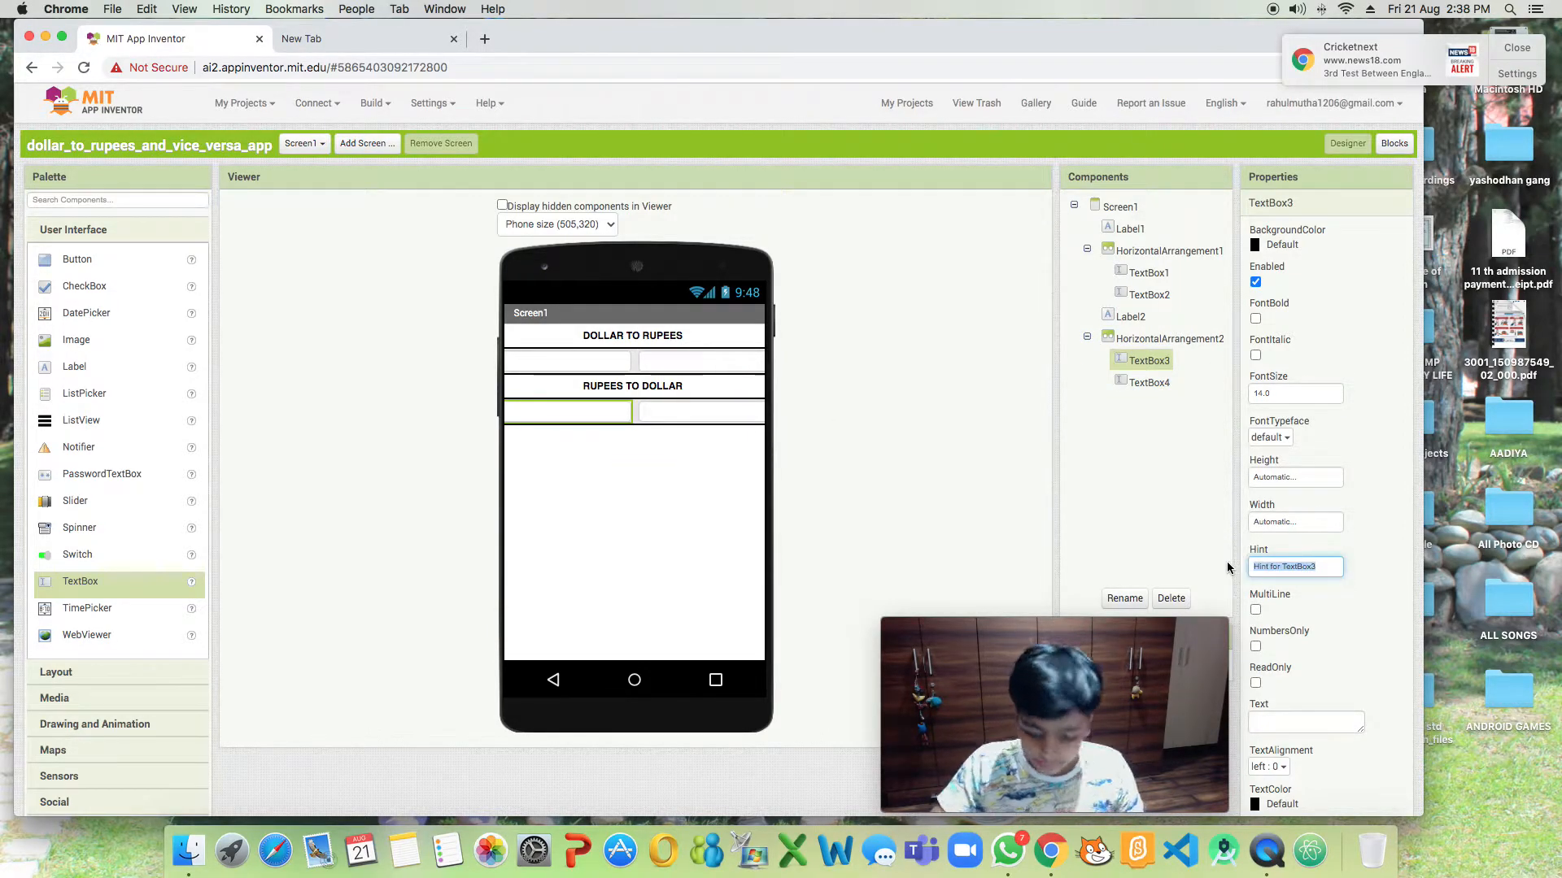
{"action": "type", "text": "TYPE"}
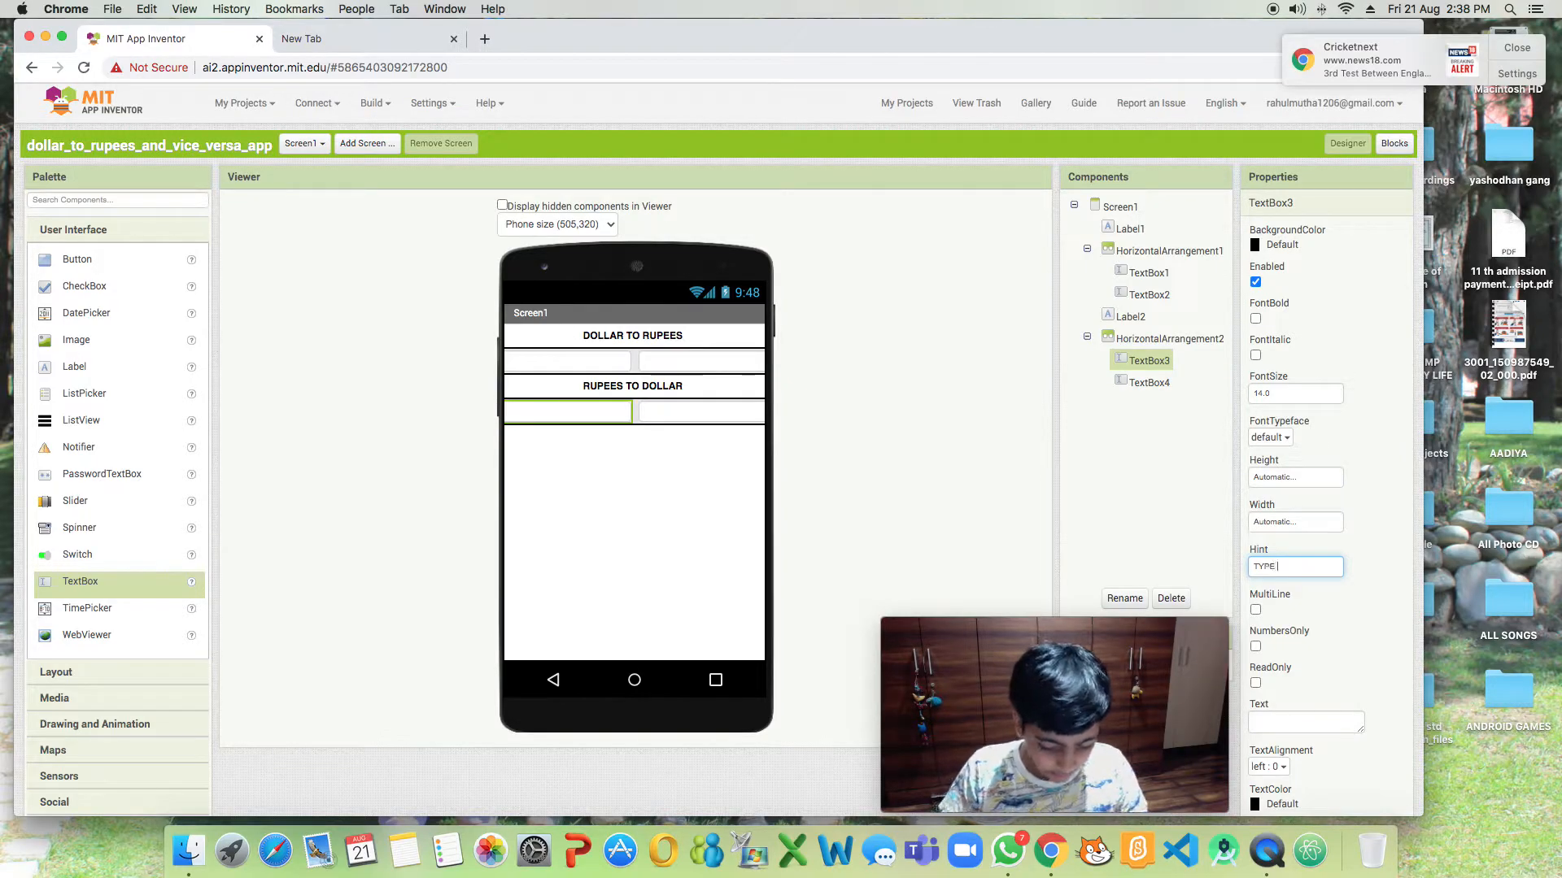
{"action": "type", "text": "RUPEES"}
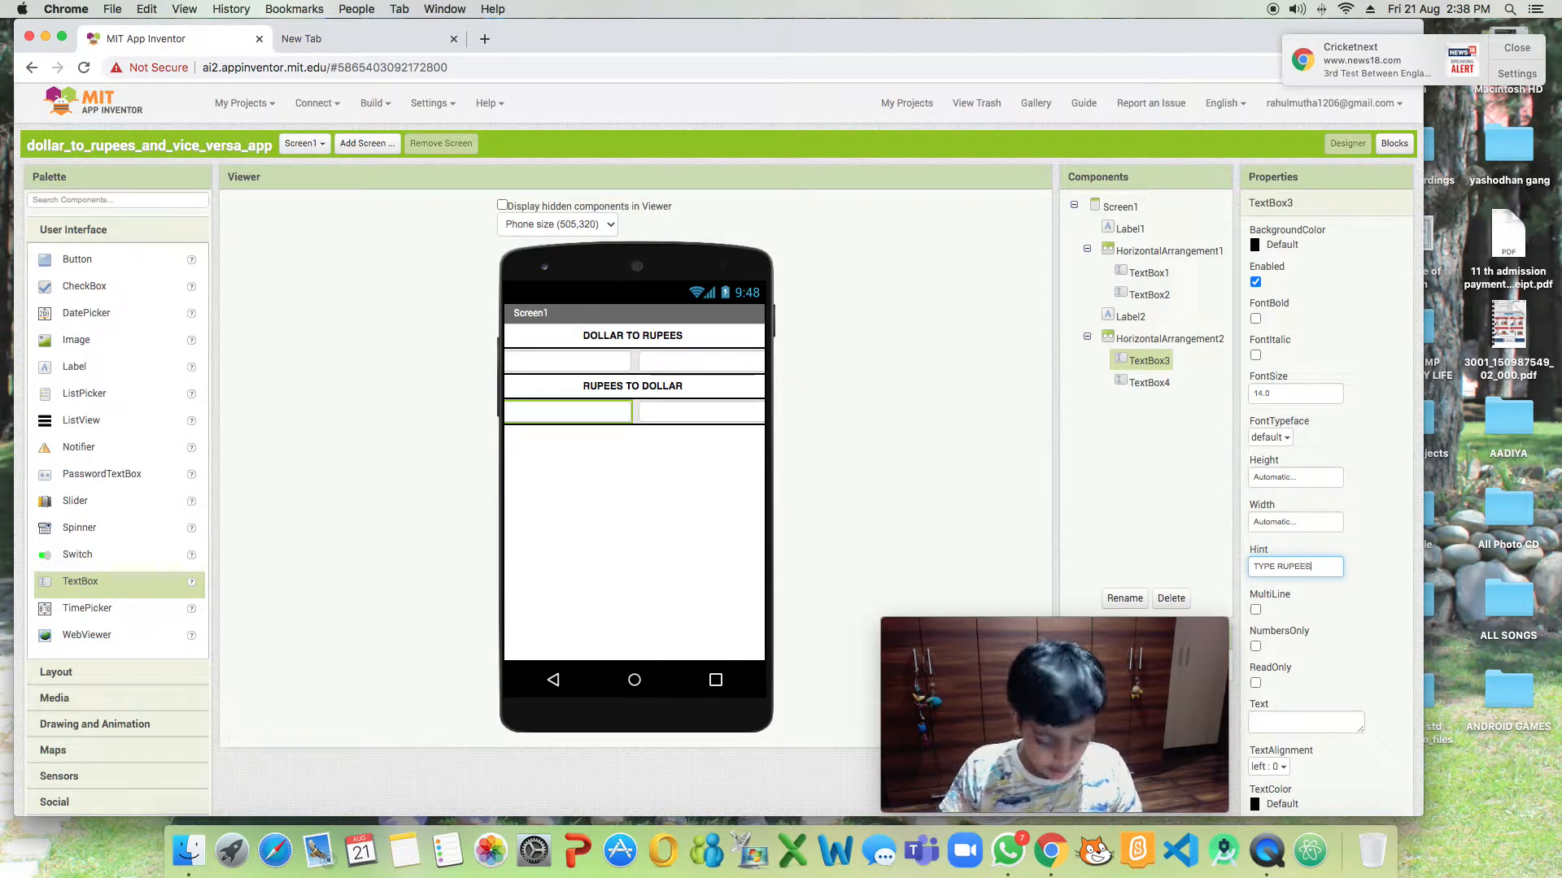
{"action": "type", "text": "HERE..."}
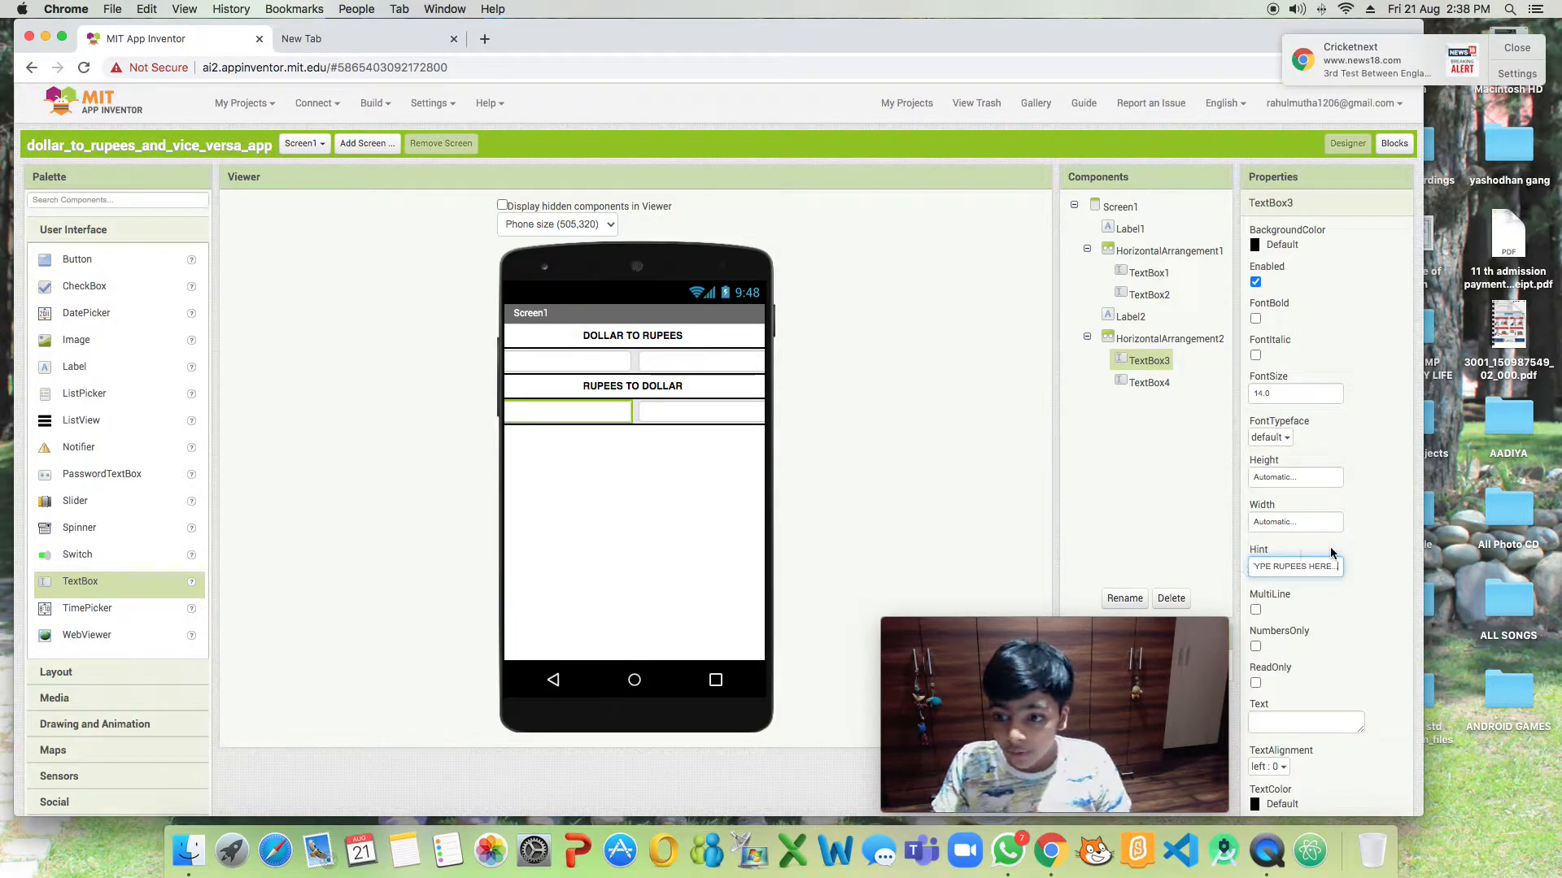
{"action": "left_click", "coordinate": [1149, 272]}
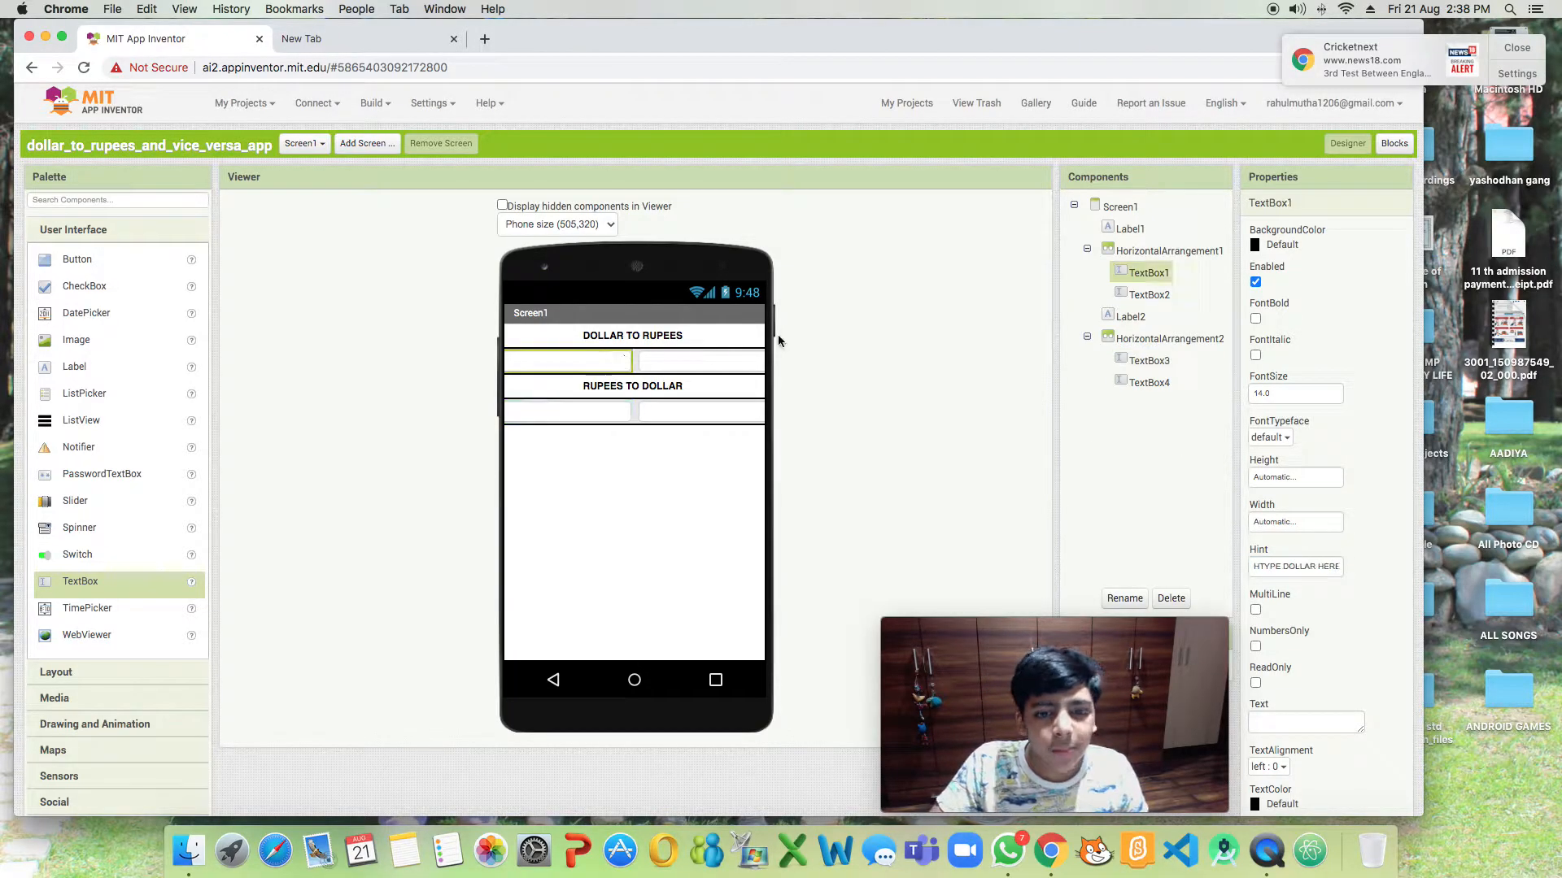
Give the second-row text boxes percentage widths and switch to the Blocks editor.
{"action": "left_click", "coordinate": [1295, 522]}
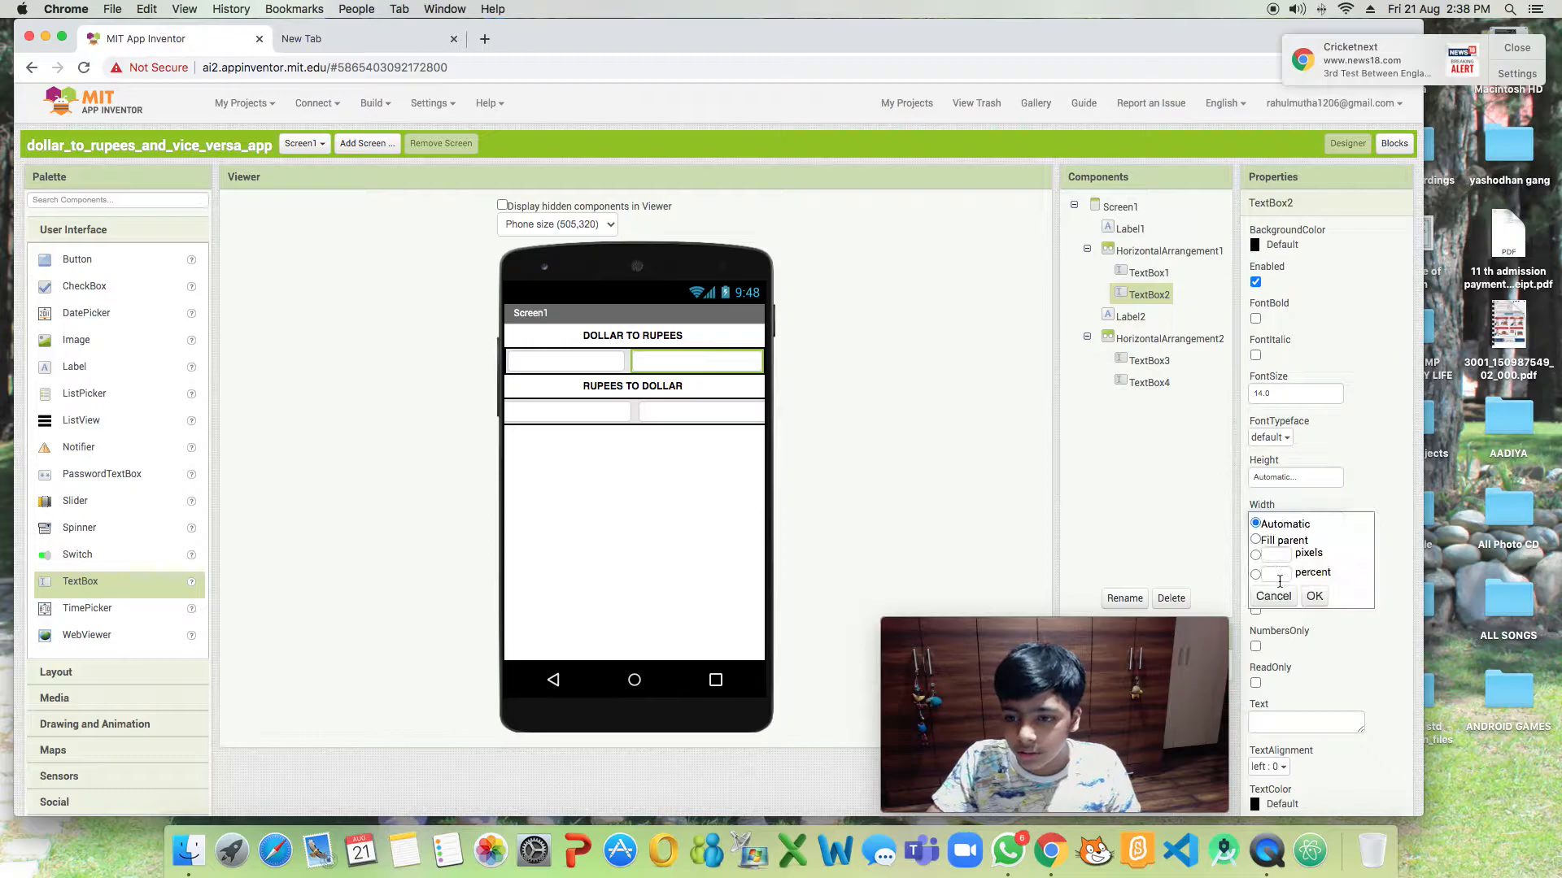
{"action": "left_click", "coordinate": [1313, 596]}
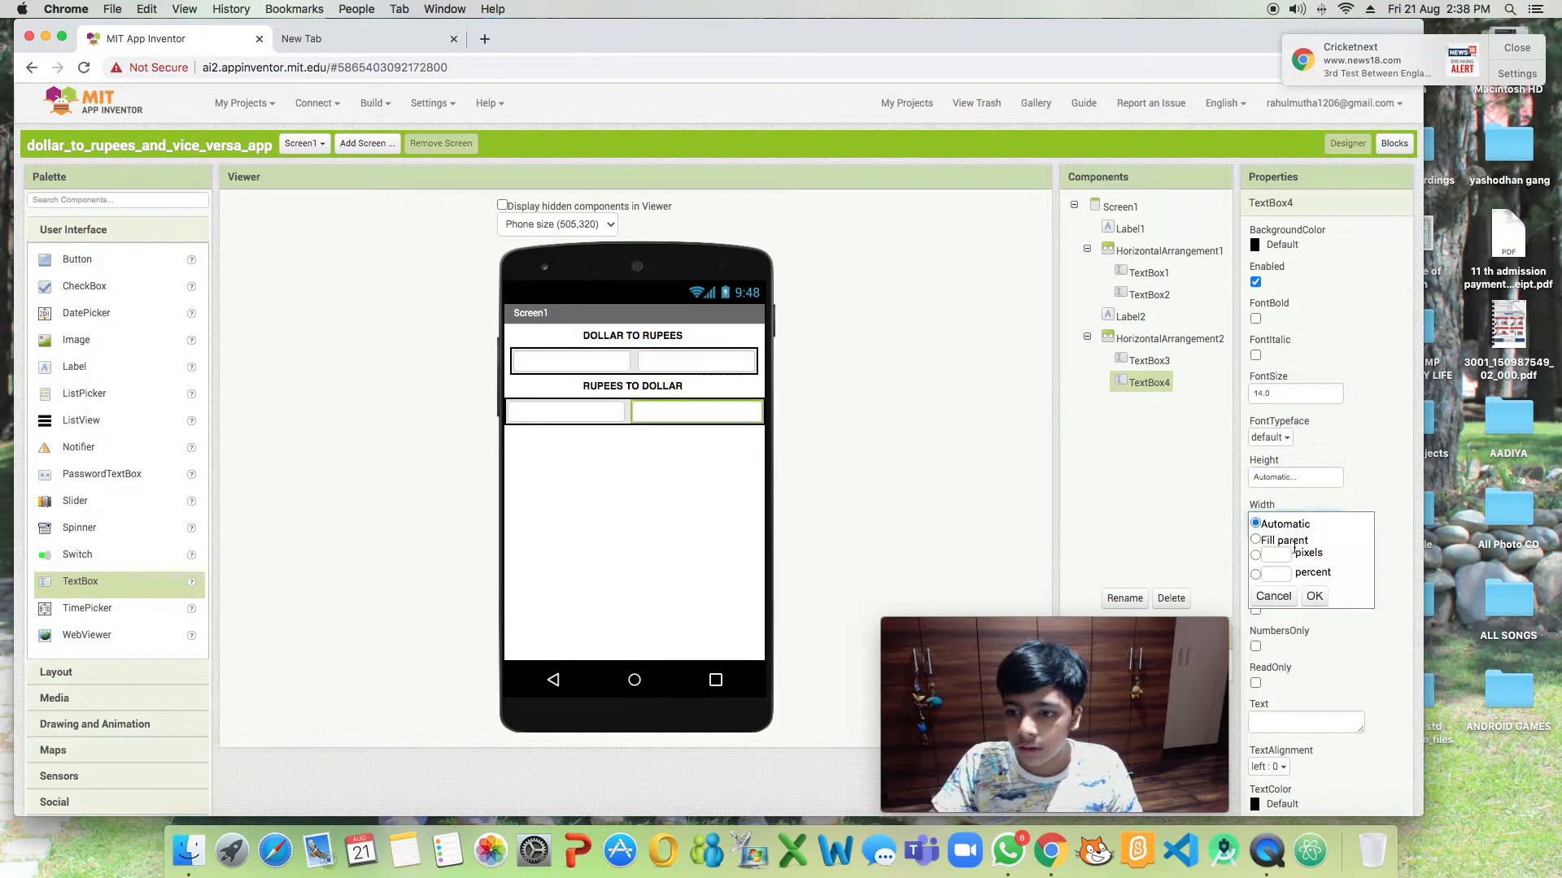
{"action": "left_click", "coordinate": [1314, 595]}
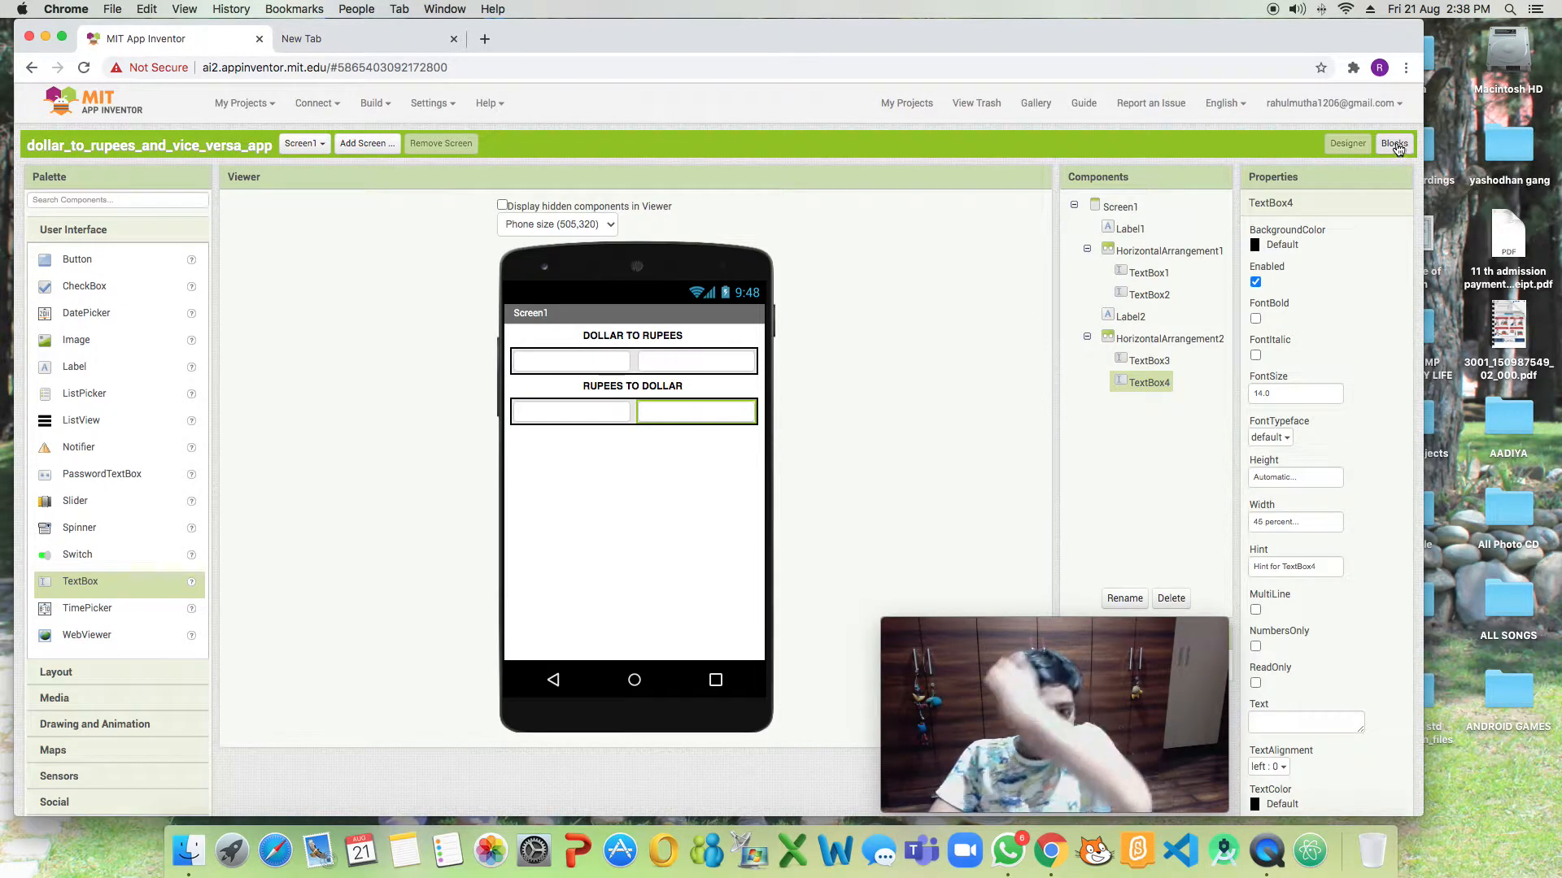
{"action": "left_click", "coordinate": [1393, 143]}
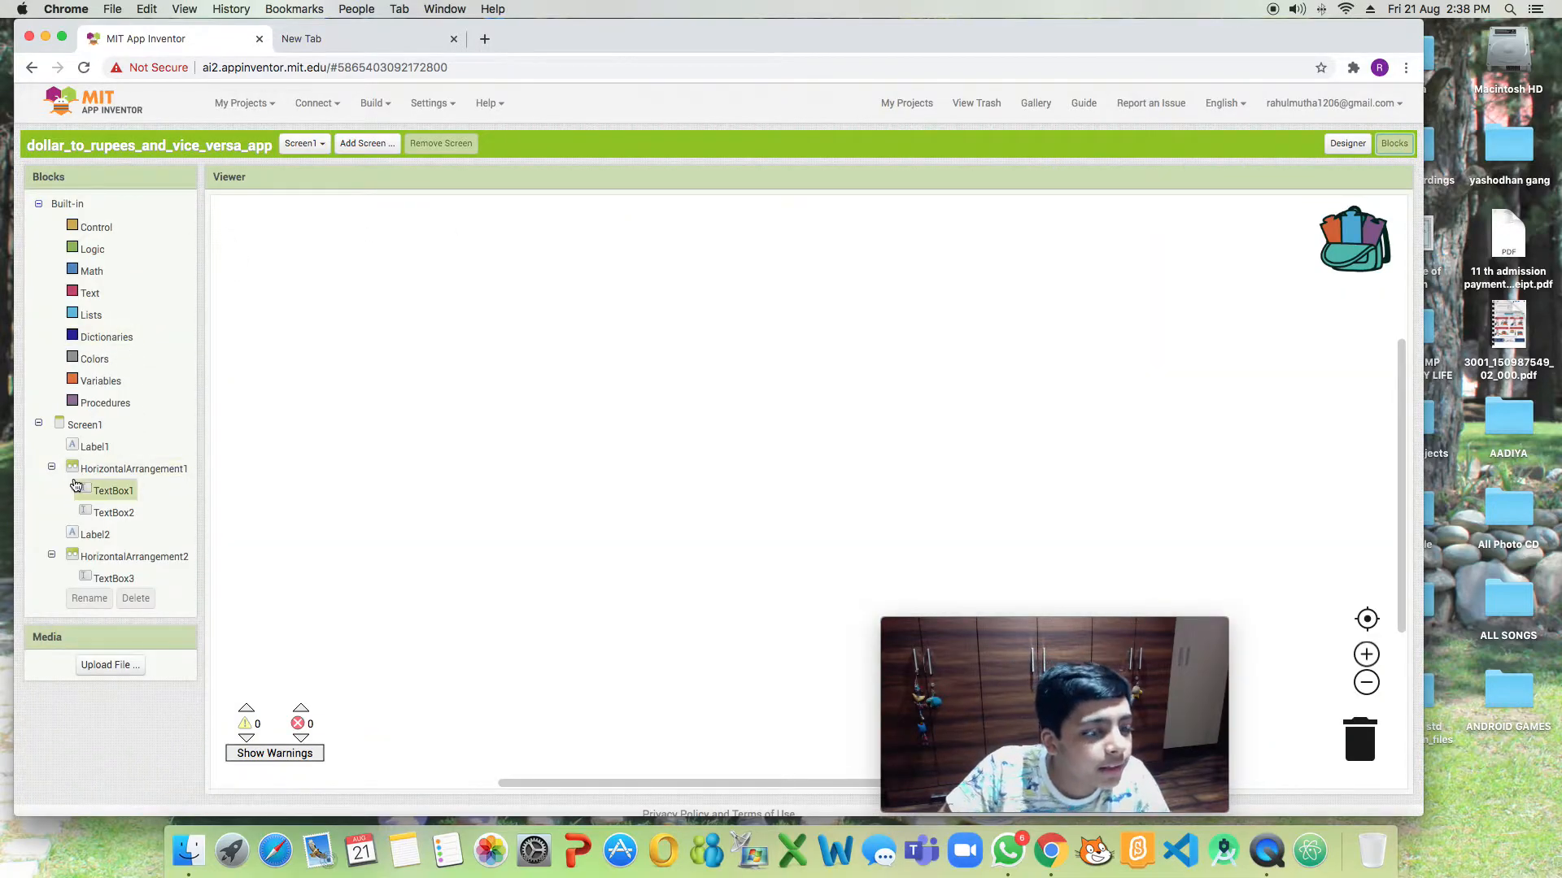
Add TextBox1 GotFocus and LostFocus events that each set TextBox2.Text to 0.
{"action": "left_click", "coordinate": [96, 447]}
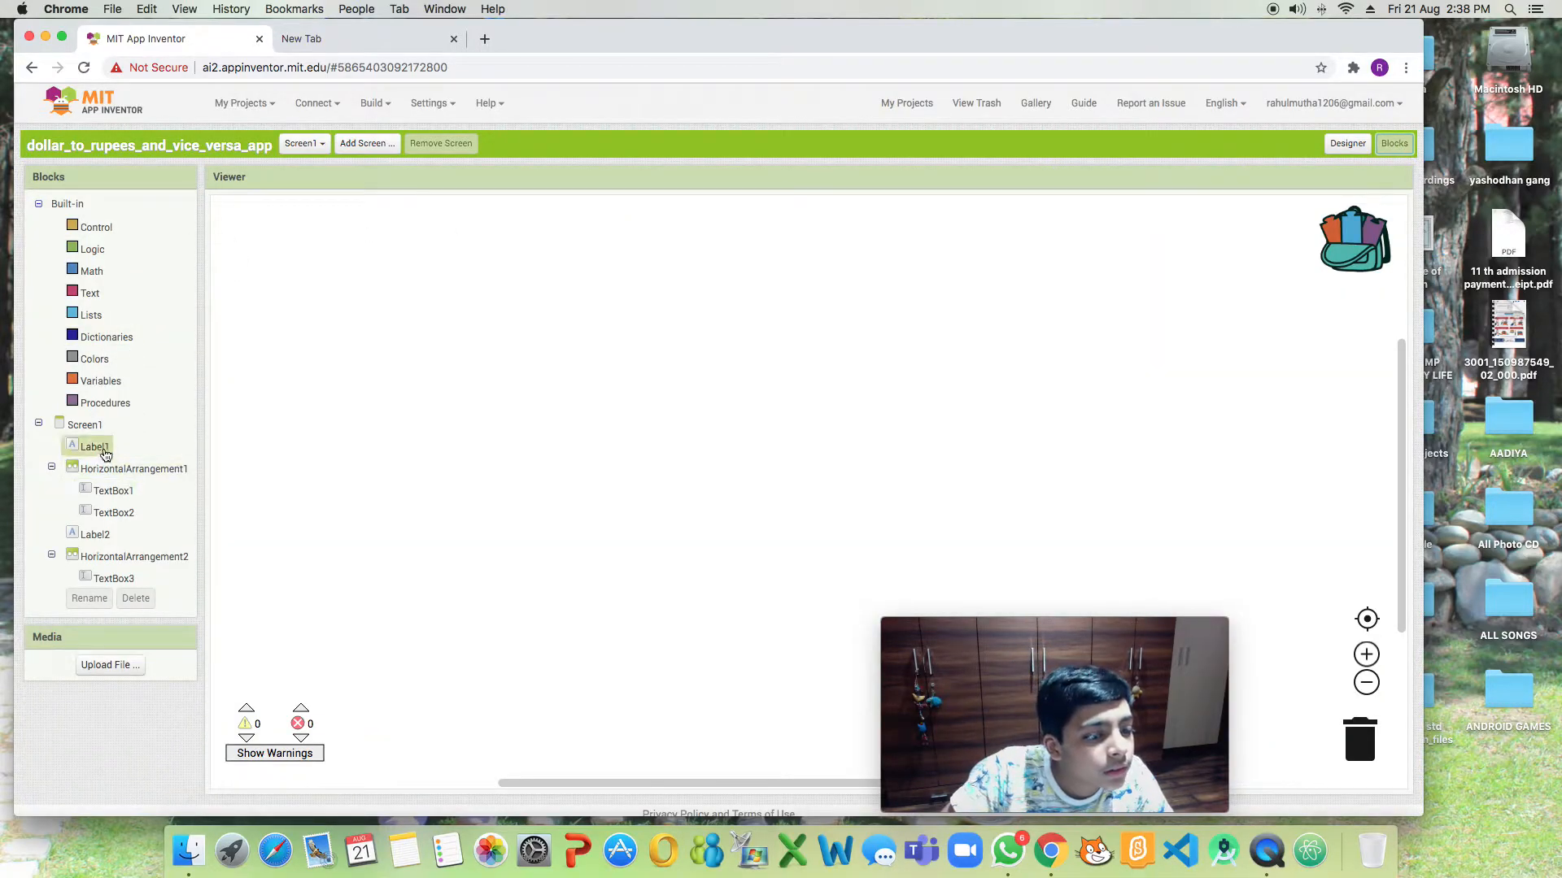
{"action": "left_click", "coordinate": [112, 490]}
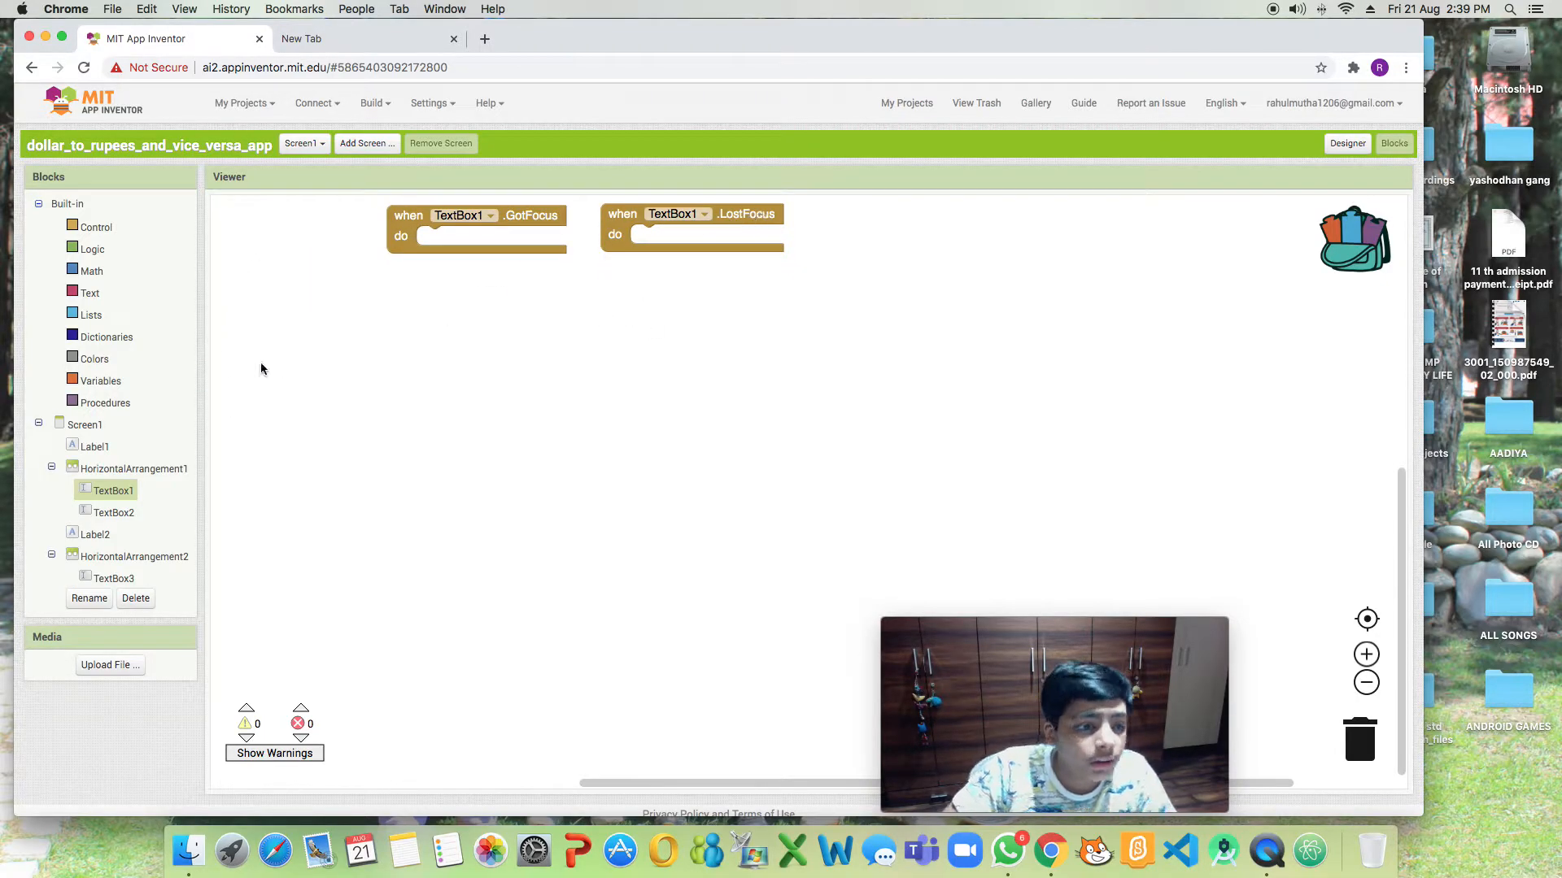
{"action": "left_click", "coordinate": [112, 512]}
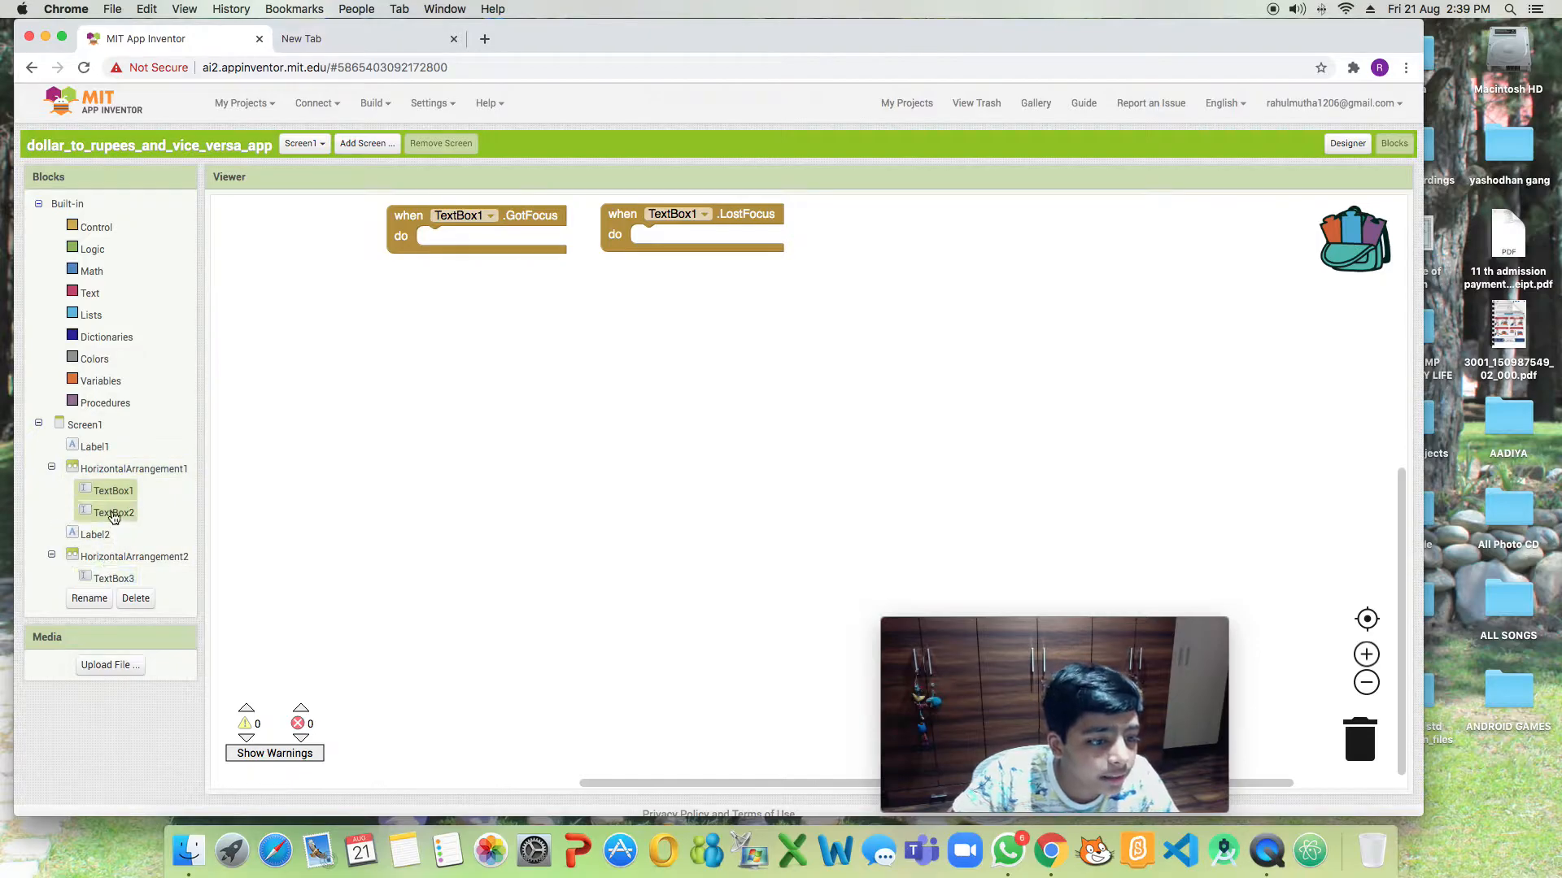
{"action": "left_click", "coordinate": [113, 511]}
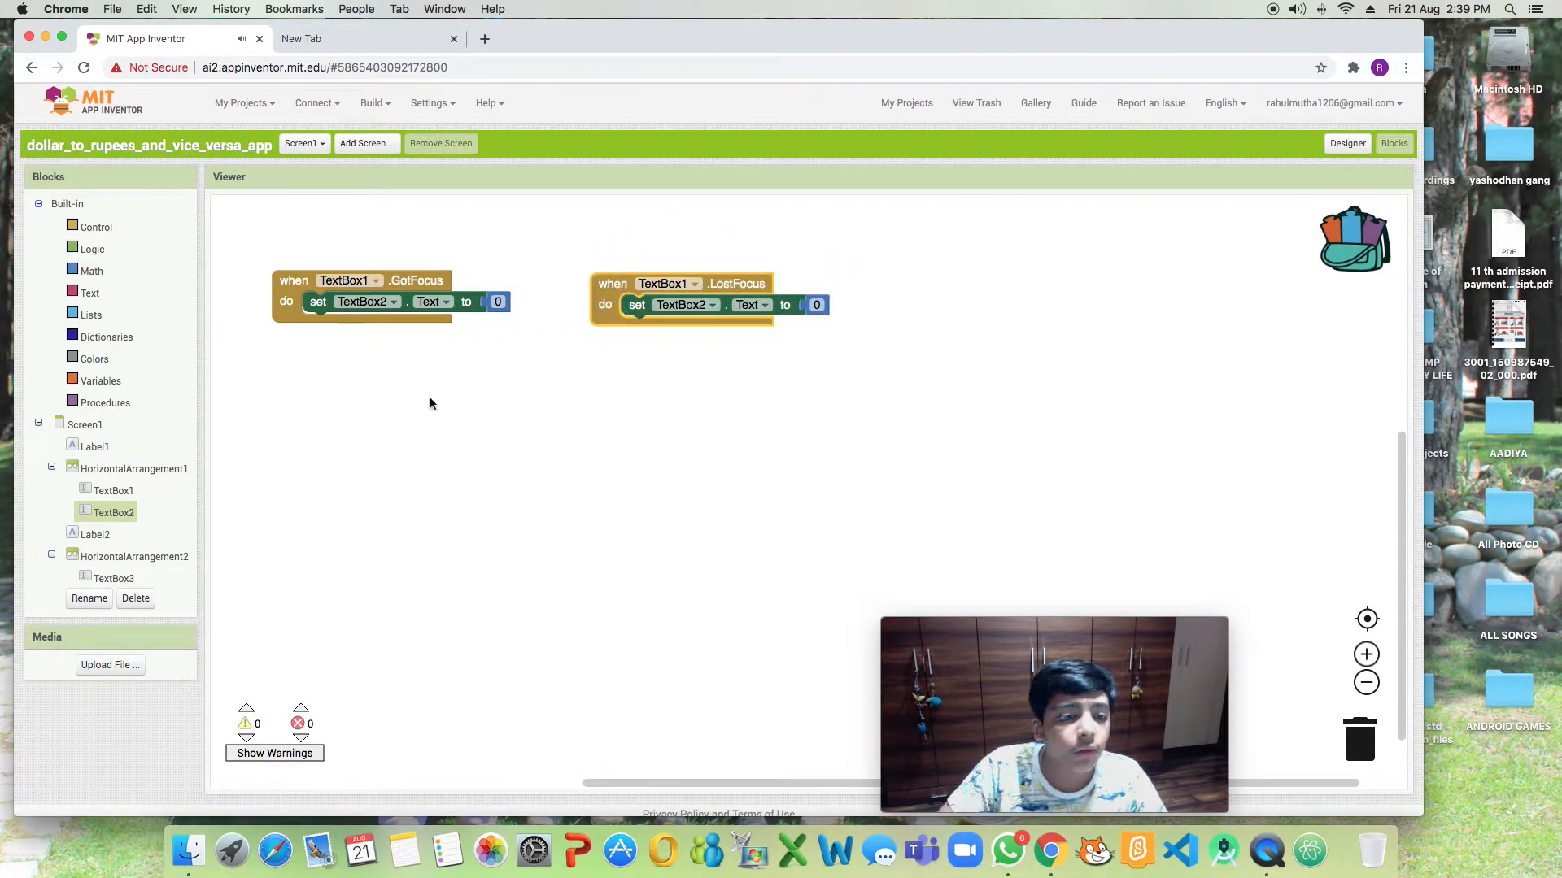
Set TextBox2 to TextBox1.Text × 74.8629 on LostFocus and duplicate both events.
{"action": "left_click", "coordinate": [94, 270]}
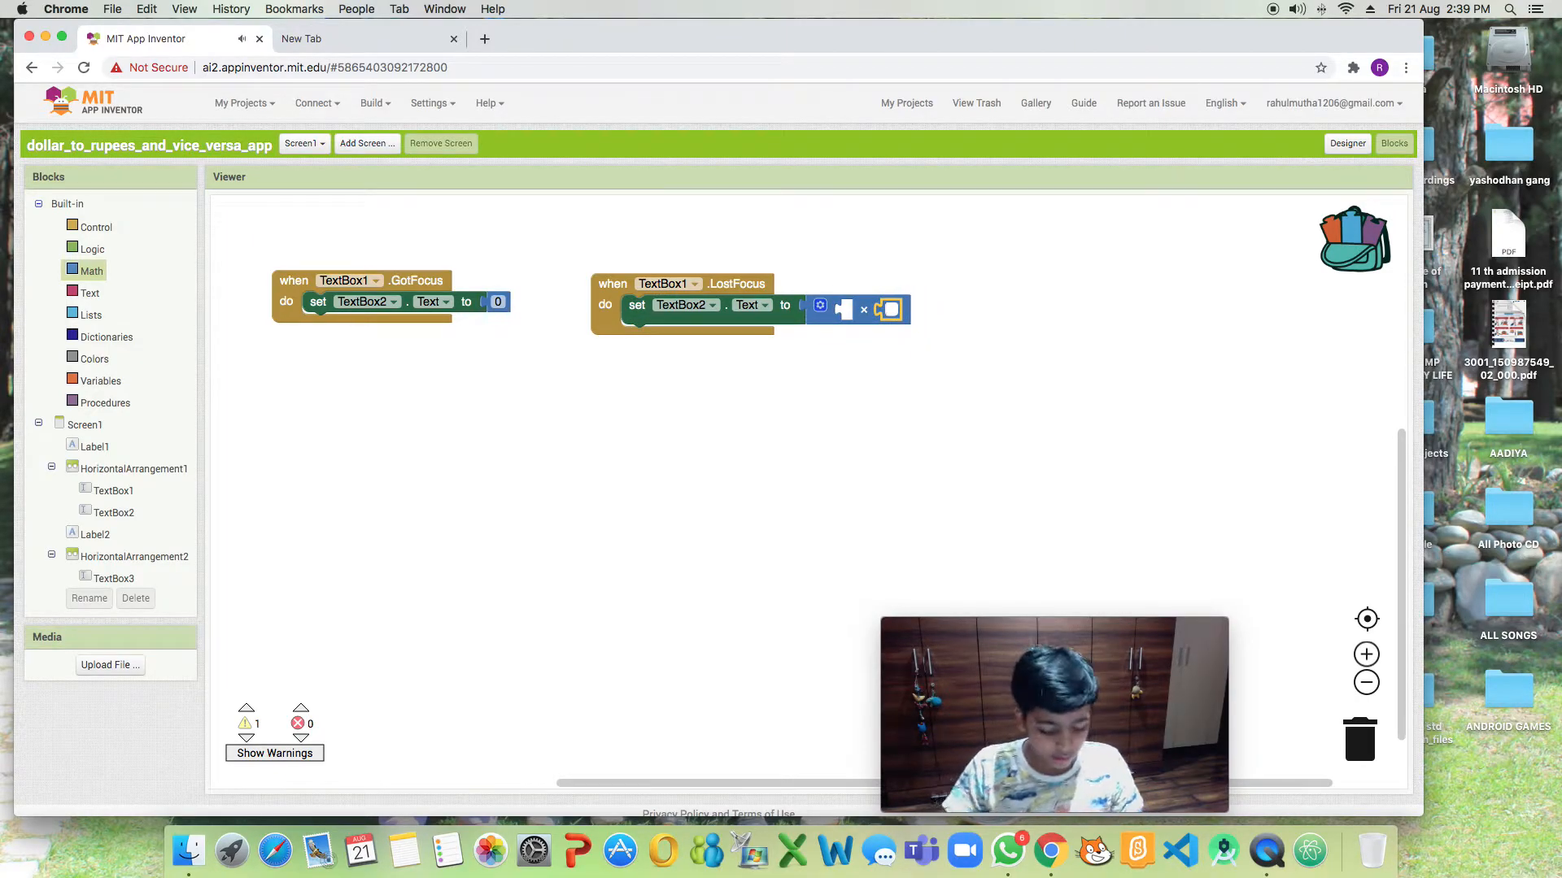
{"action": "type", "text": "74.8629"}
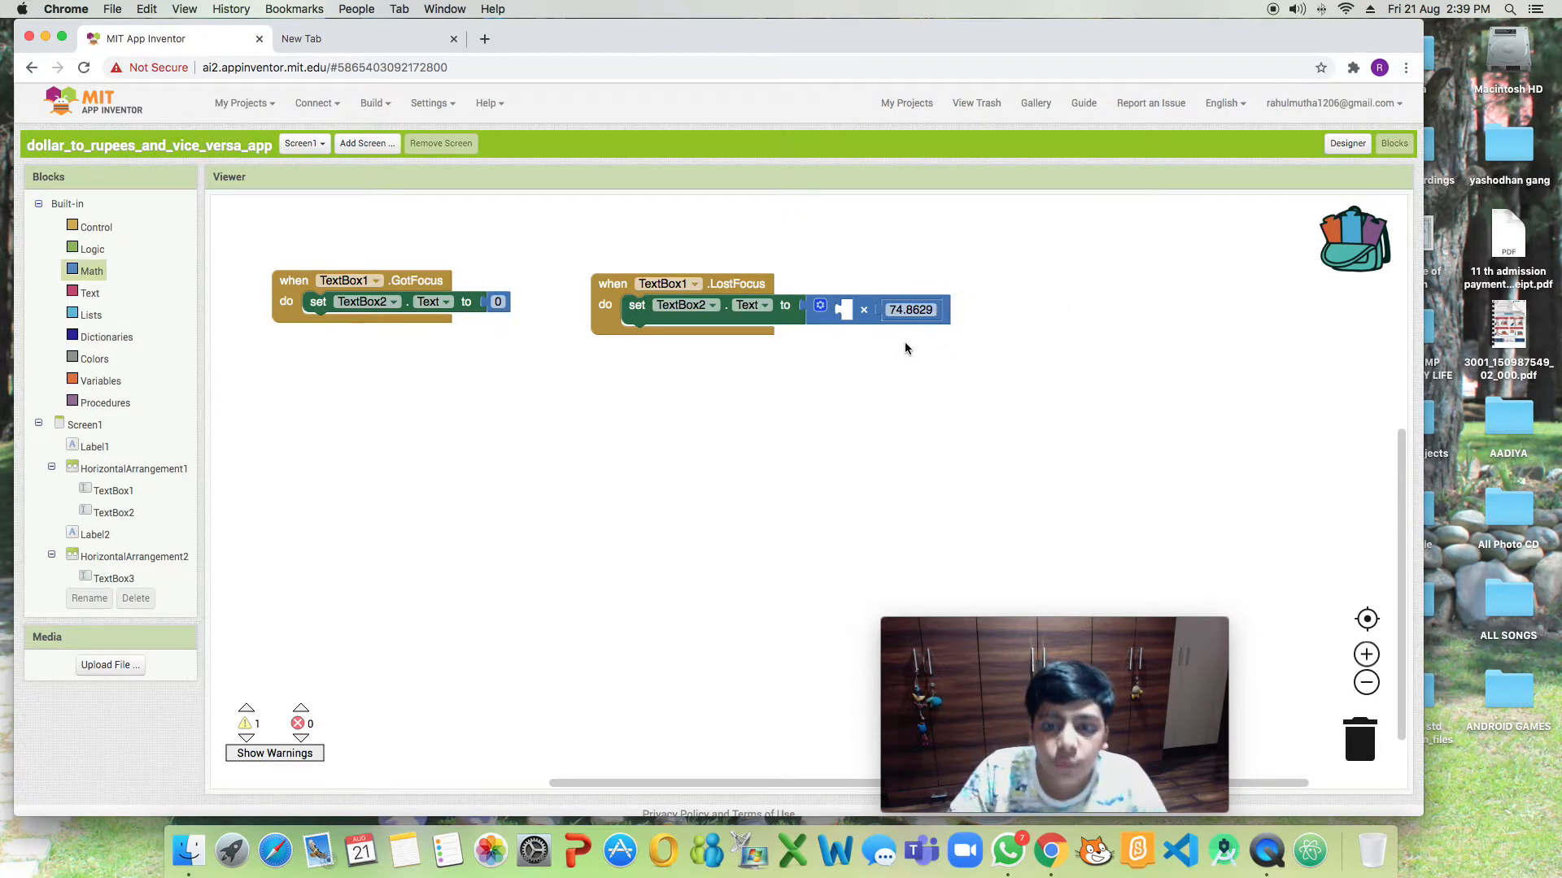
{"action": "mouse_move", "coordinate": [1070, 307]}
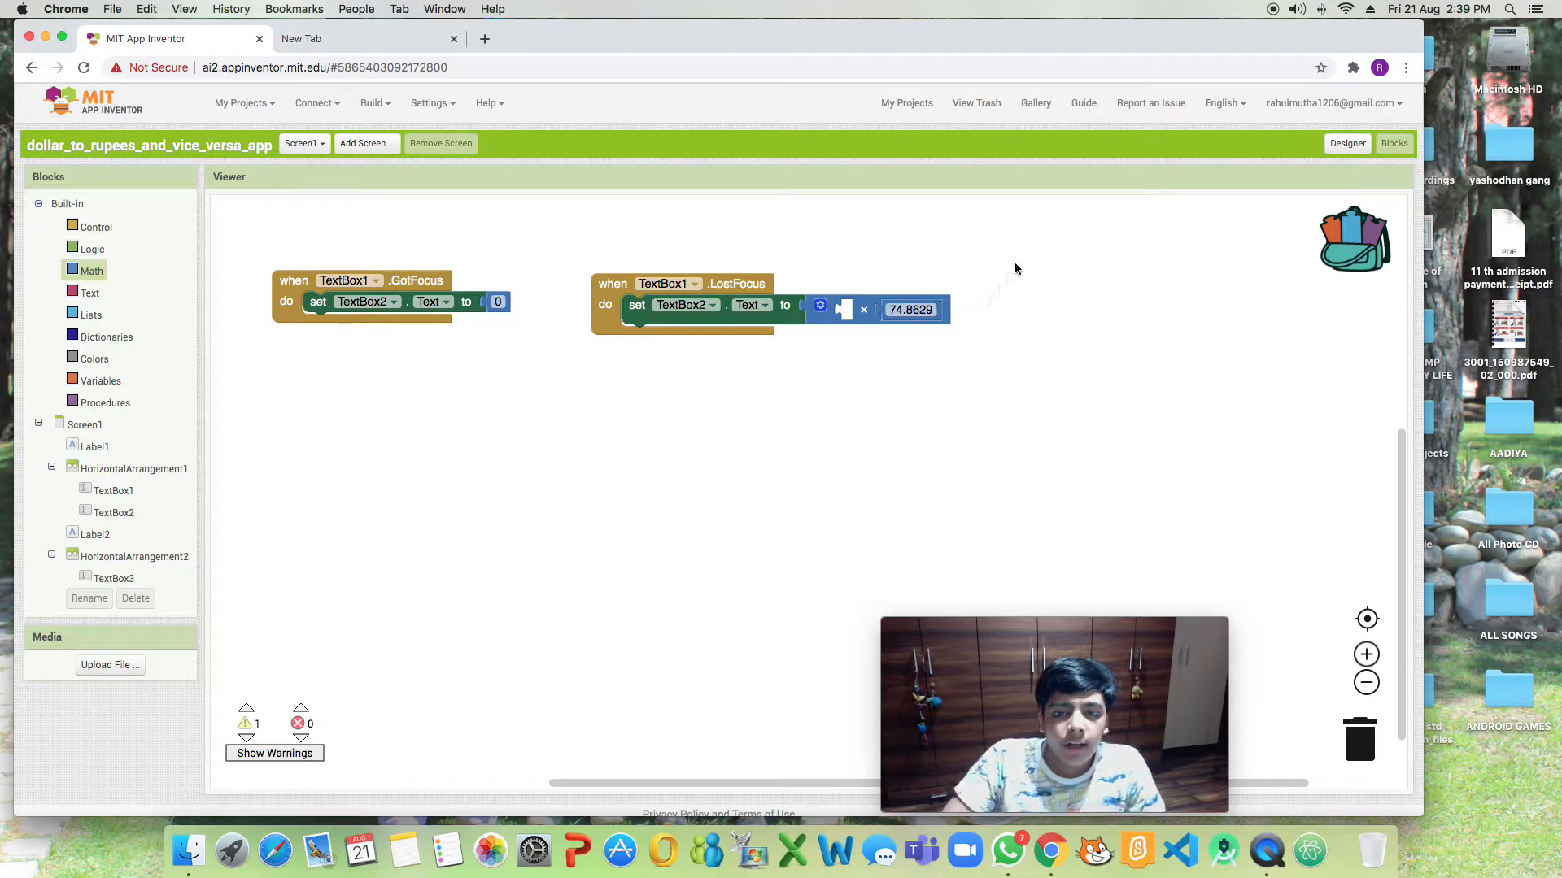
{"action": "left_click", "coordinate": [112, 490]}
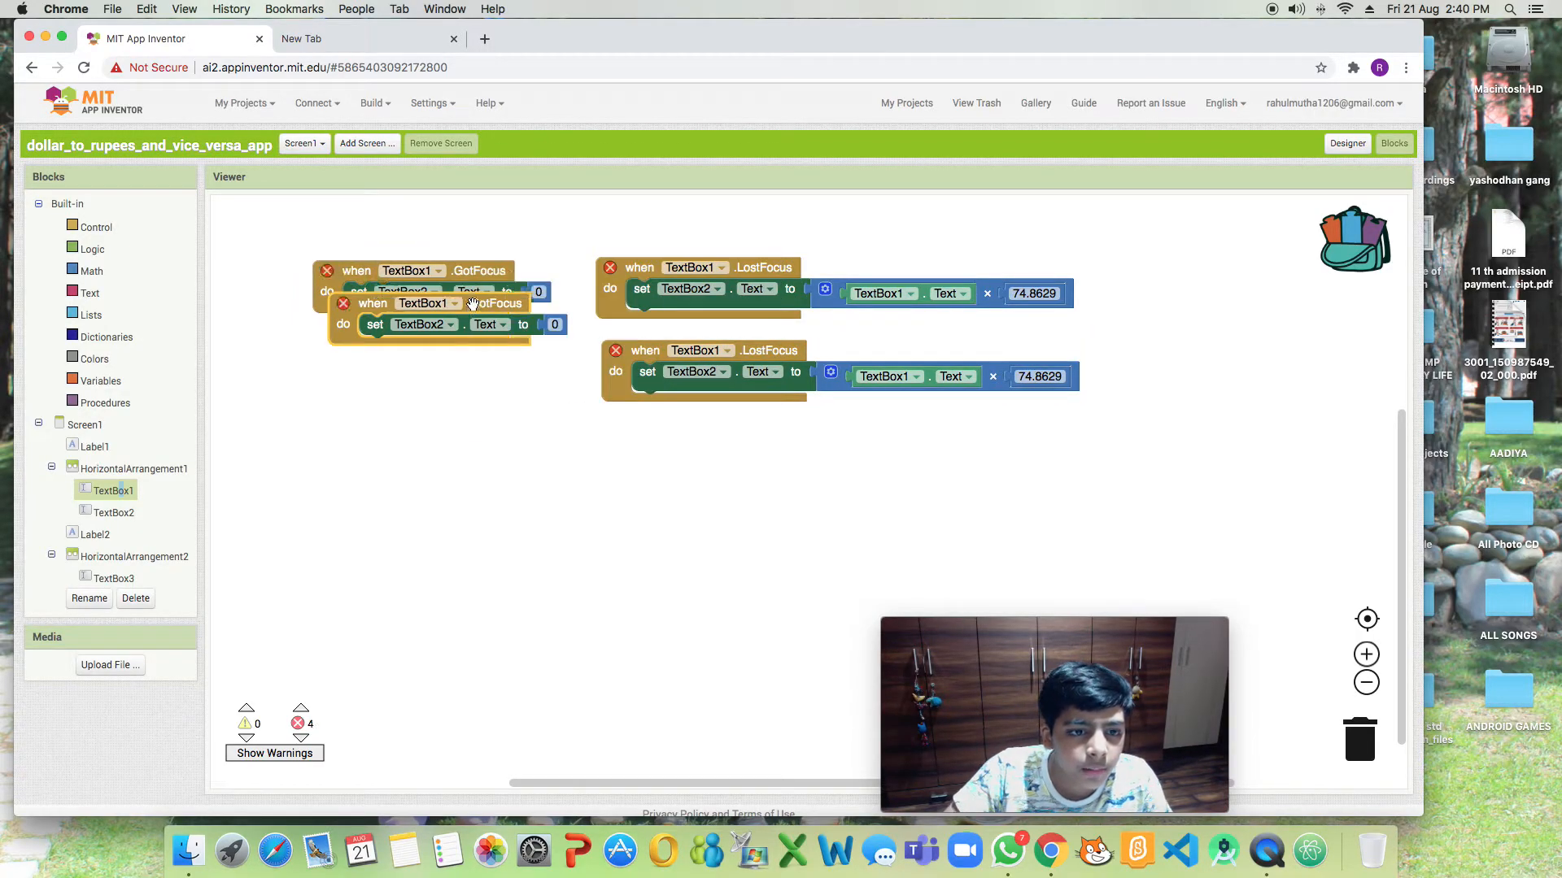
Move the copied events below the originals and retarget both to TextBox3.
{"action": "left_click_drag", "start_coordinate": [429, 302], "coordinate": [429, 389]}
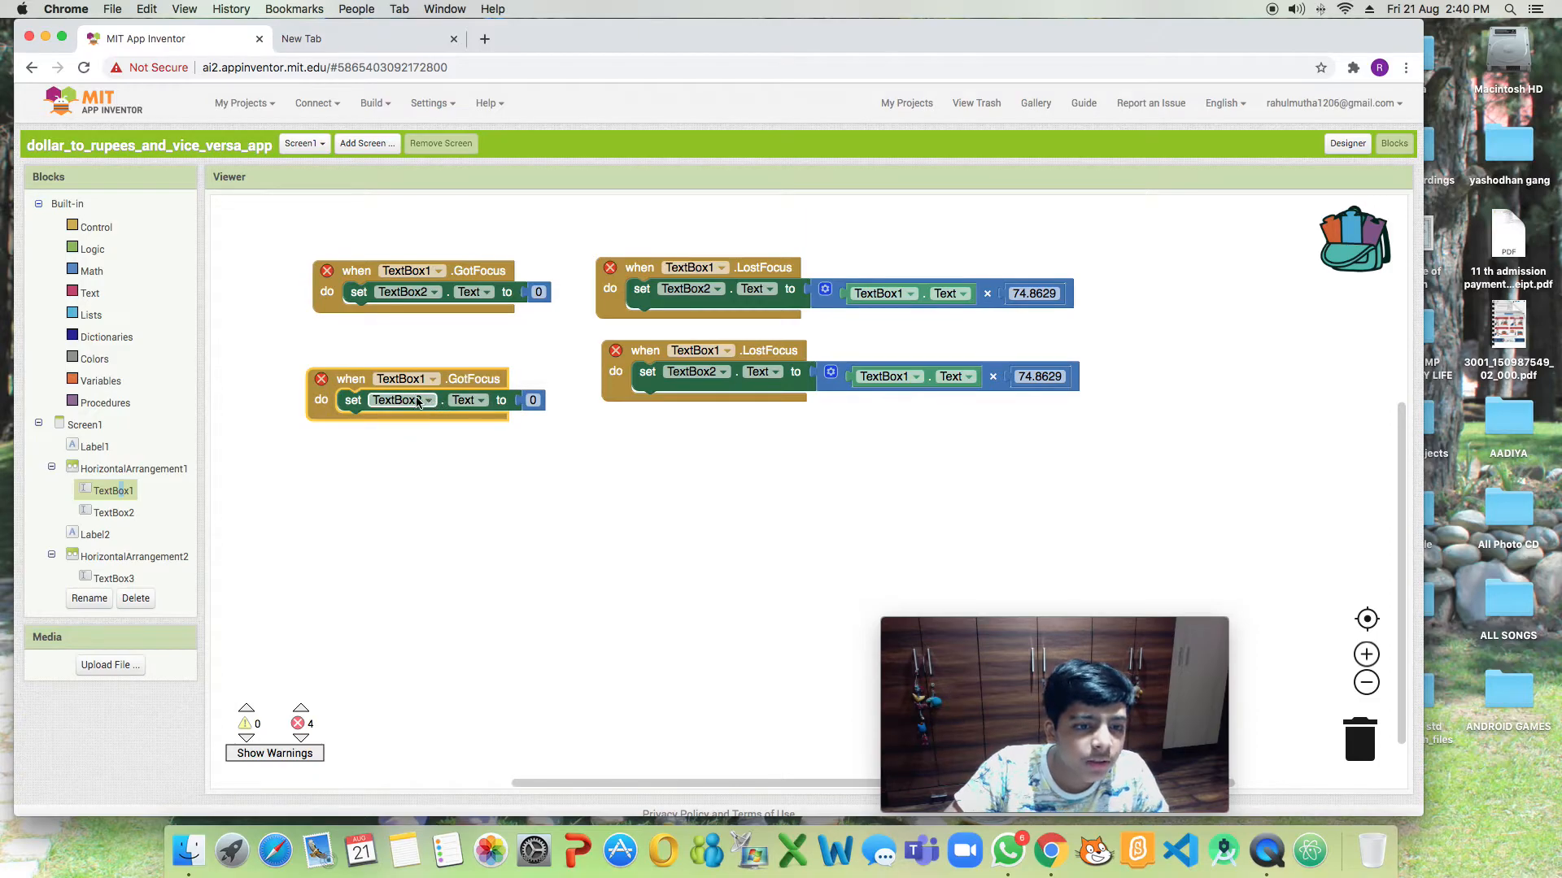
{"action": "left_click", "coordinate": [401, 400]}
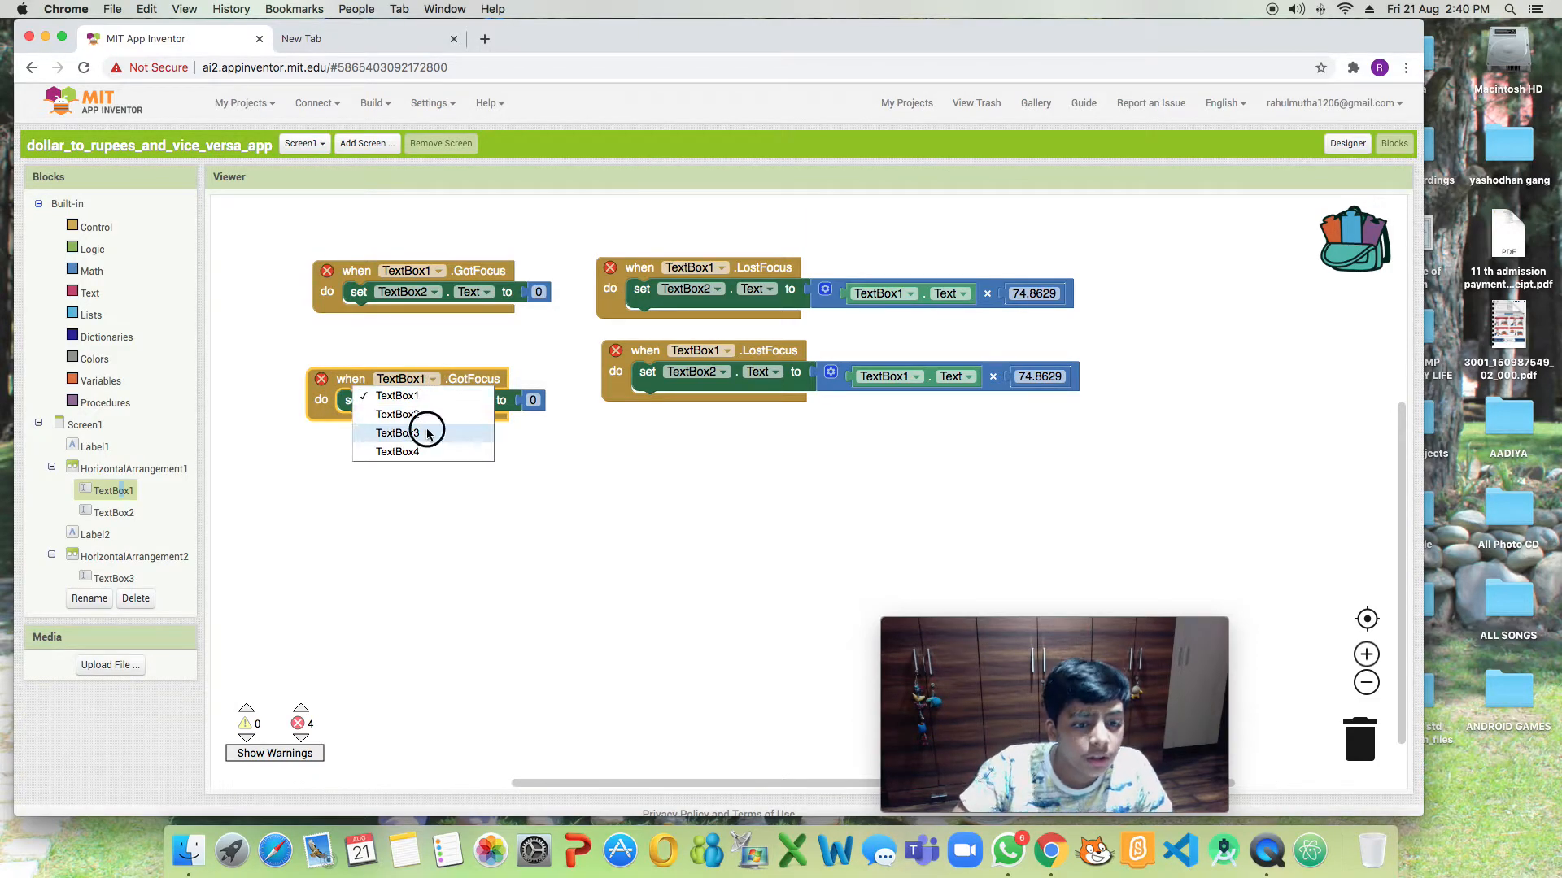
{"action": "left_click", "coordinate": [396, 432]}
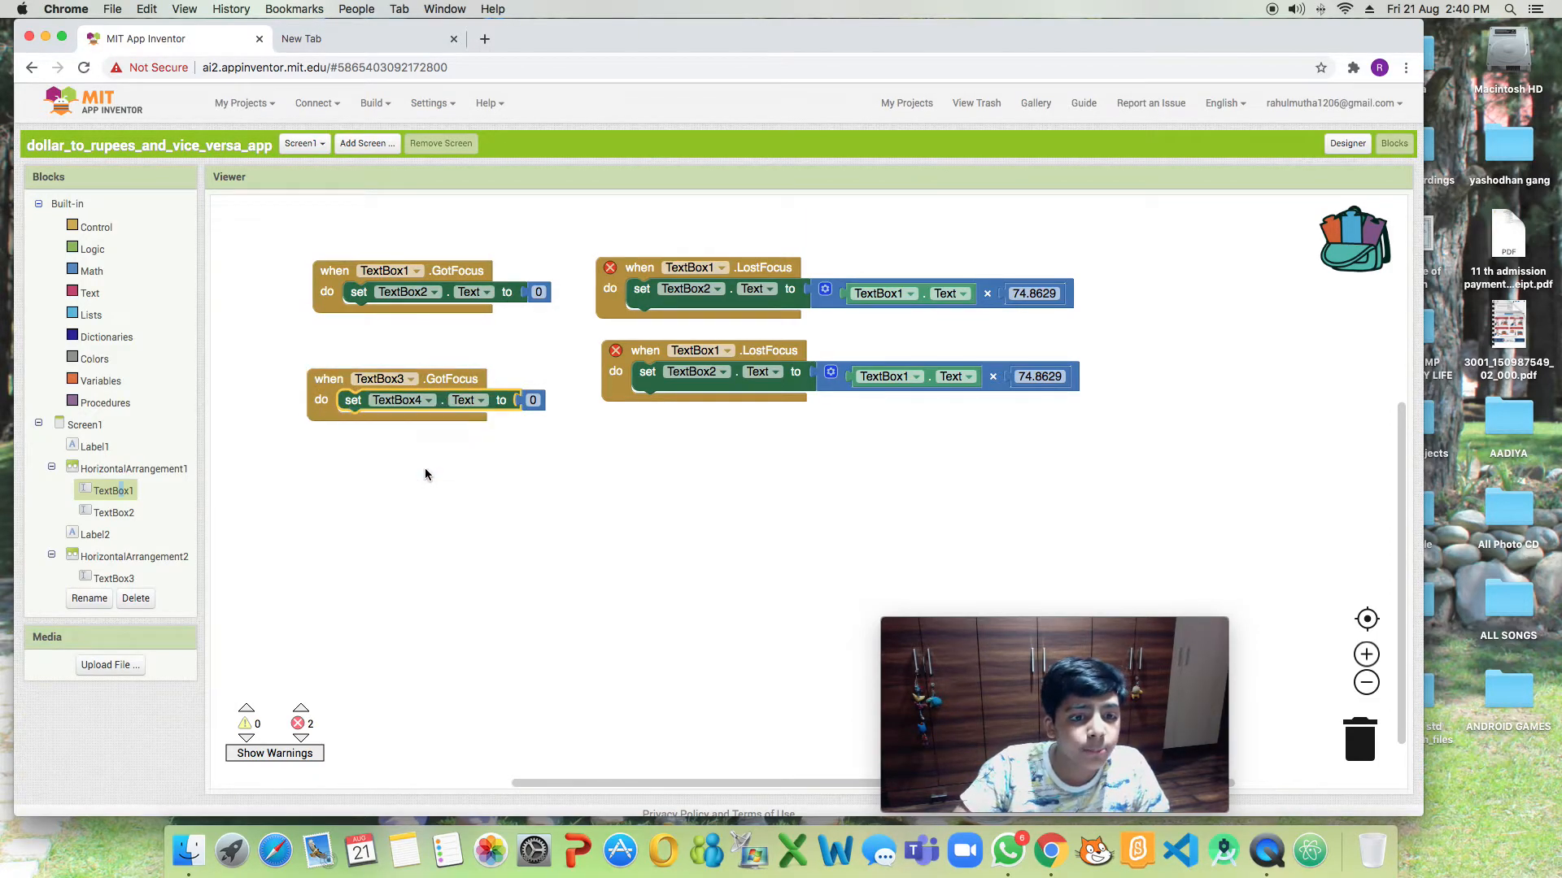
{"action": "left_click", "coordinate": [715, 371]}
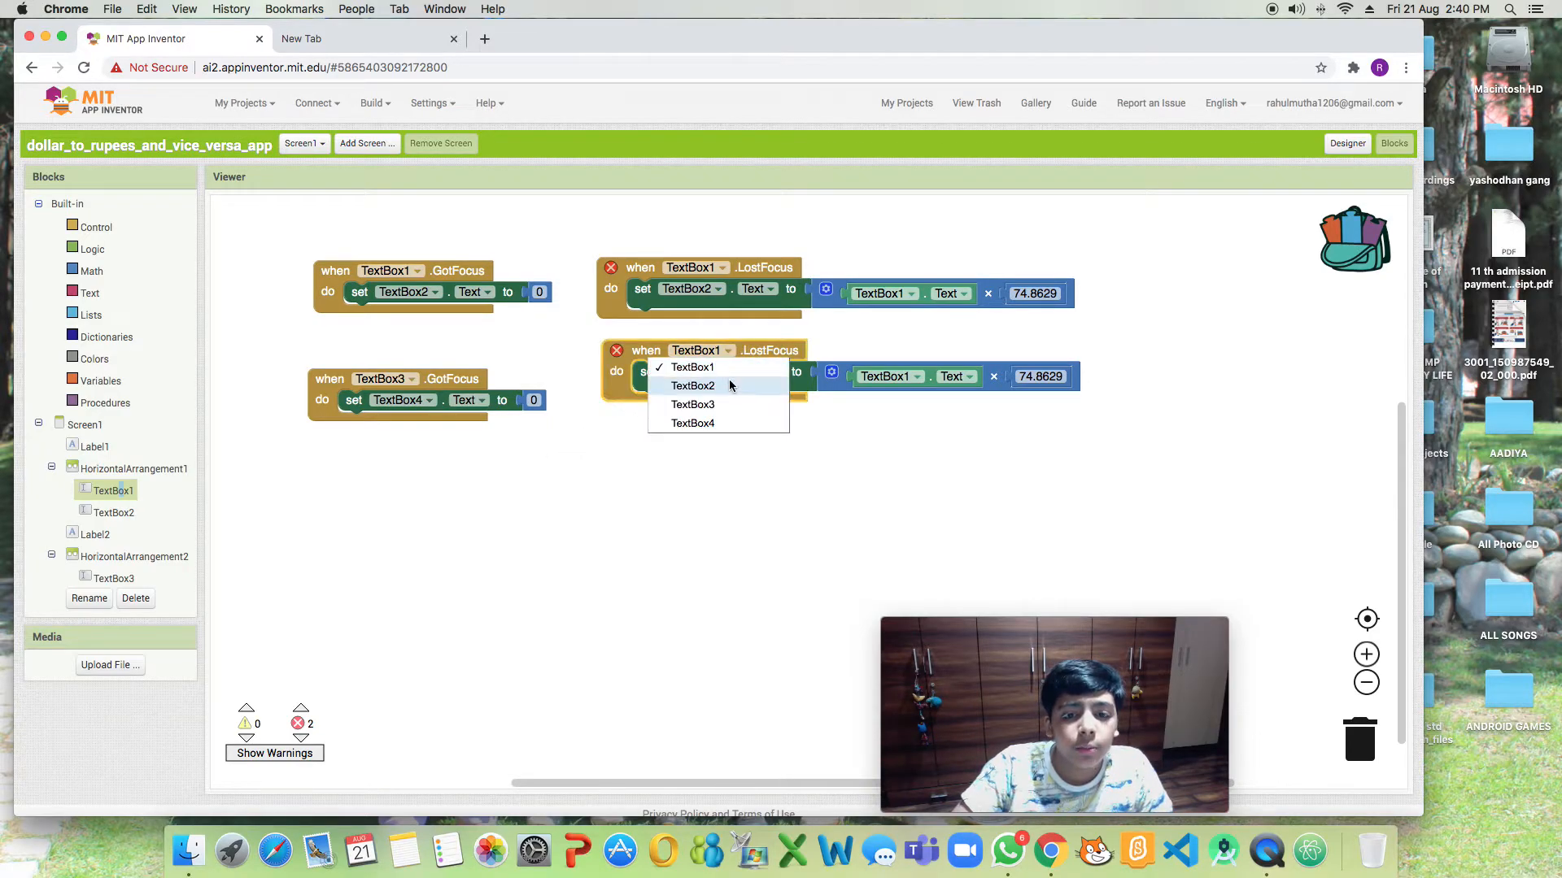
{"action": "left_click", "coordinate": [692, 404]}
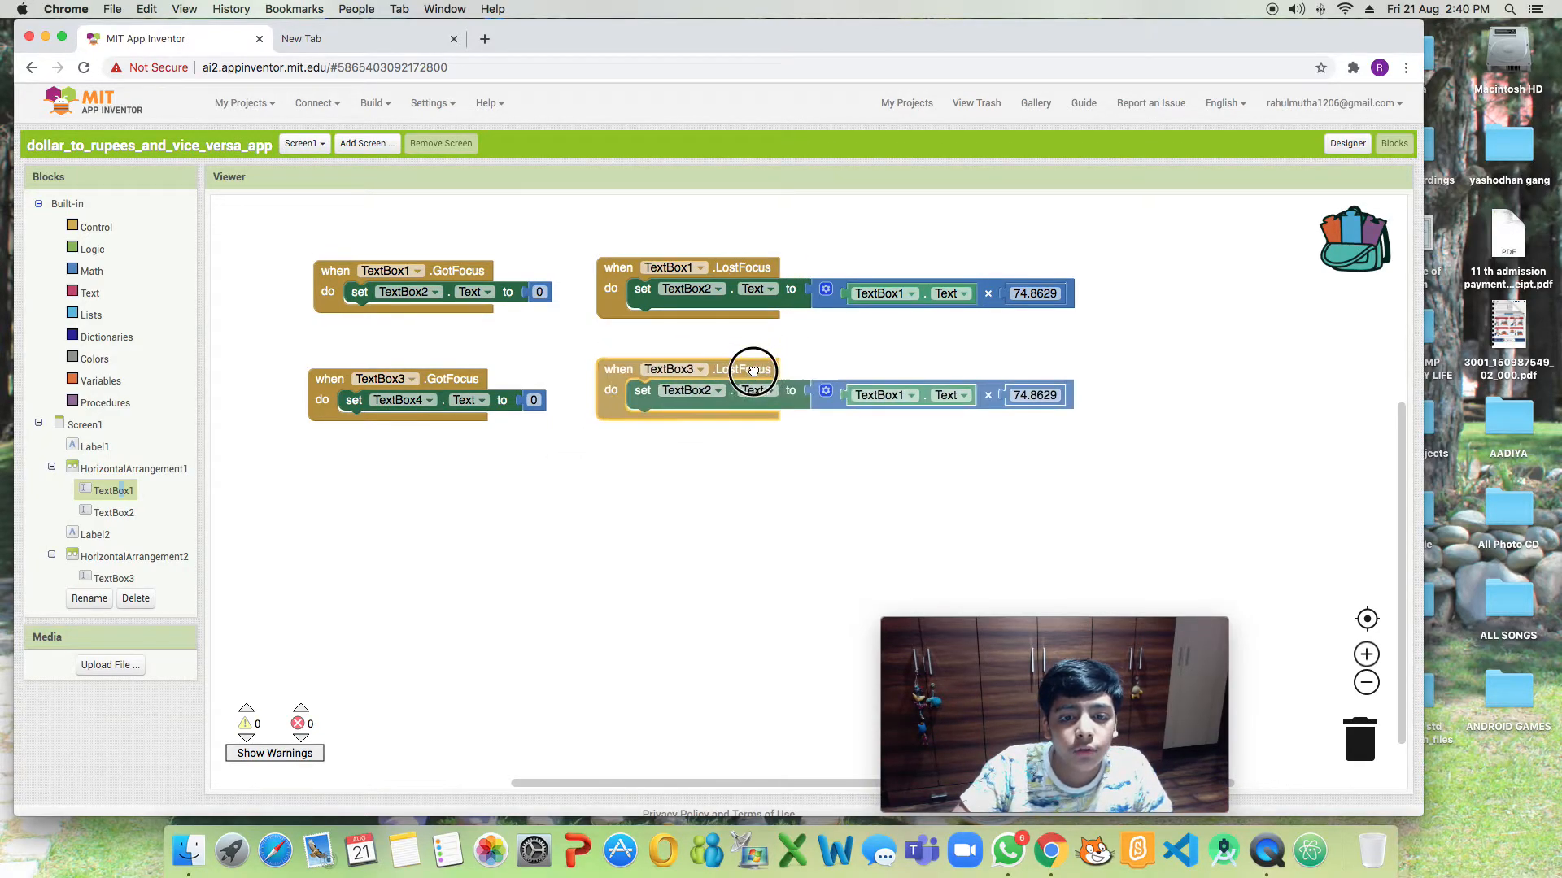
Make the copied handler update TextBox4 from TextBox3's text divided by 74.8629.
{"action": "left_click", "coordinate": [714, 399]}
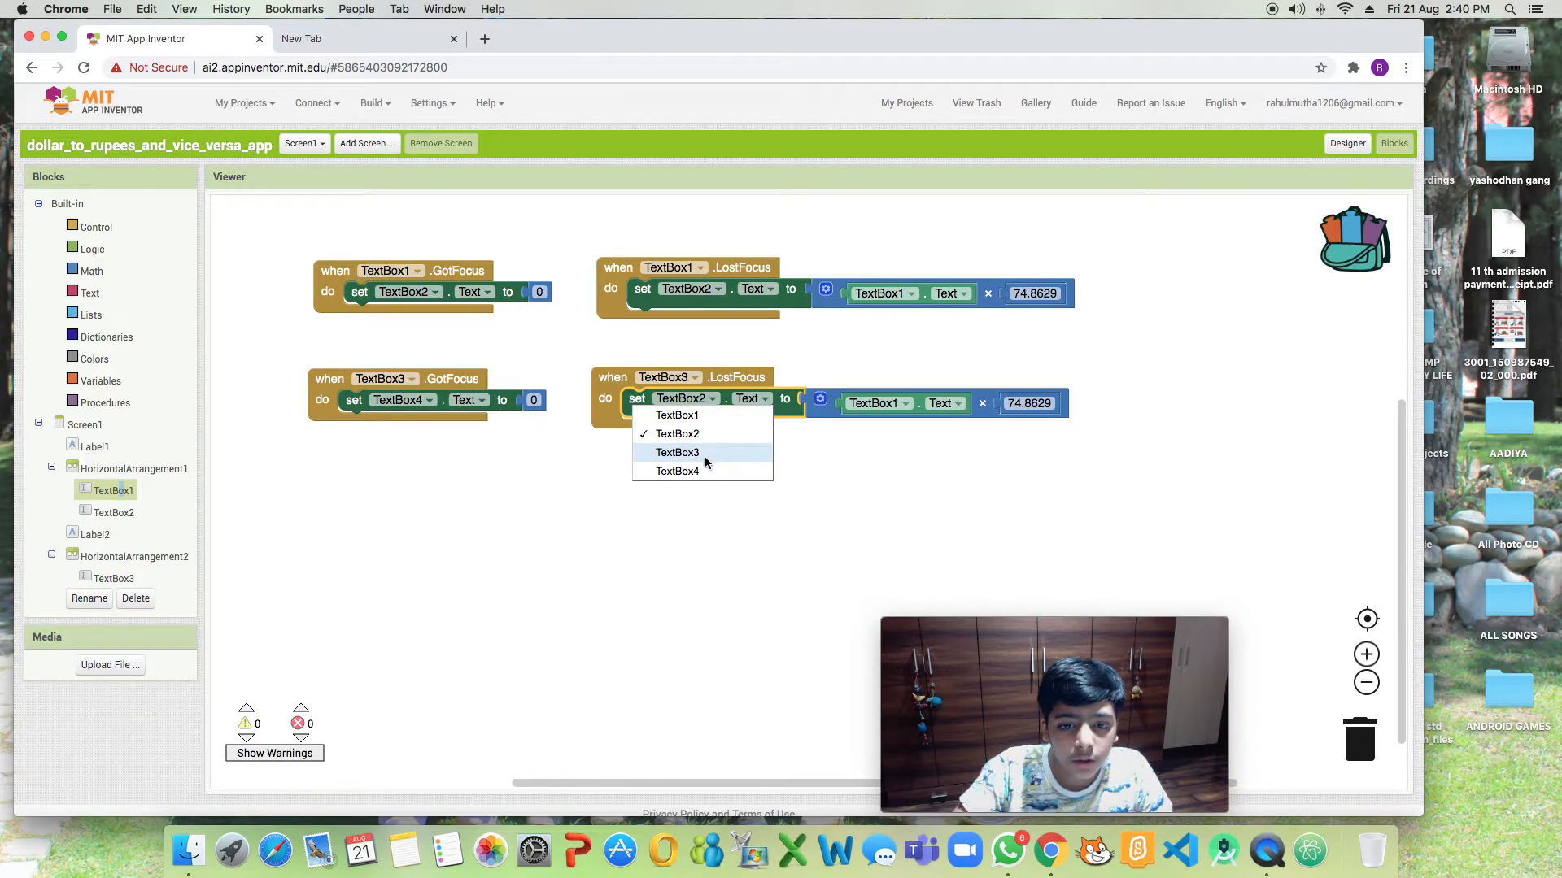
{"action": "left_click", "coordinate": [678, 452]}
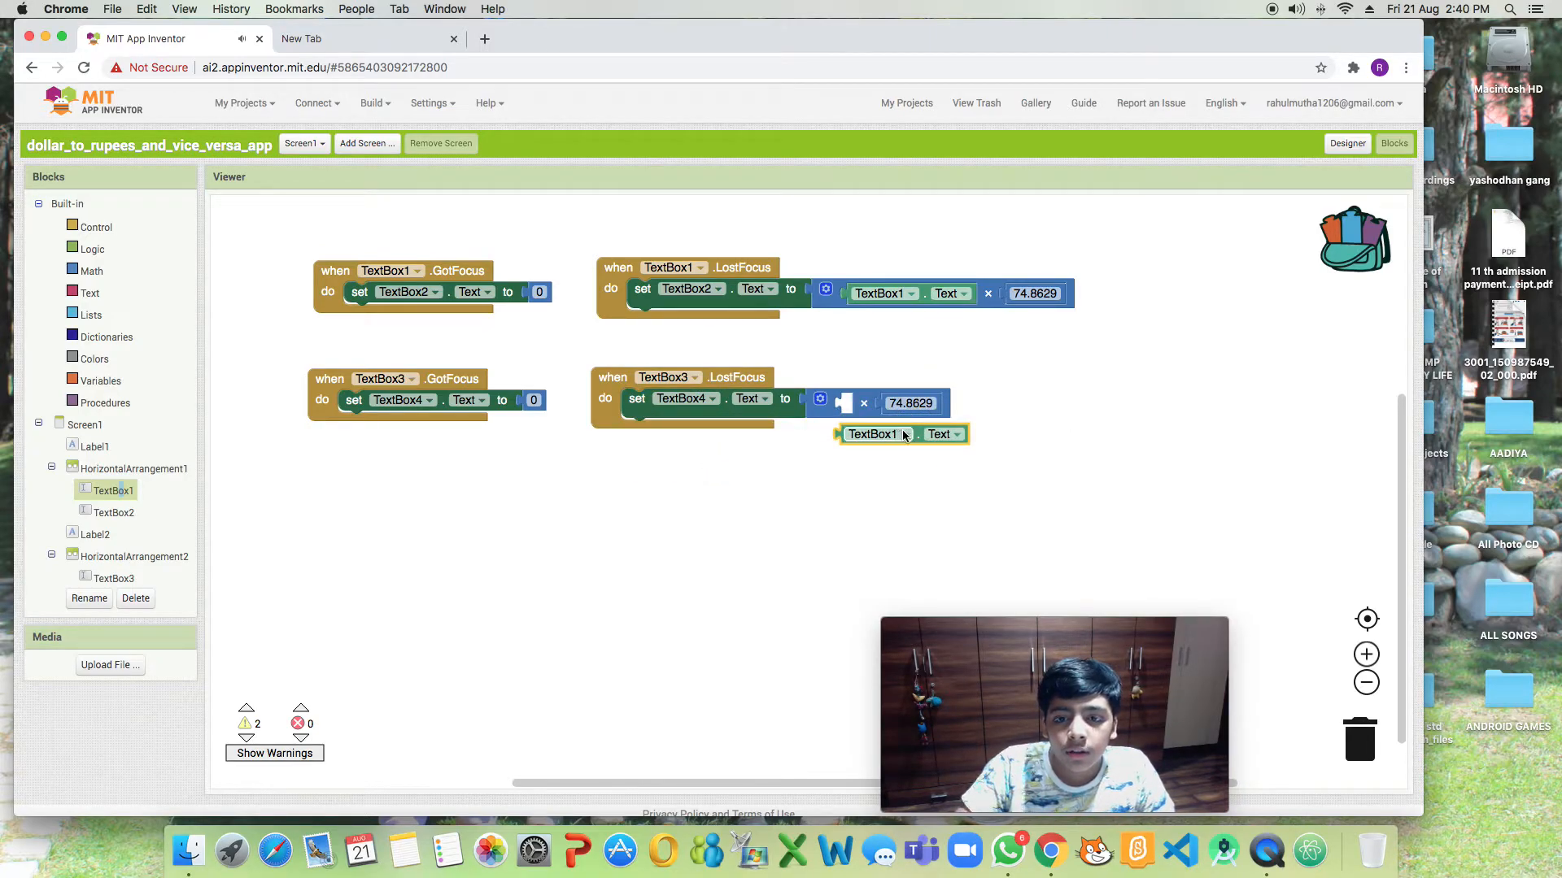
{"action": "left_click", "coordinate": [904, 434]}
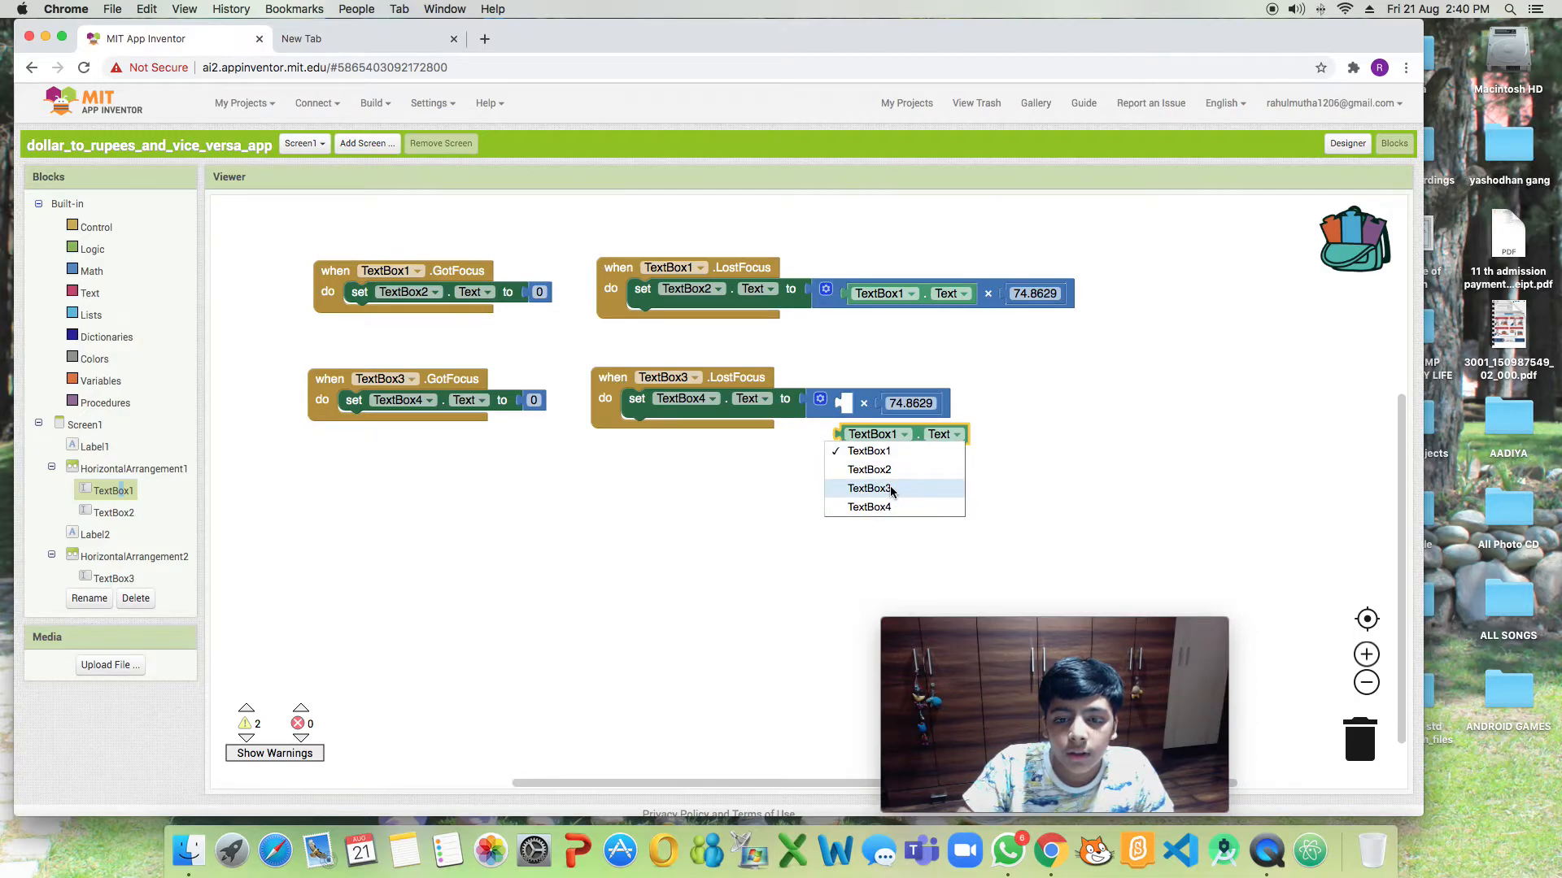
{"action": "left_click", "coordinate": [868, 488]}
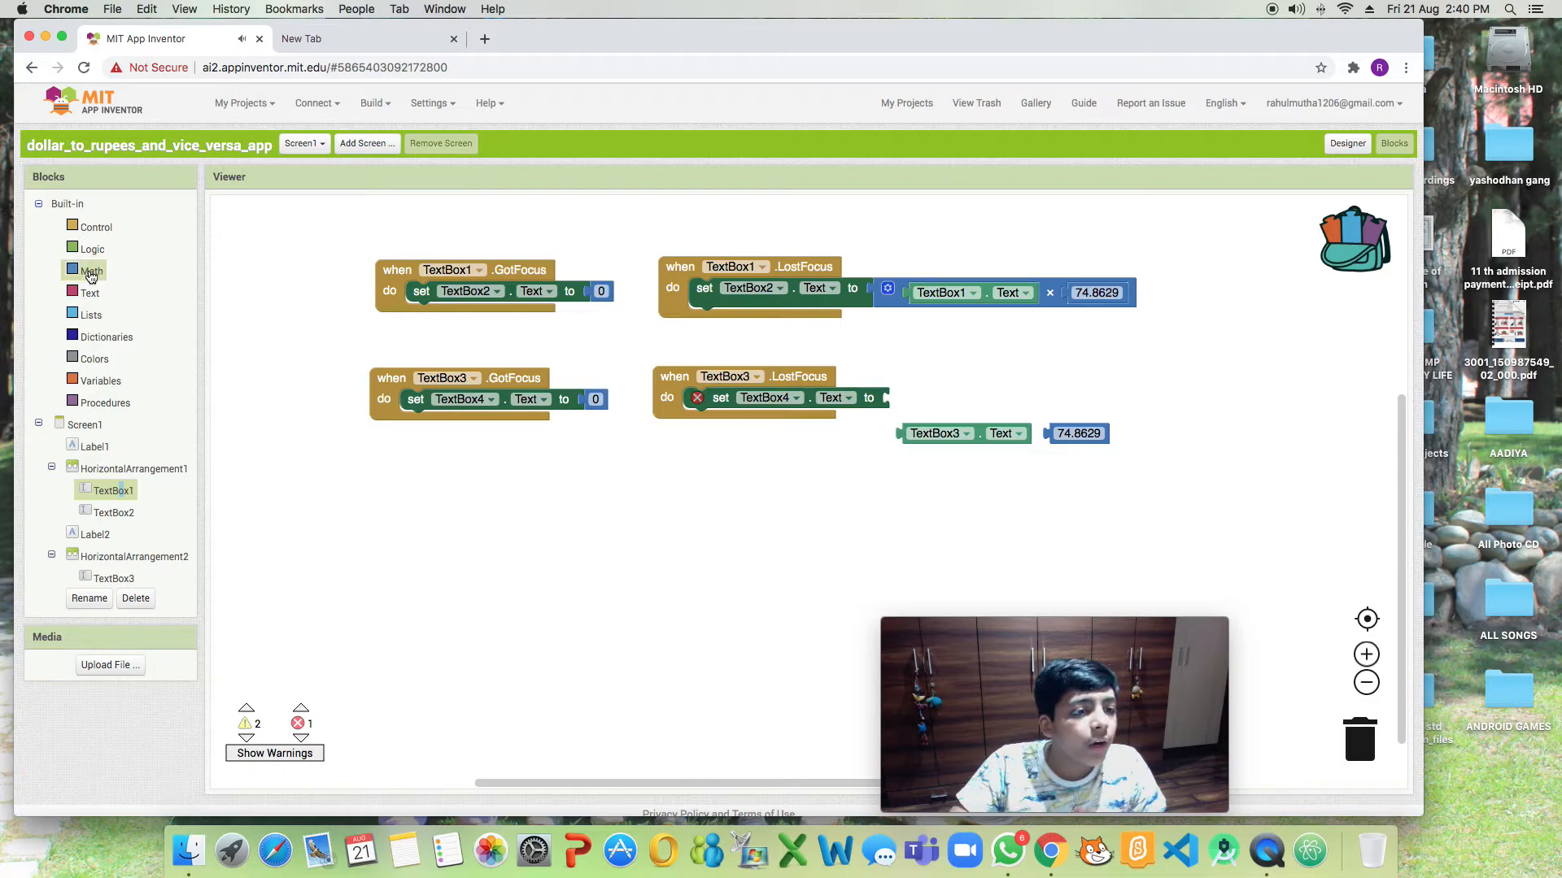
{"action": "left_click", "coordinate": [91, 270]}
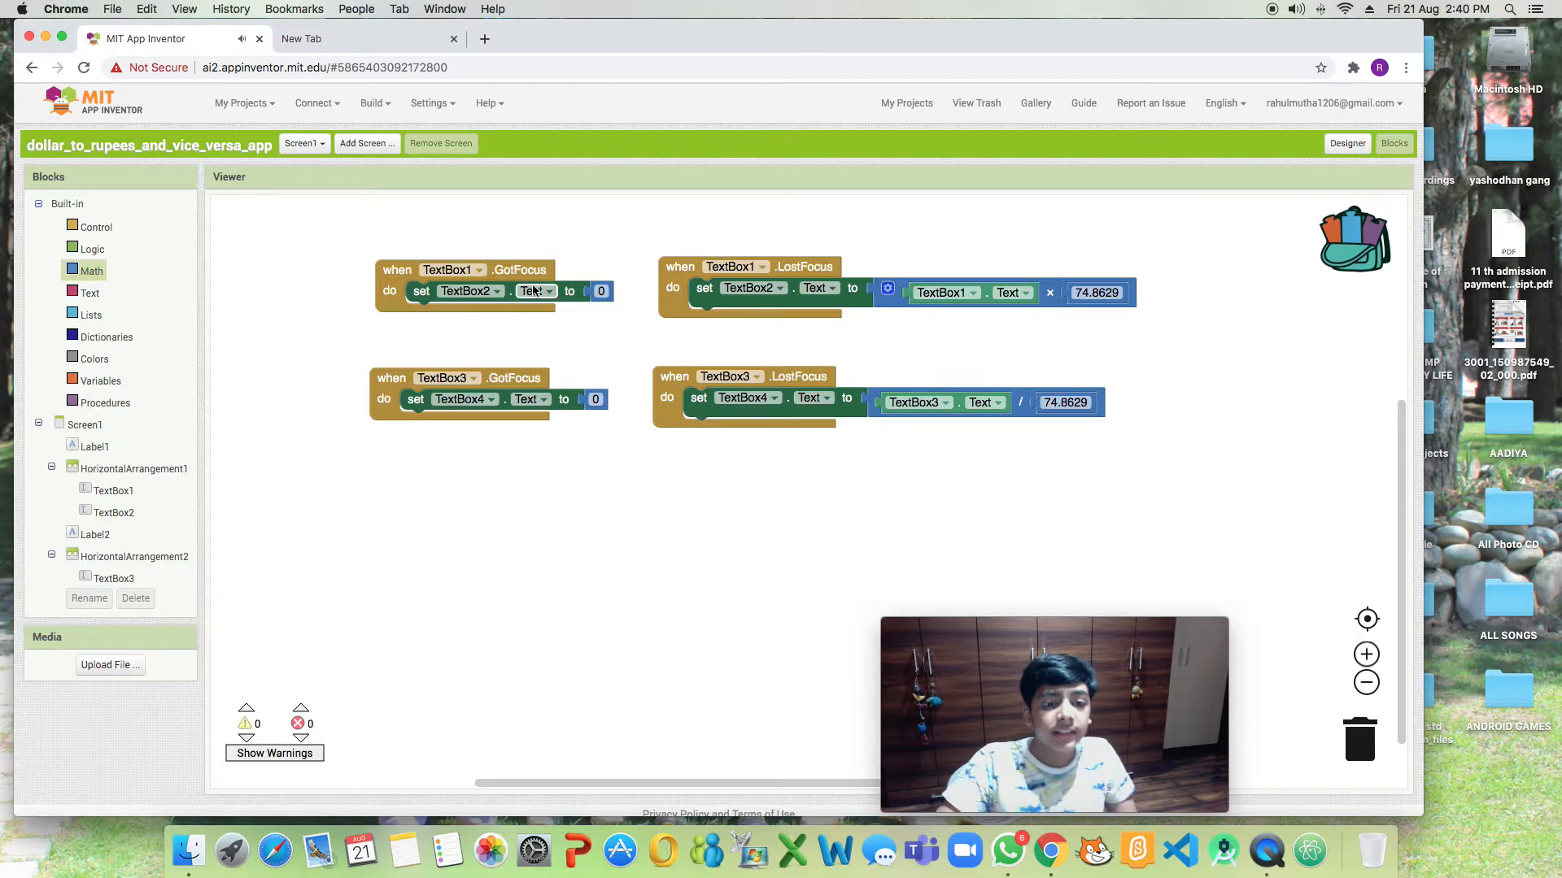
{"action": "mouse_move", "coordinate": [520, 270]}
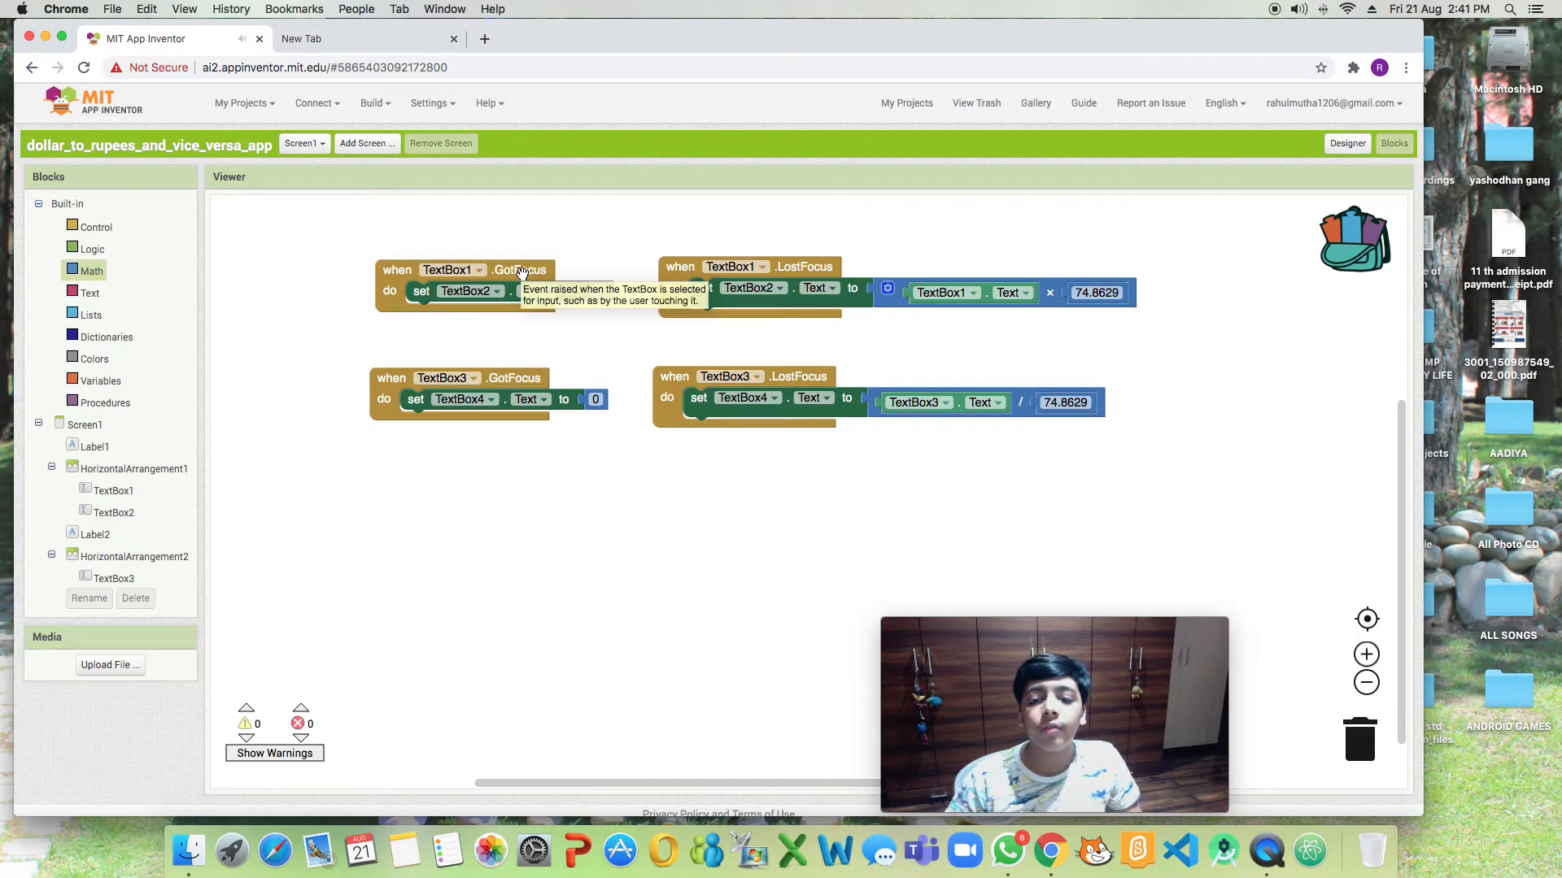
{"action": "mouse_move", "coordinate": [985, 245]}
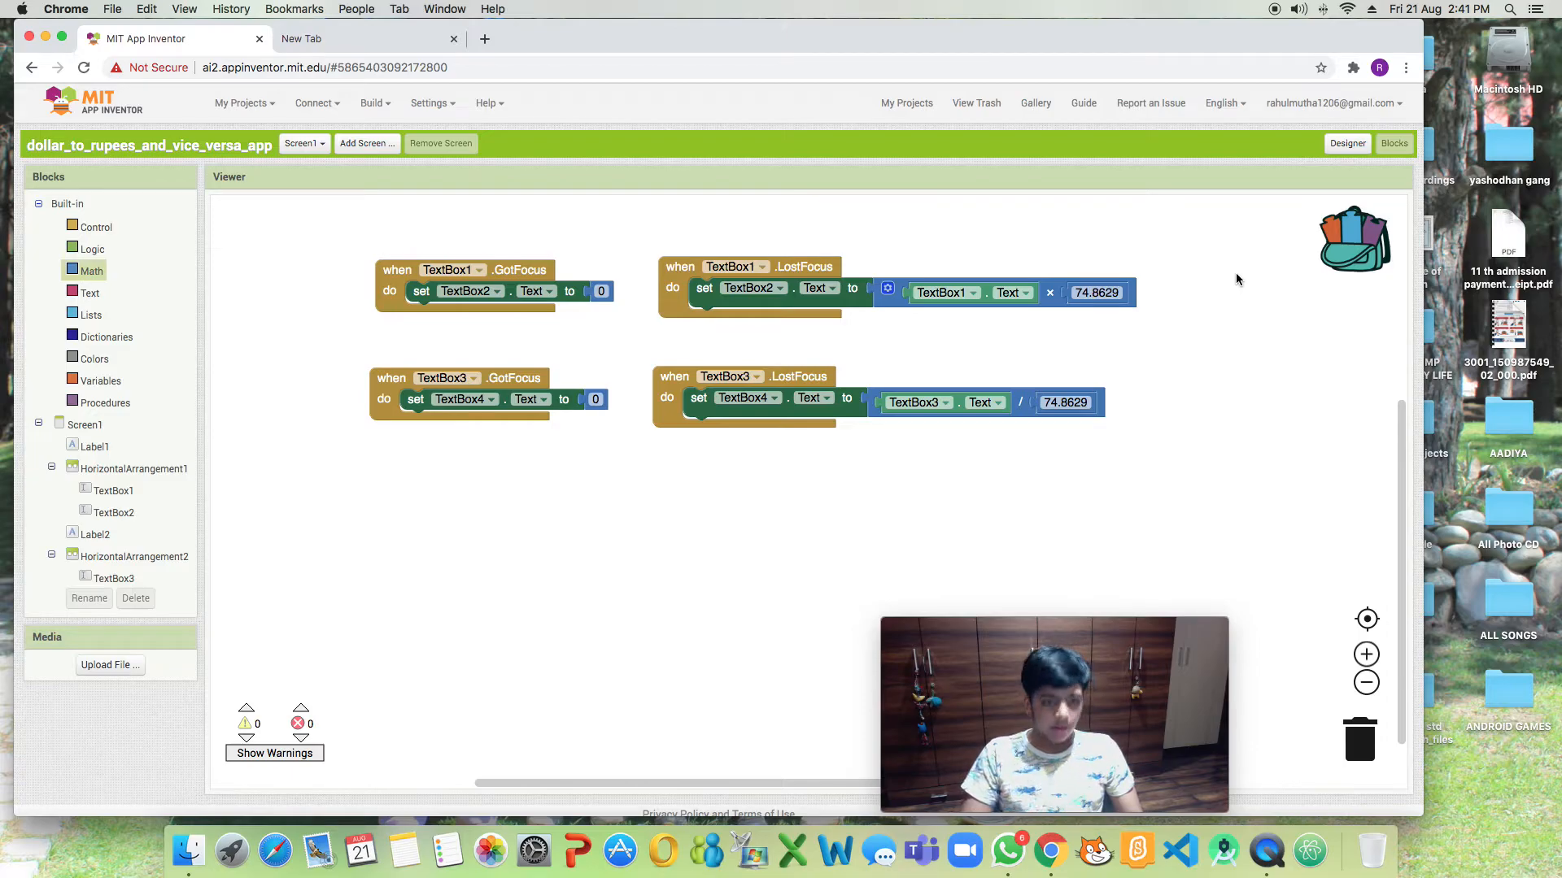
{"action": "mouse_move", "coordinate": [839, 49]}
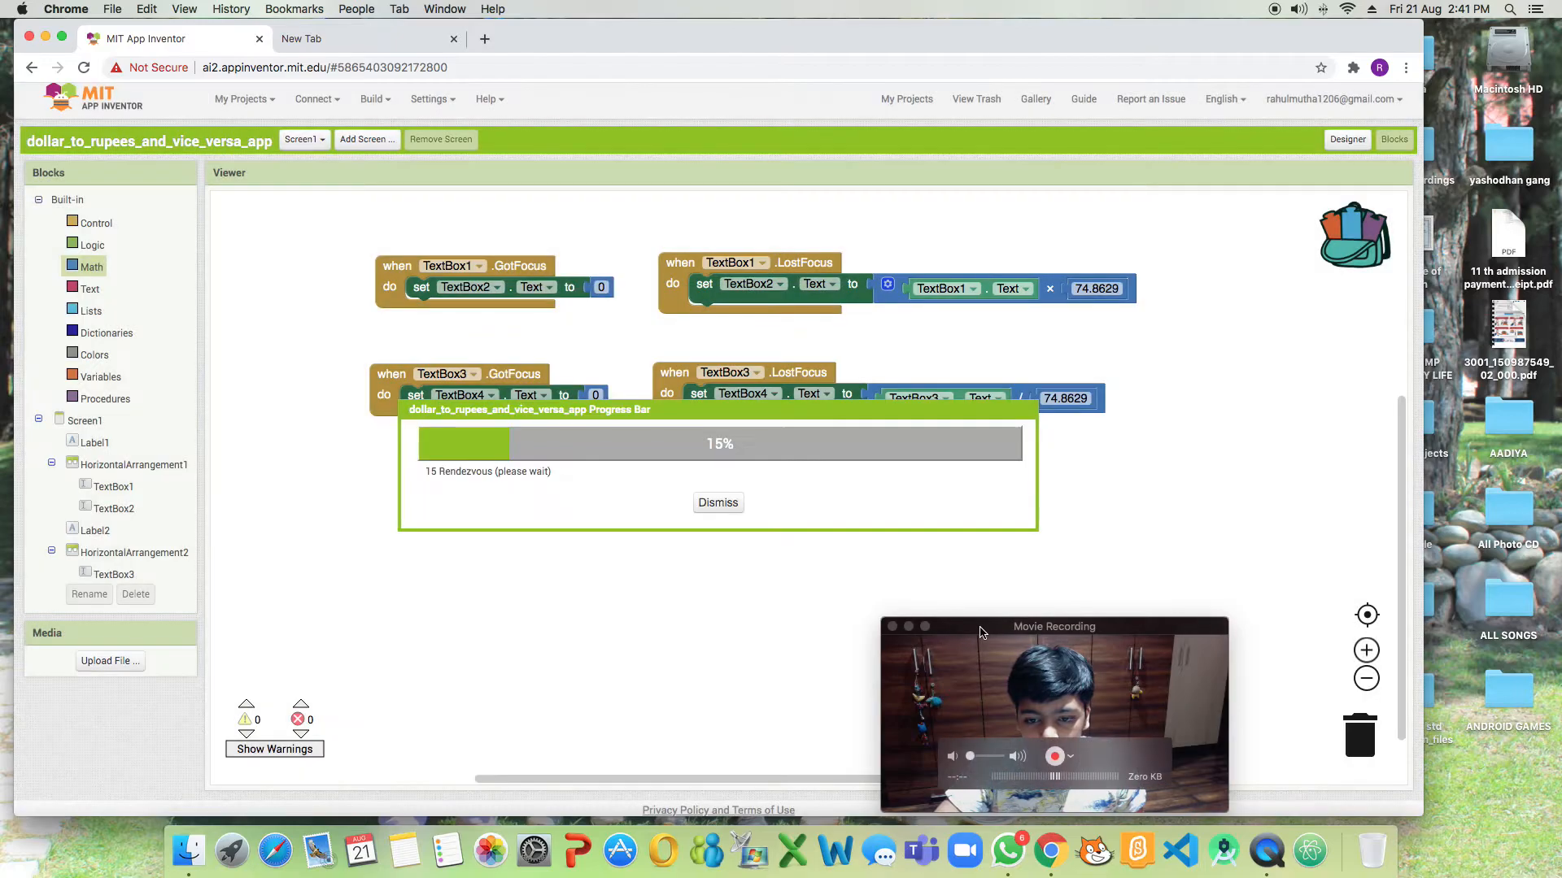
Dismiss the 15% progress window to reveal the finished two-way conversion blocks.
{"action": "left_click", "coordinate": [1054, 626]}
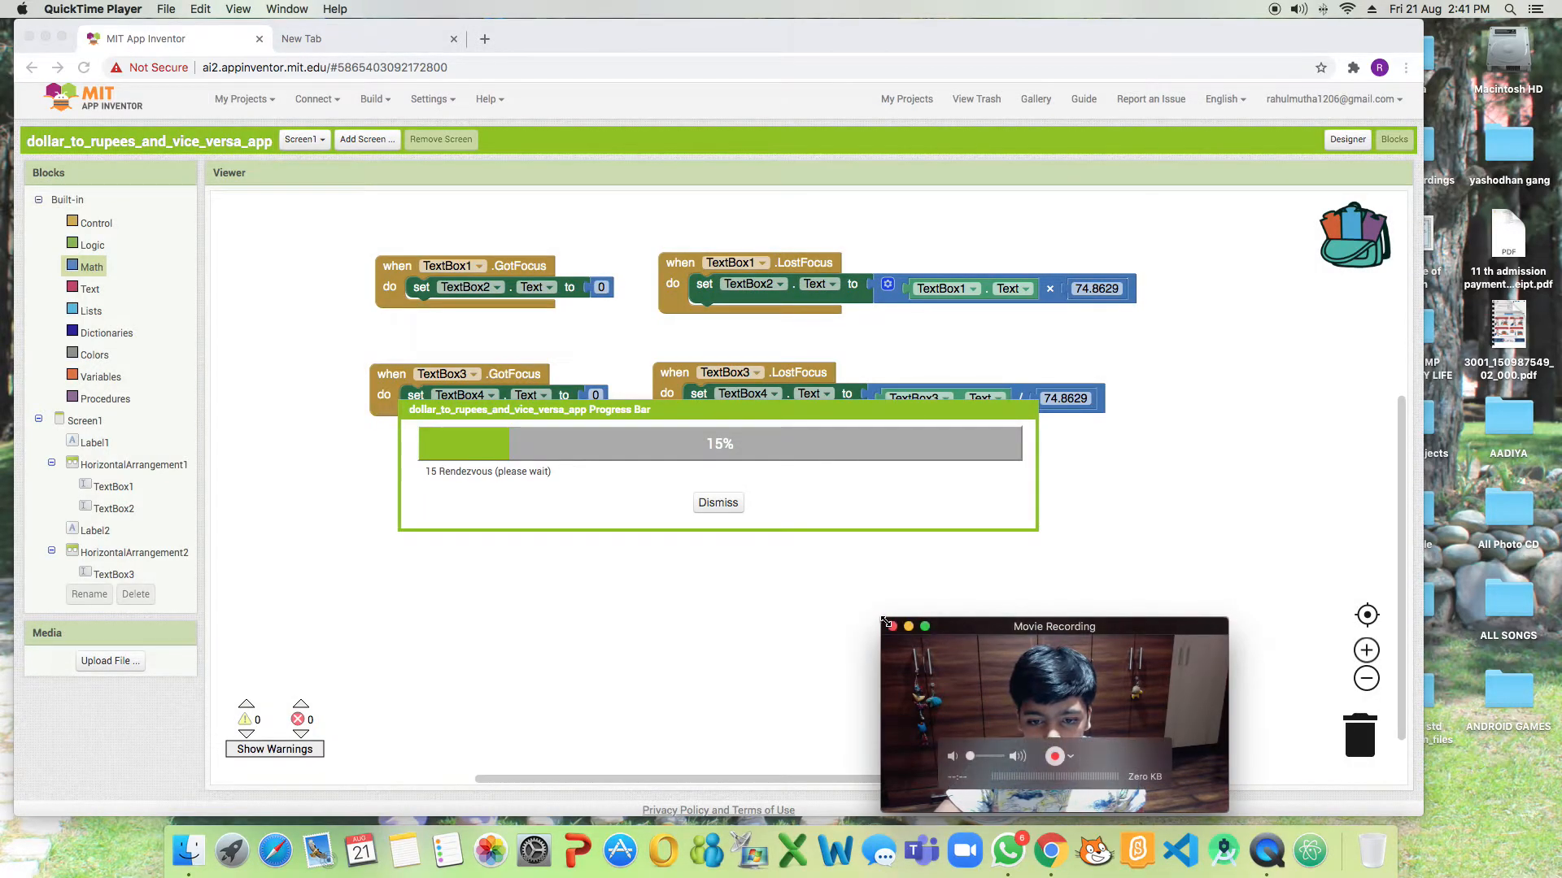
{"action": "left_click_drag", "start_coordinate": [1054, 626], "coordinate": [959, 369]}
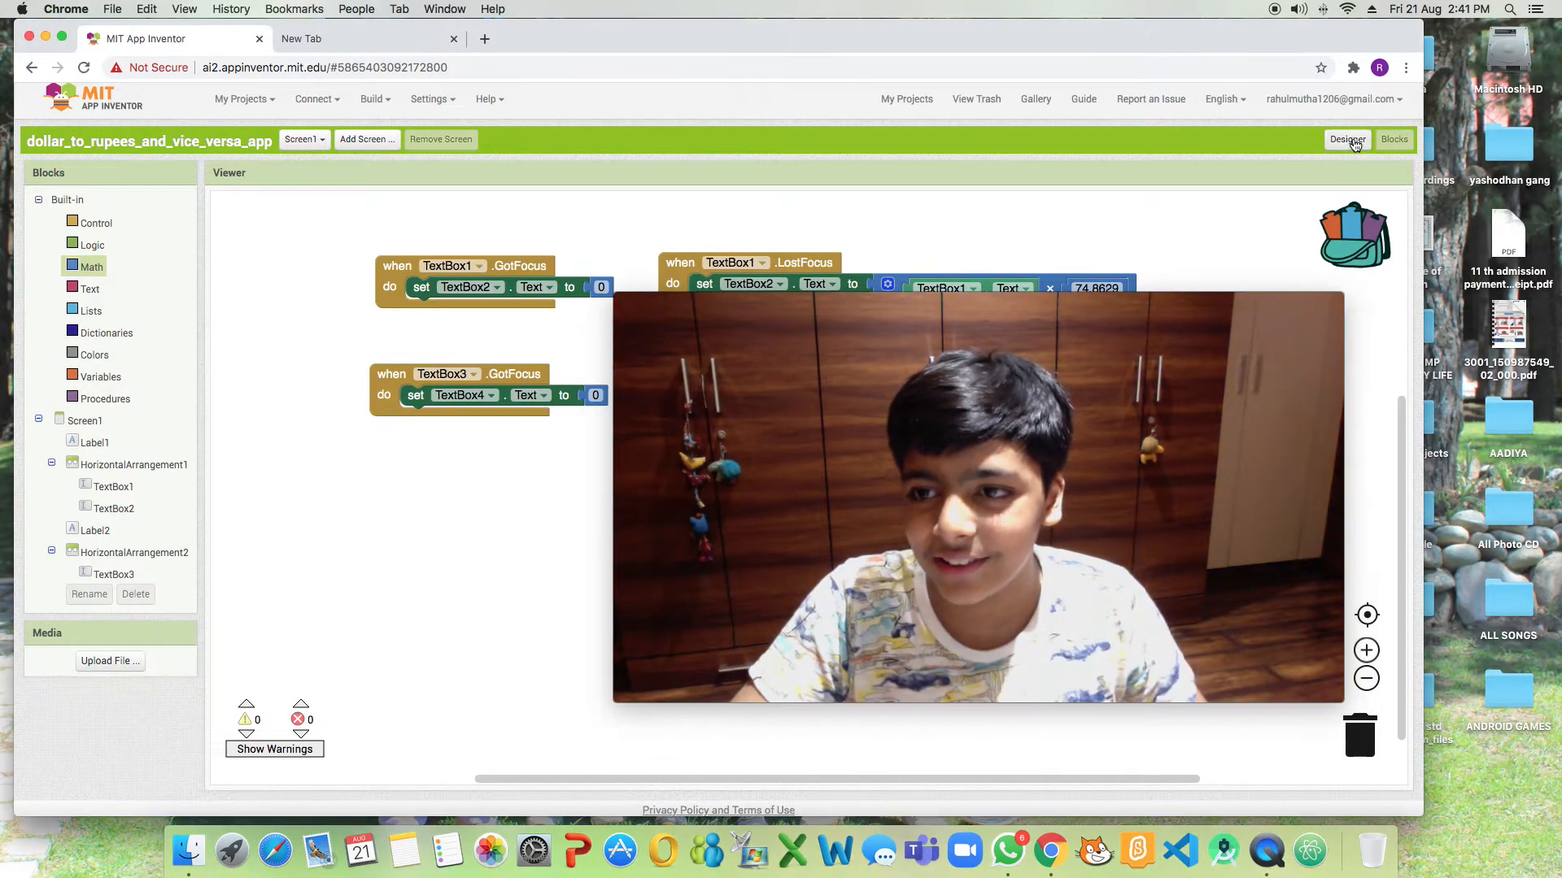
In Designer, check the Hint properties of TextBox2 and TextBox4, still the default 'Hint for TextBox4'.
{"action": "left_click", "coordinate": [1348, 139]}
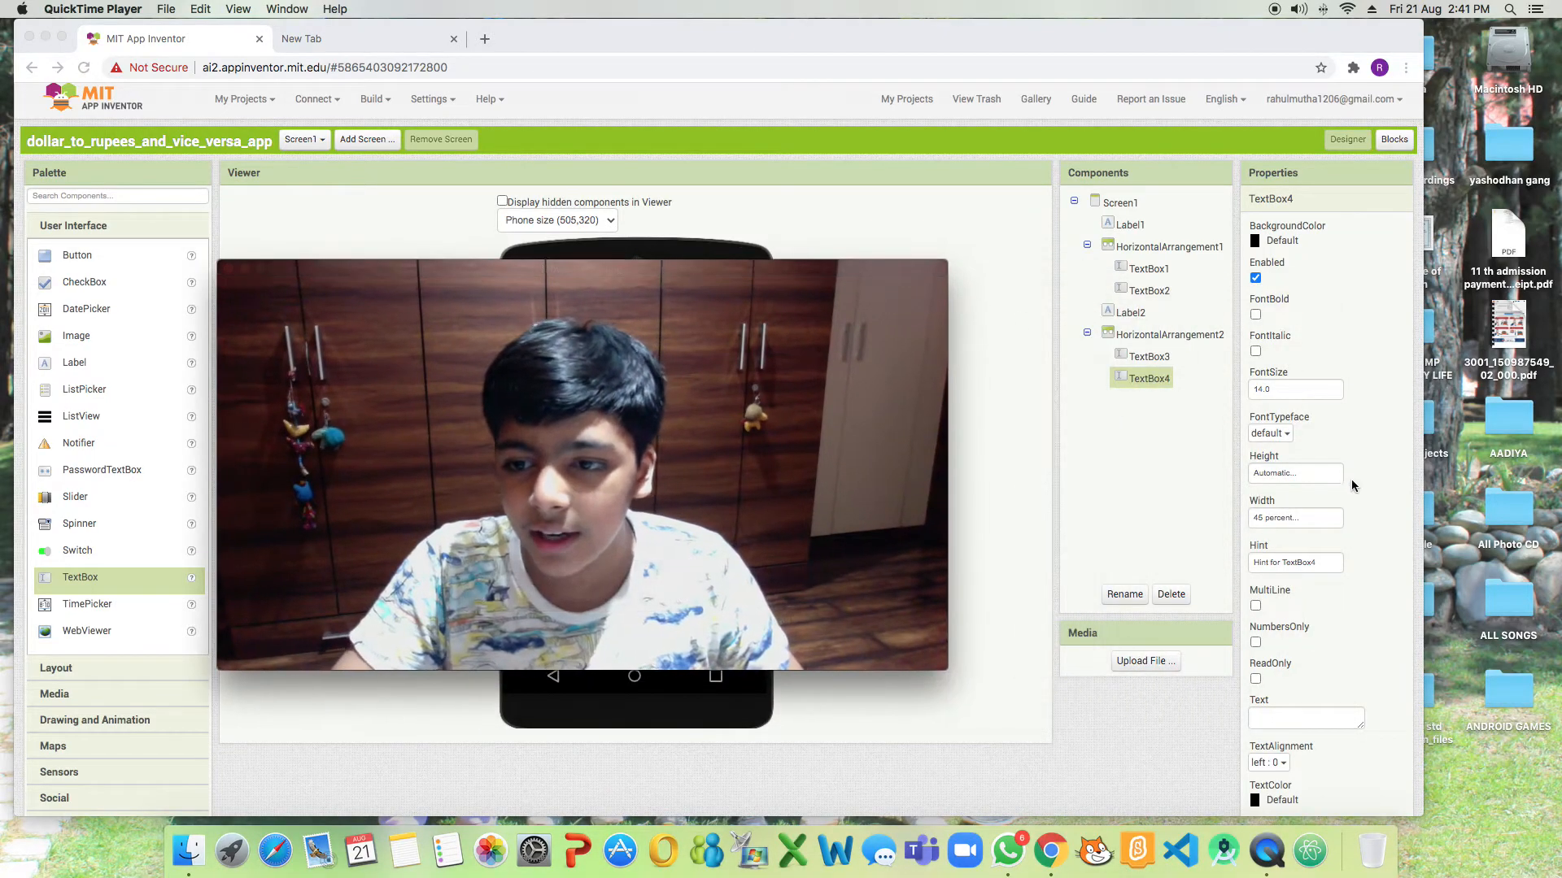
{"action": "left_click", "coordinate": [1131, 312]}
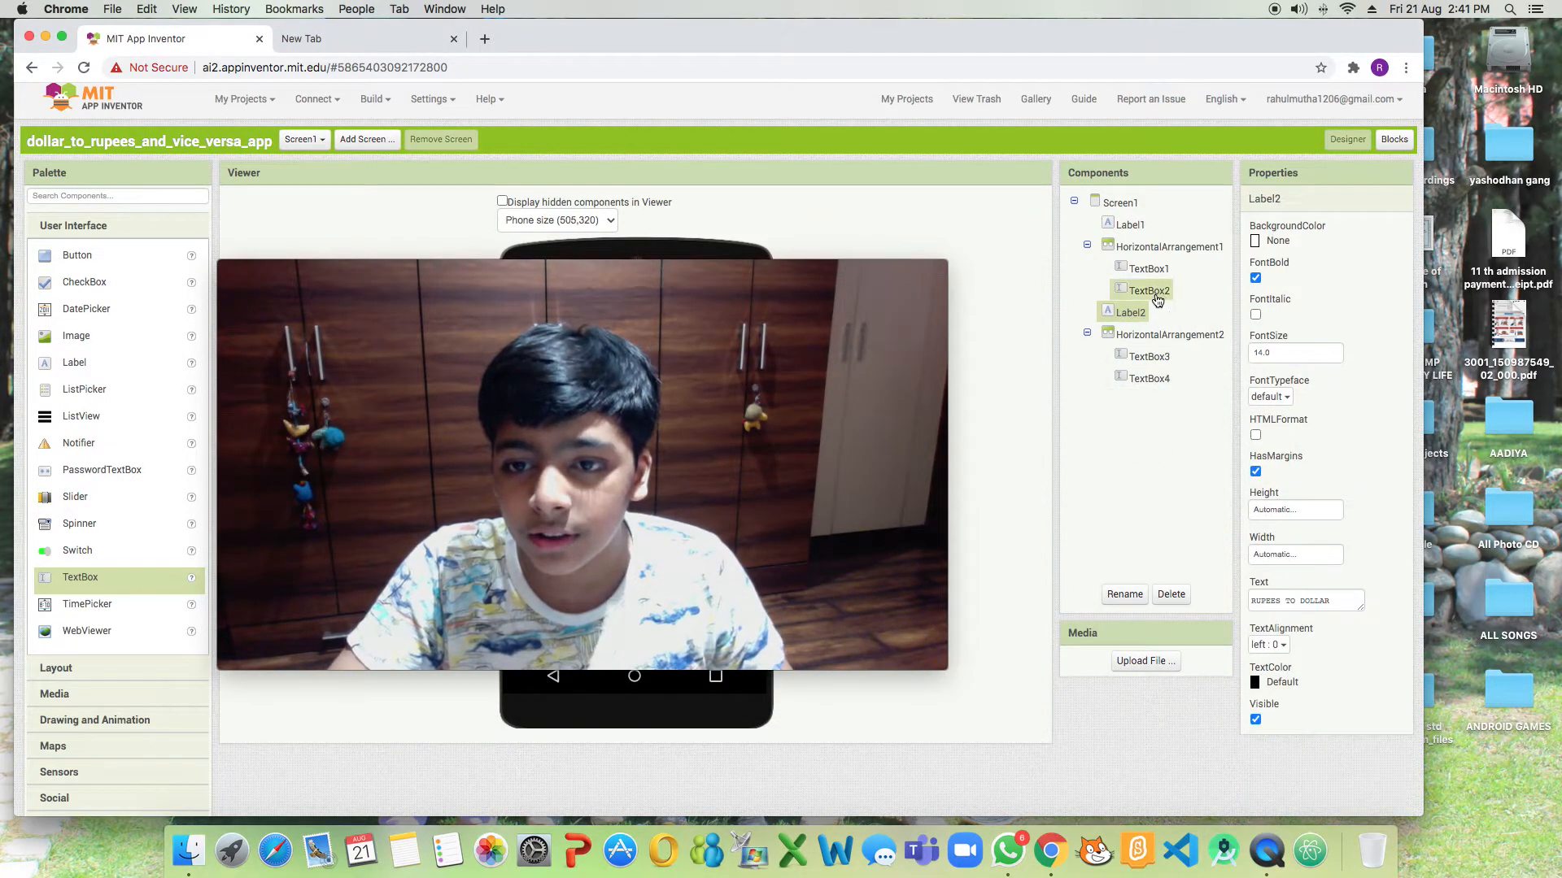
{"action": "left_click", "coordinate": [1147, 289]}
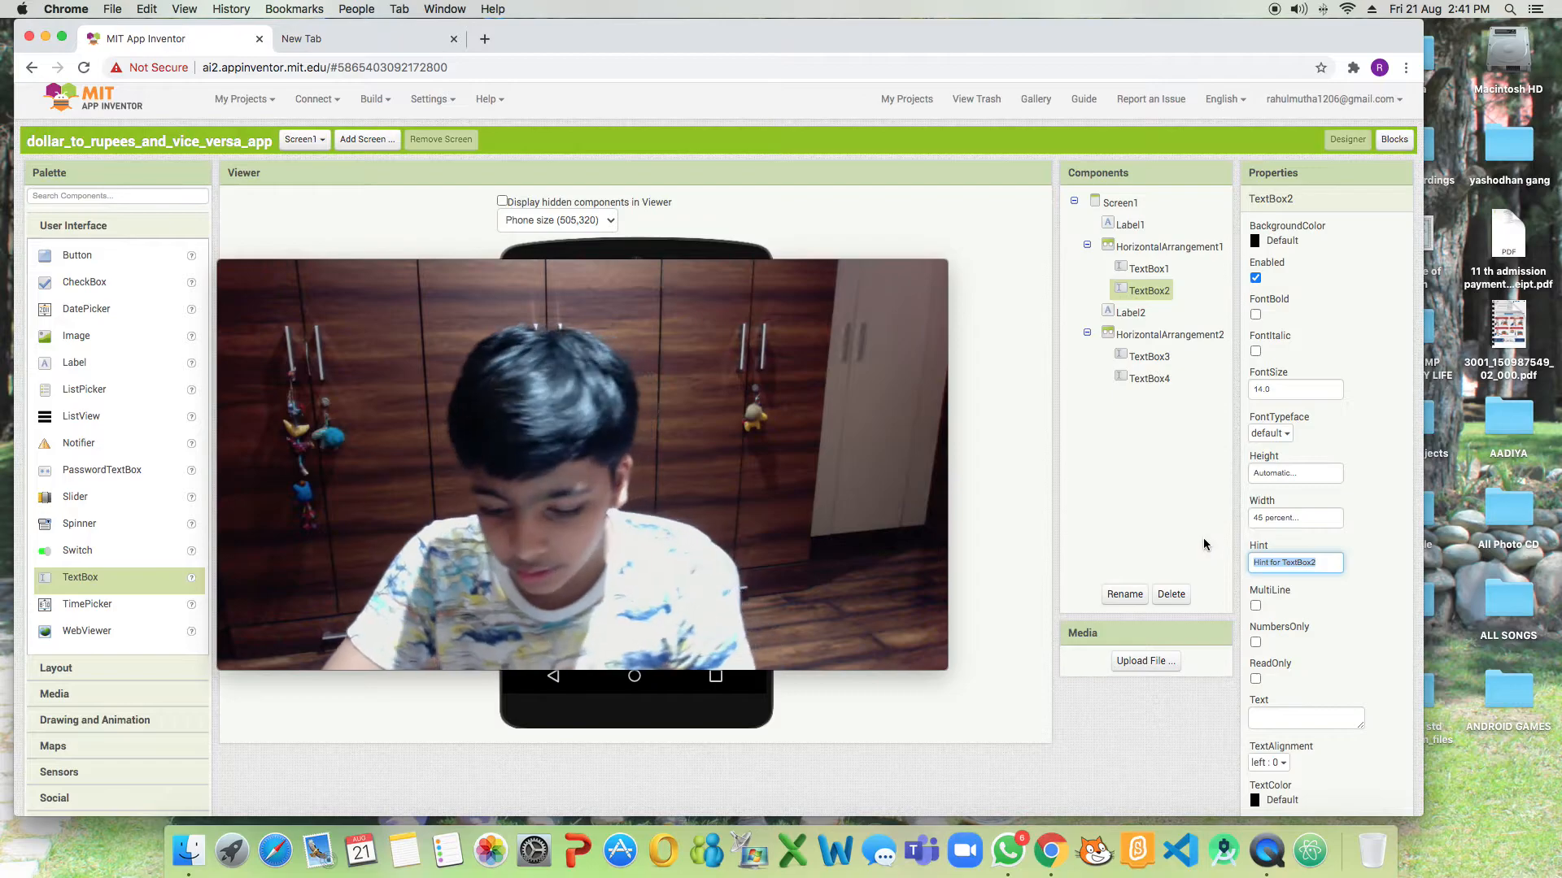
{"action": "left_click", "coordinate": [1149, 378]}
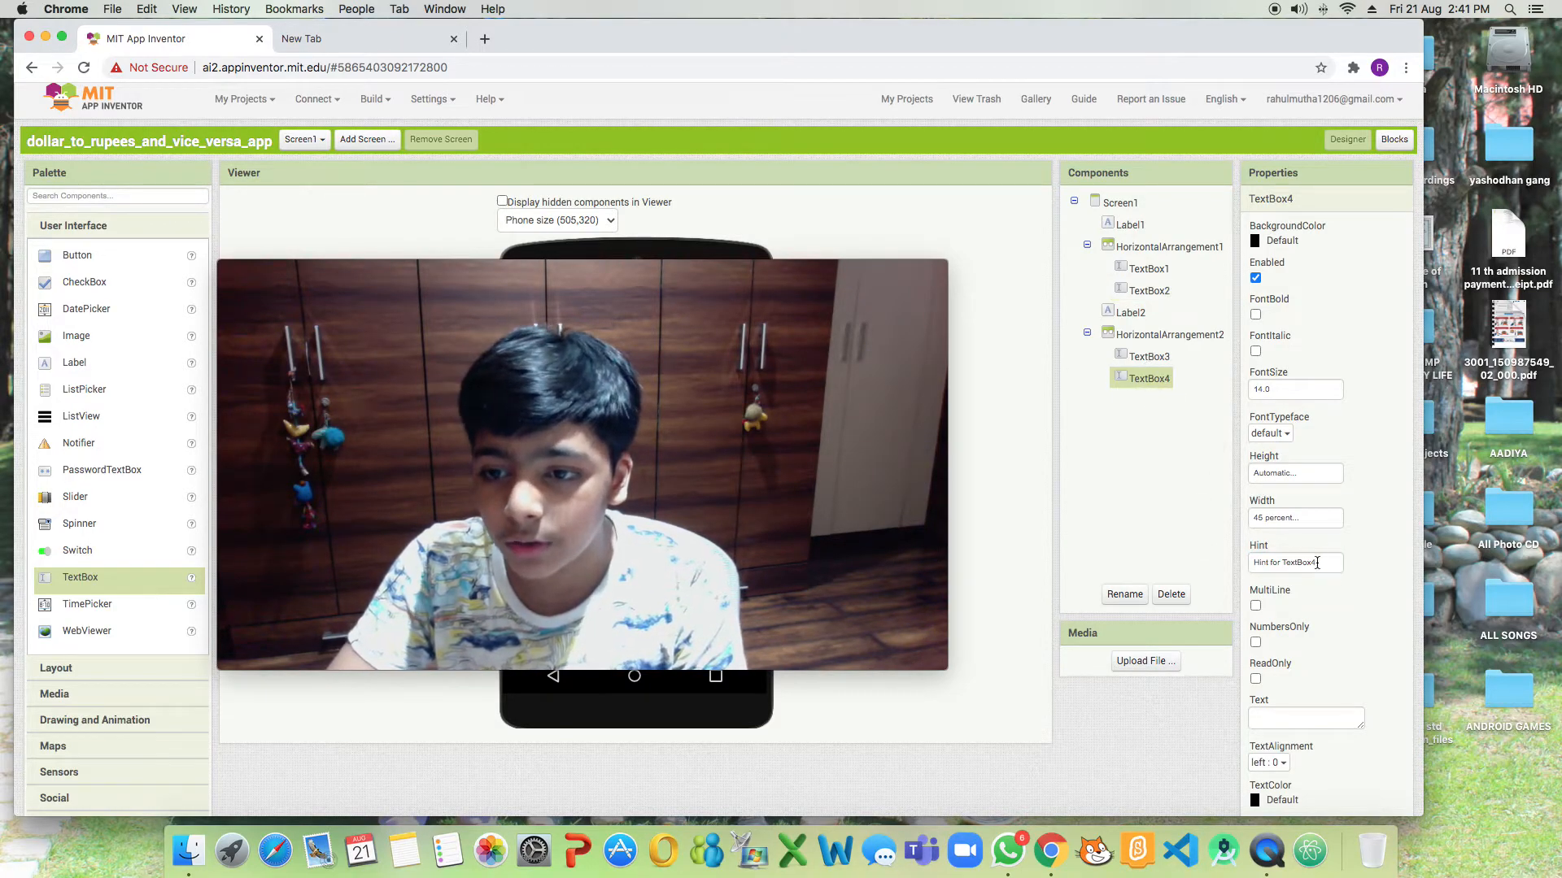